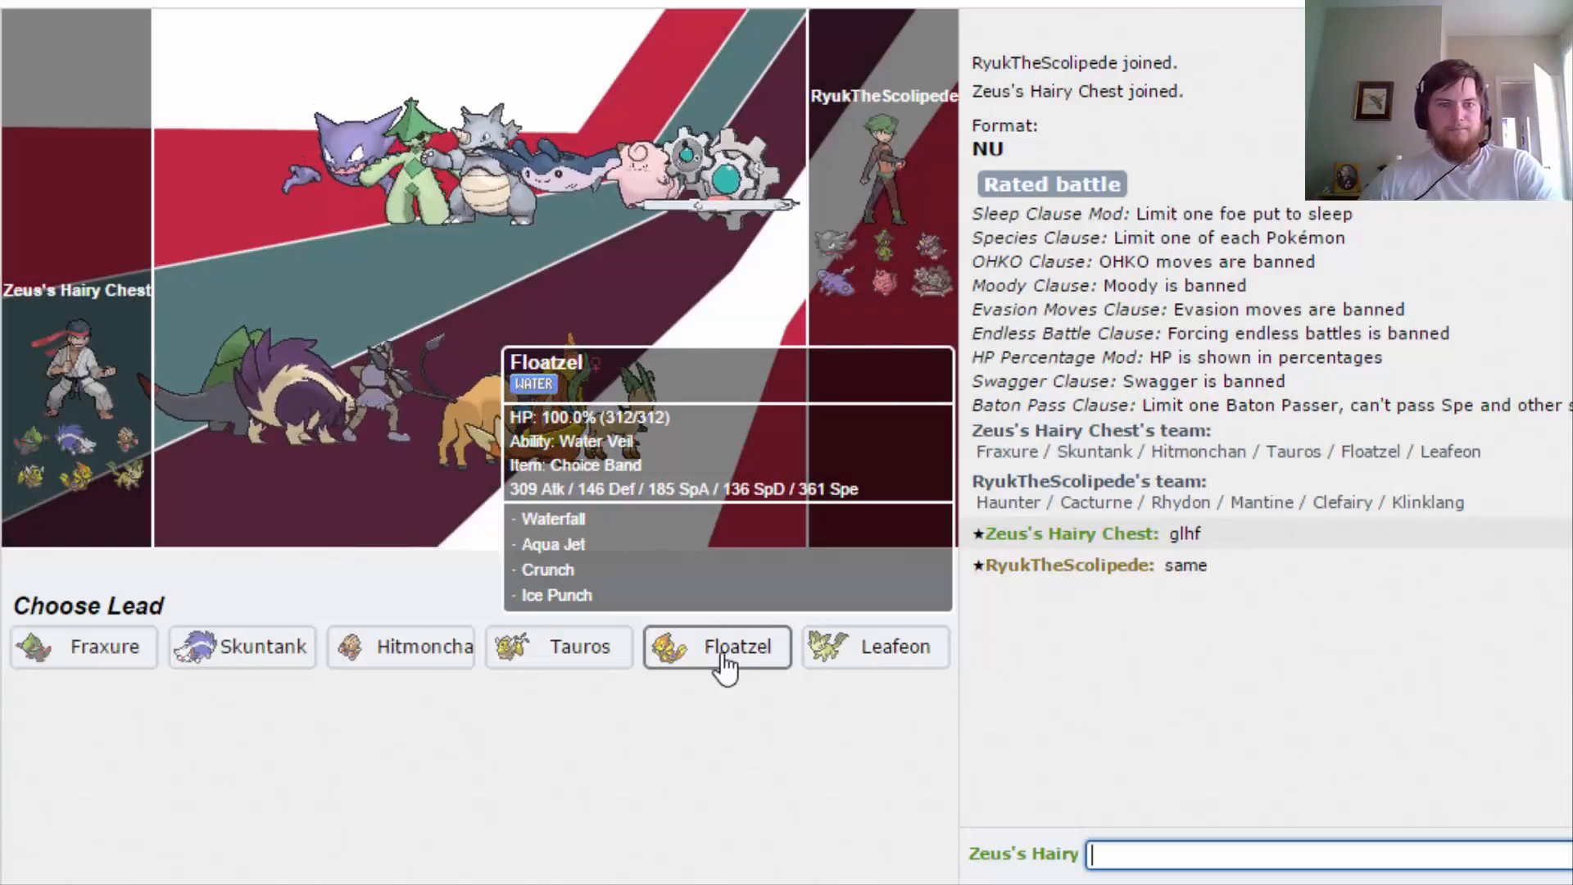
Lead with Floatzel and hit Rhydon with Waterfall, reaching turn 6 against Klinklang.
click(716, 647)
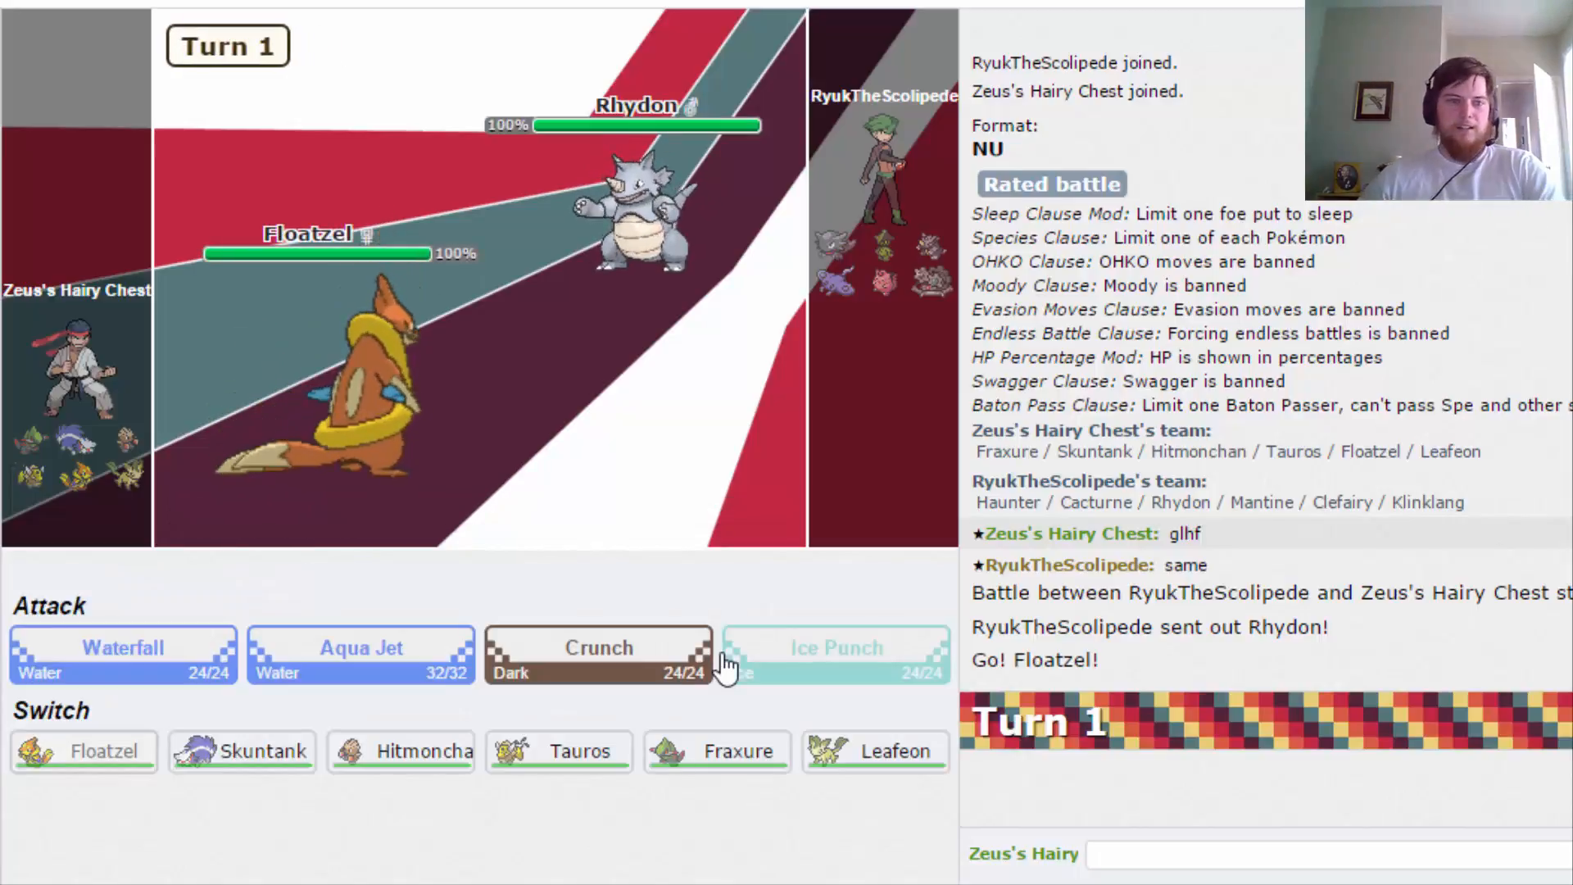
mouse_move(86, 665)
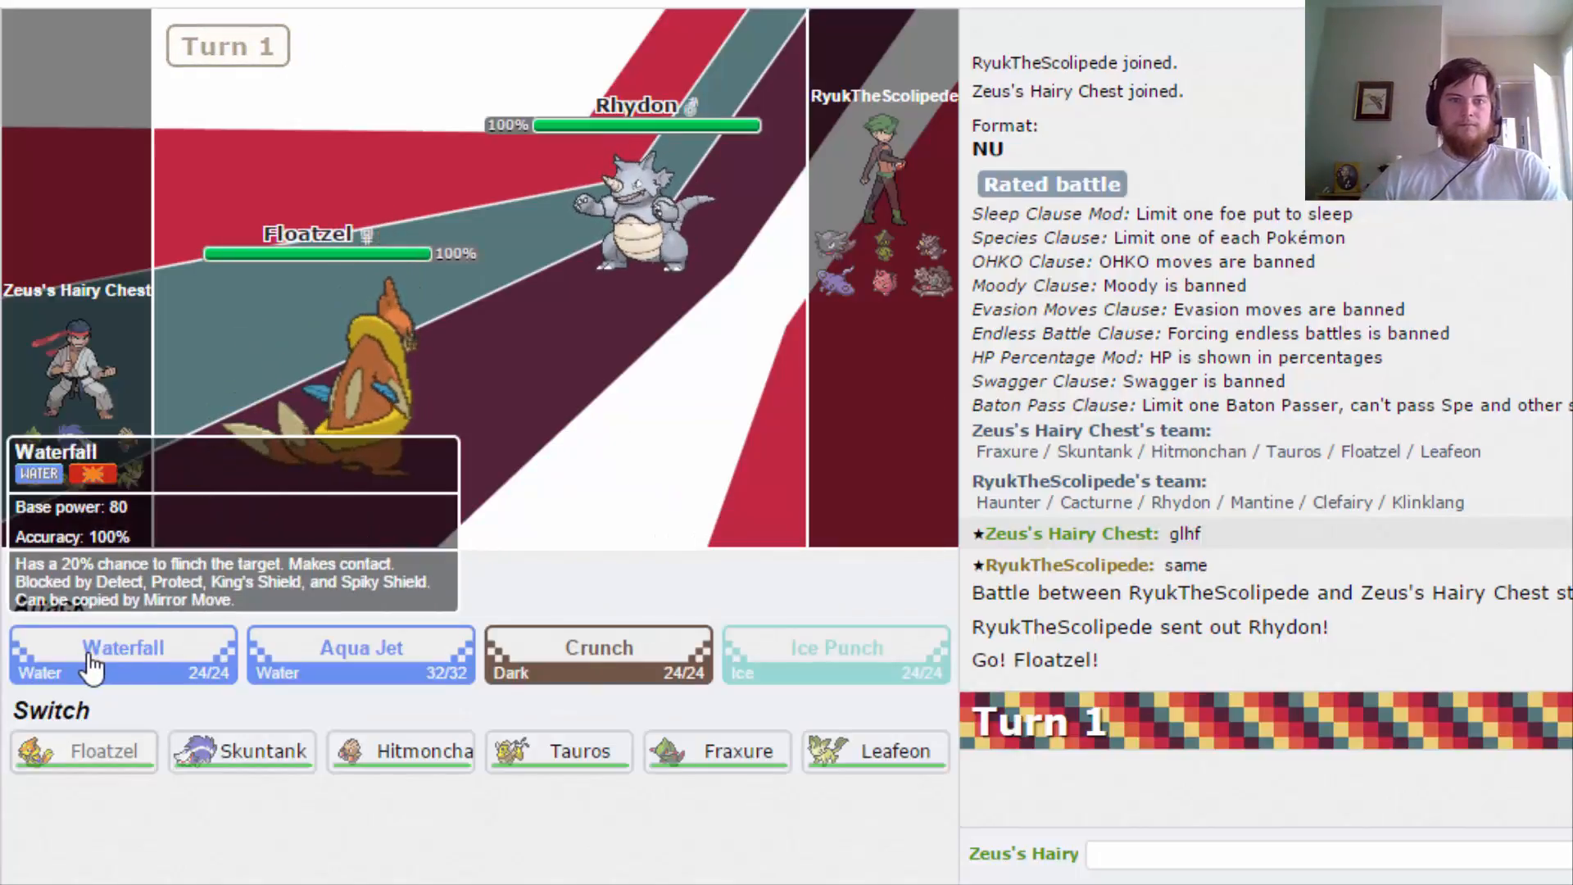
click(834, 649)
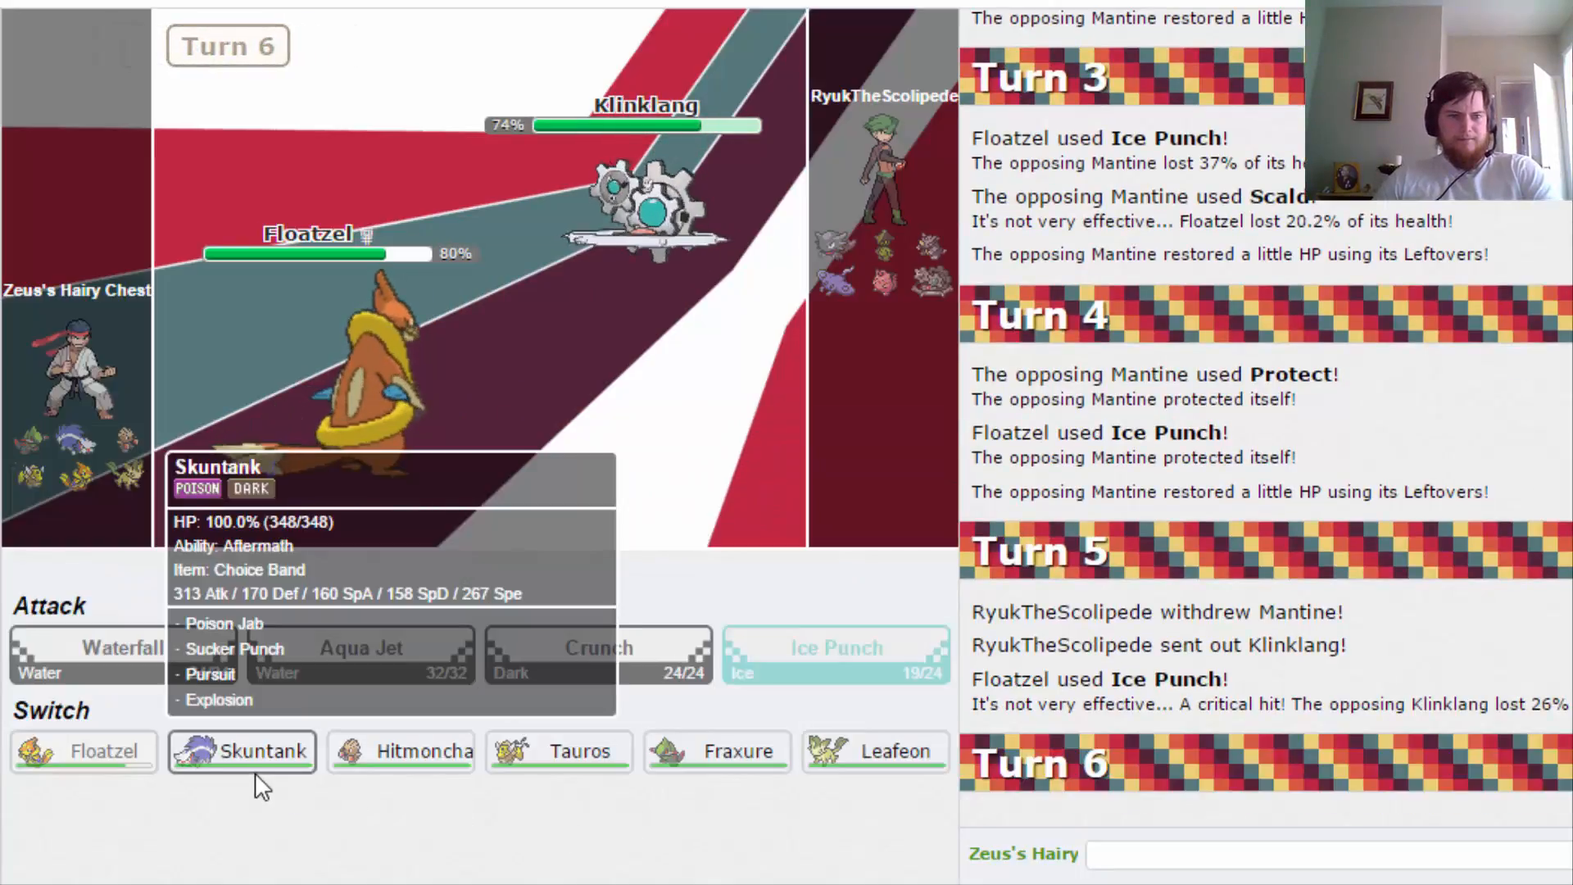
Bring in Skuntank for Floatzel and finish Klinklang with Sucker Punch.
click(241, 750)
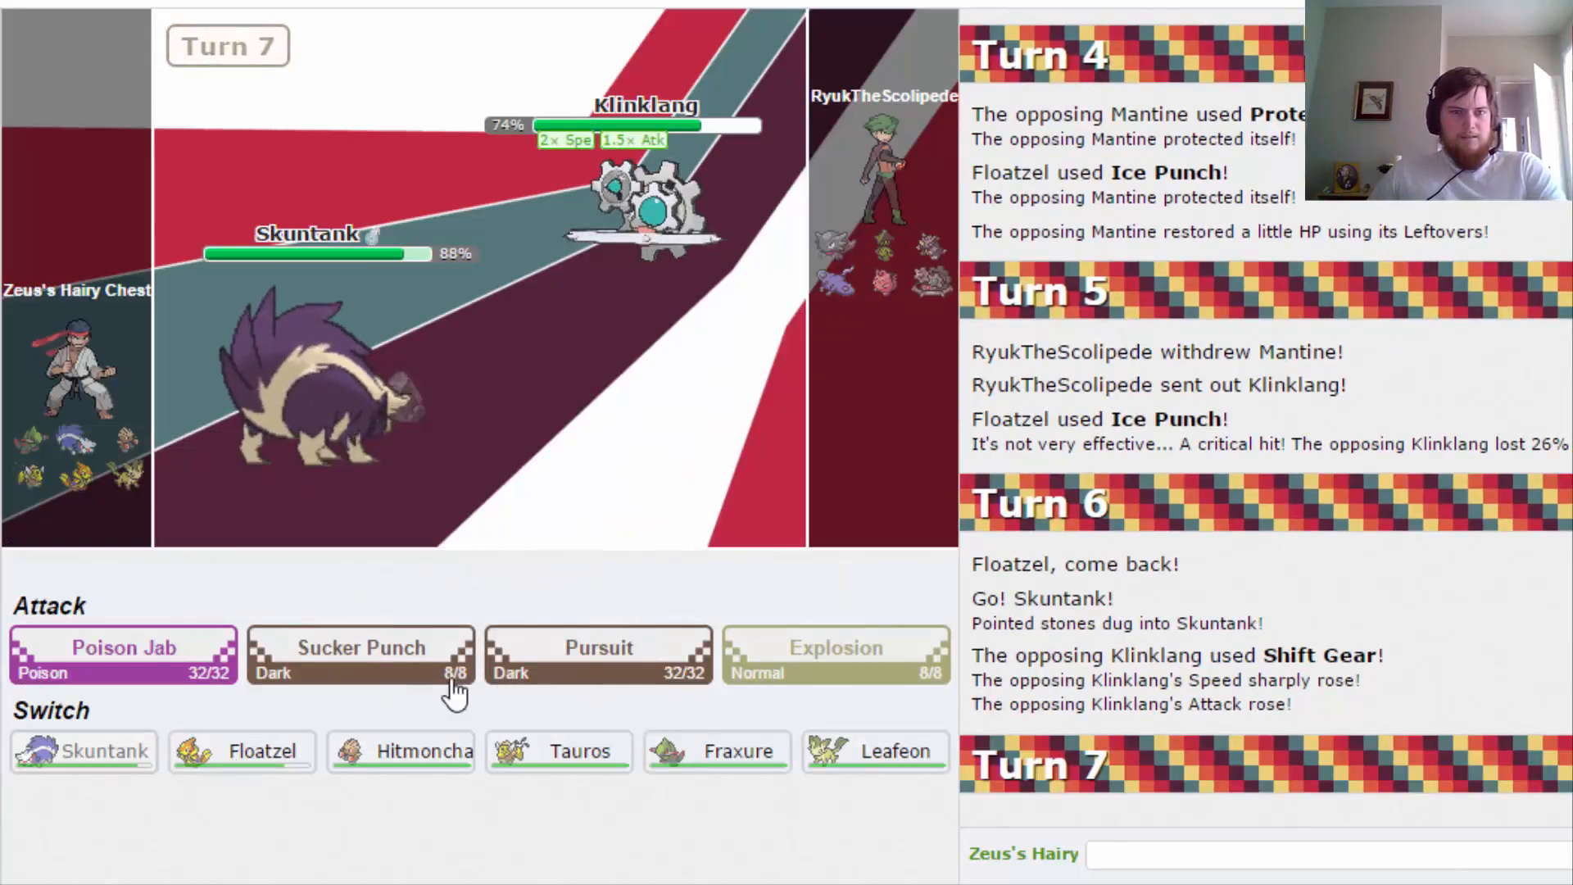
click(361, 655)
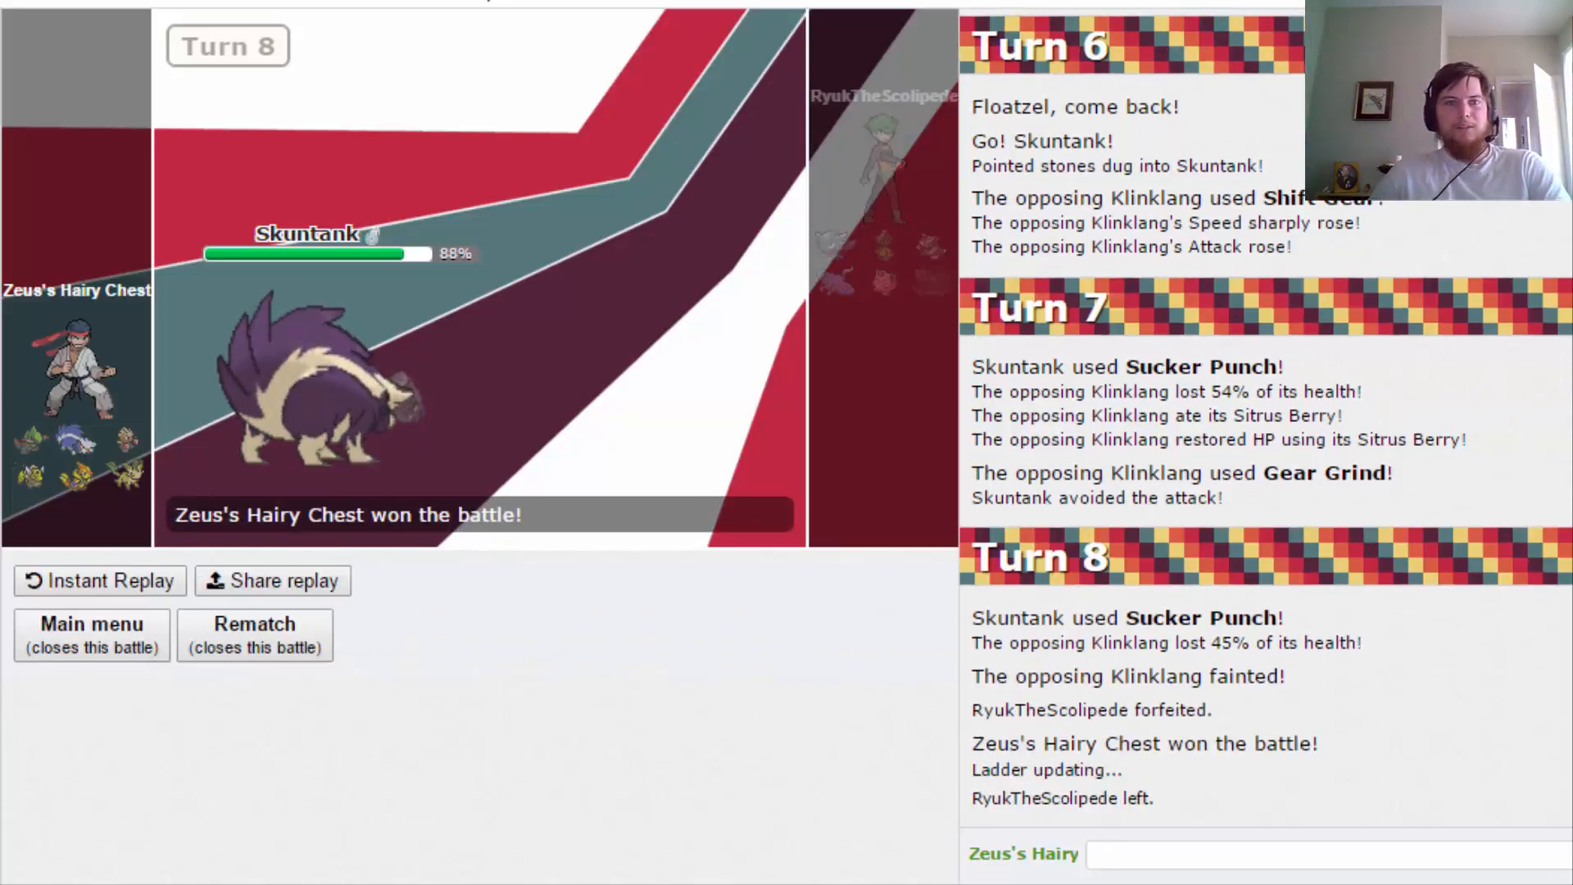
Leave the won battle and queue a new NU ladder battle with team Untitled 7.
click(92, 636)
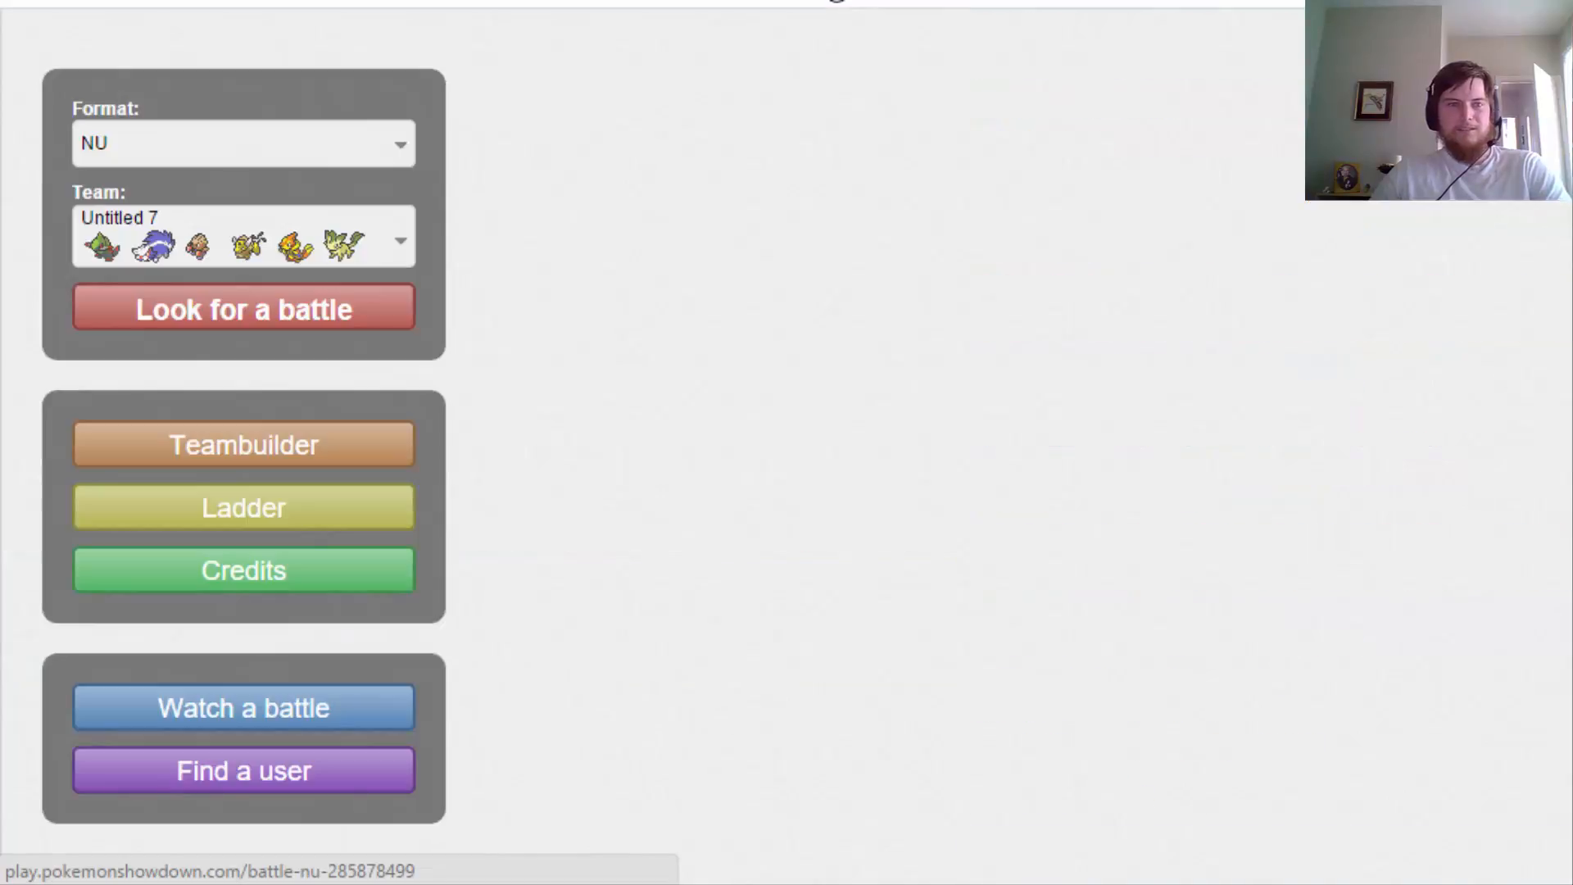
click(243, 308)
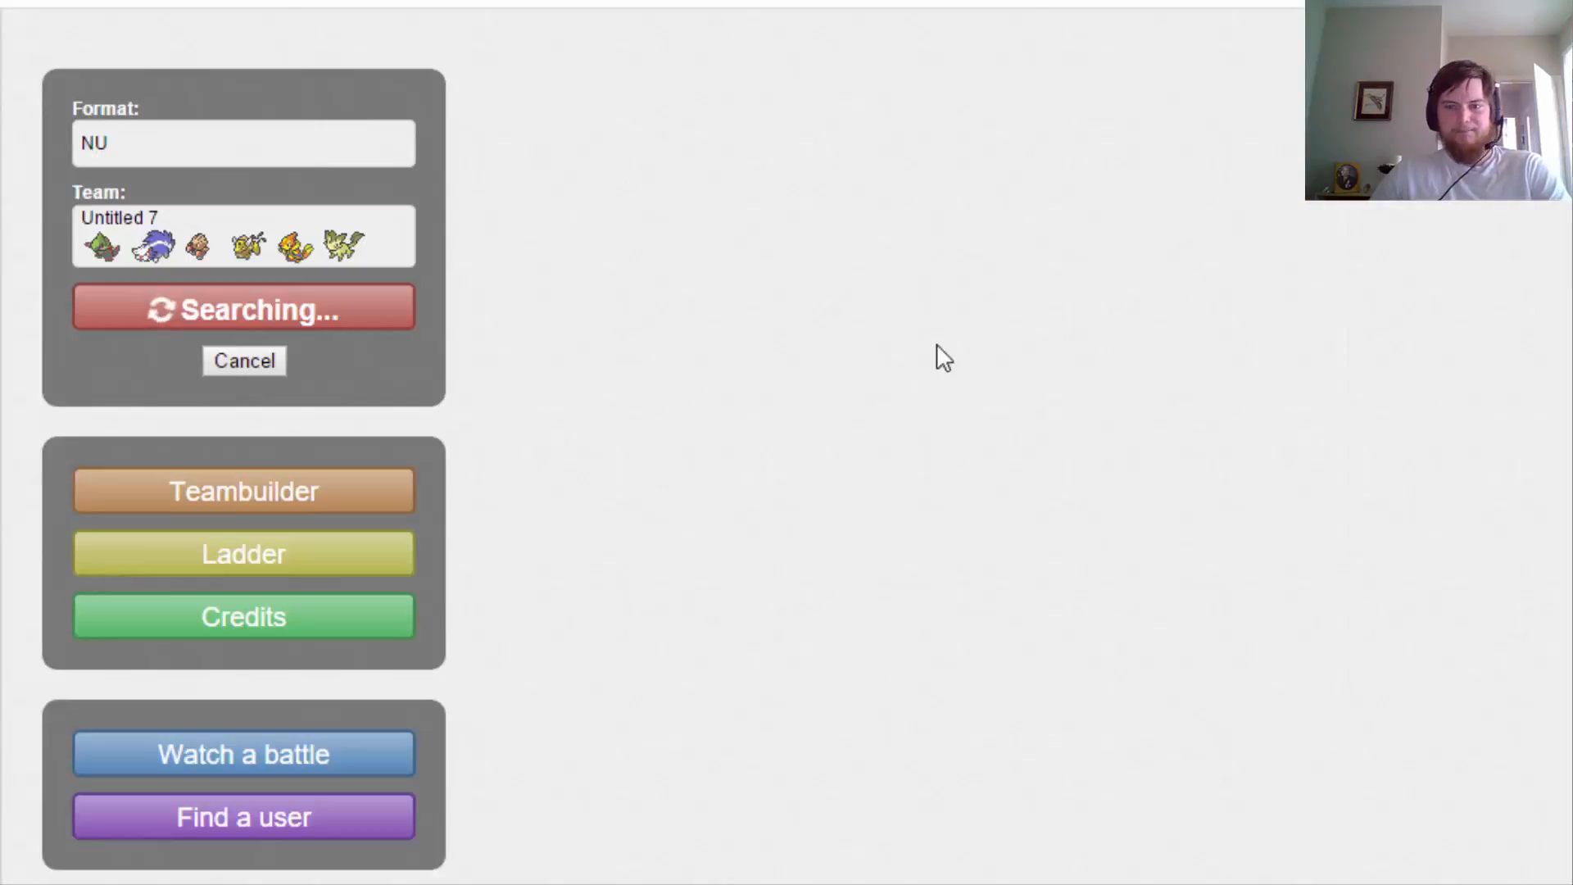
mouse_move(449, 285)
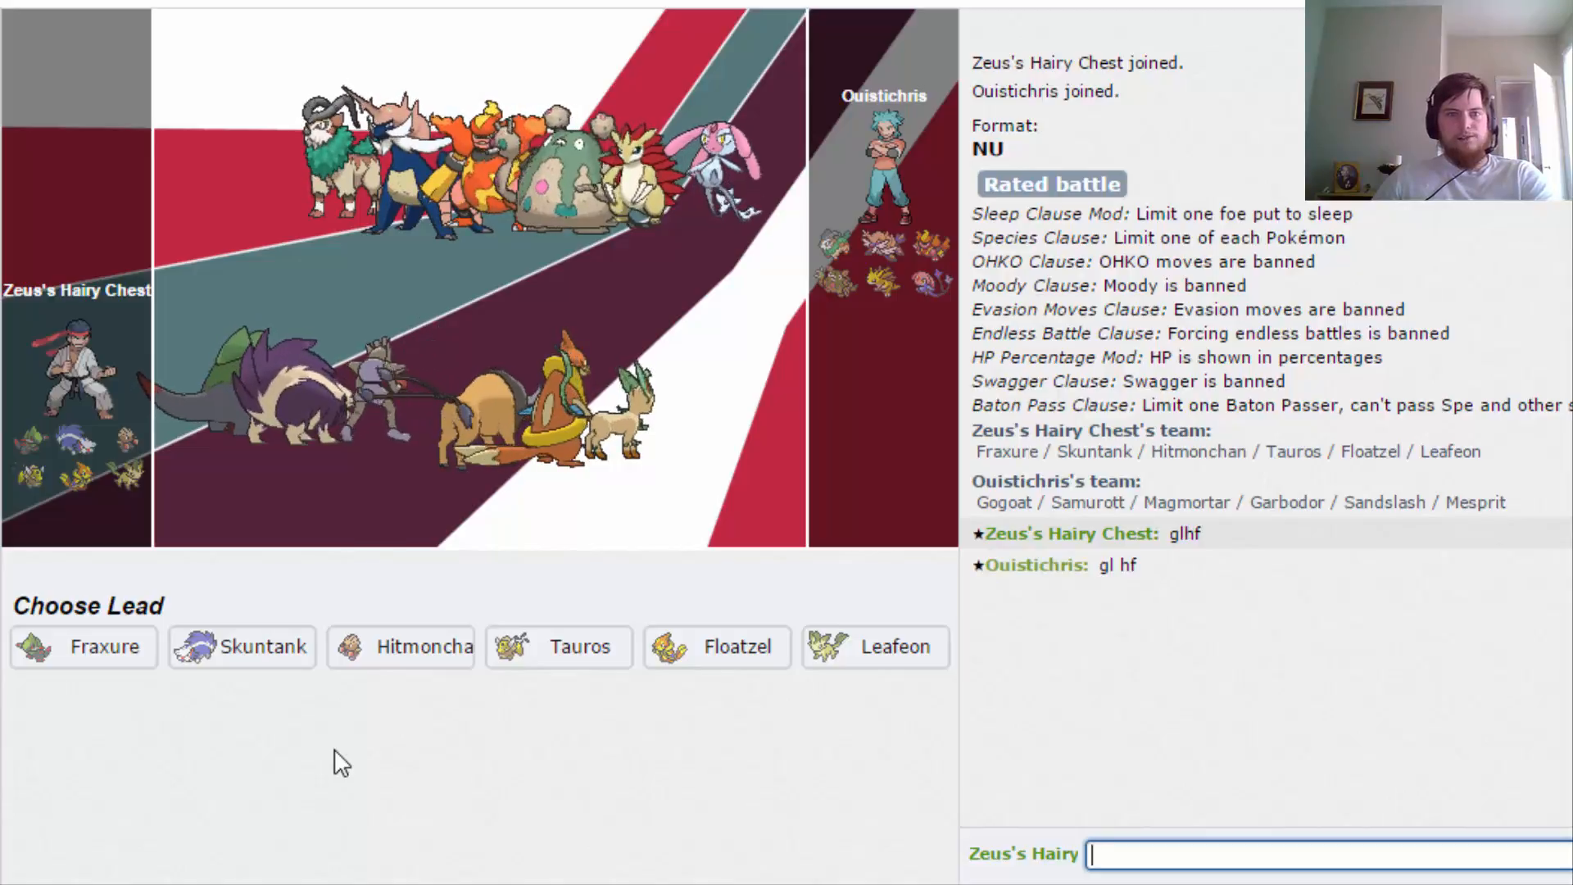
mouse_move(702, 745)
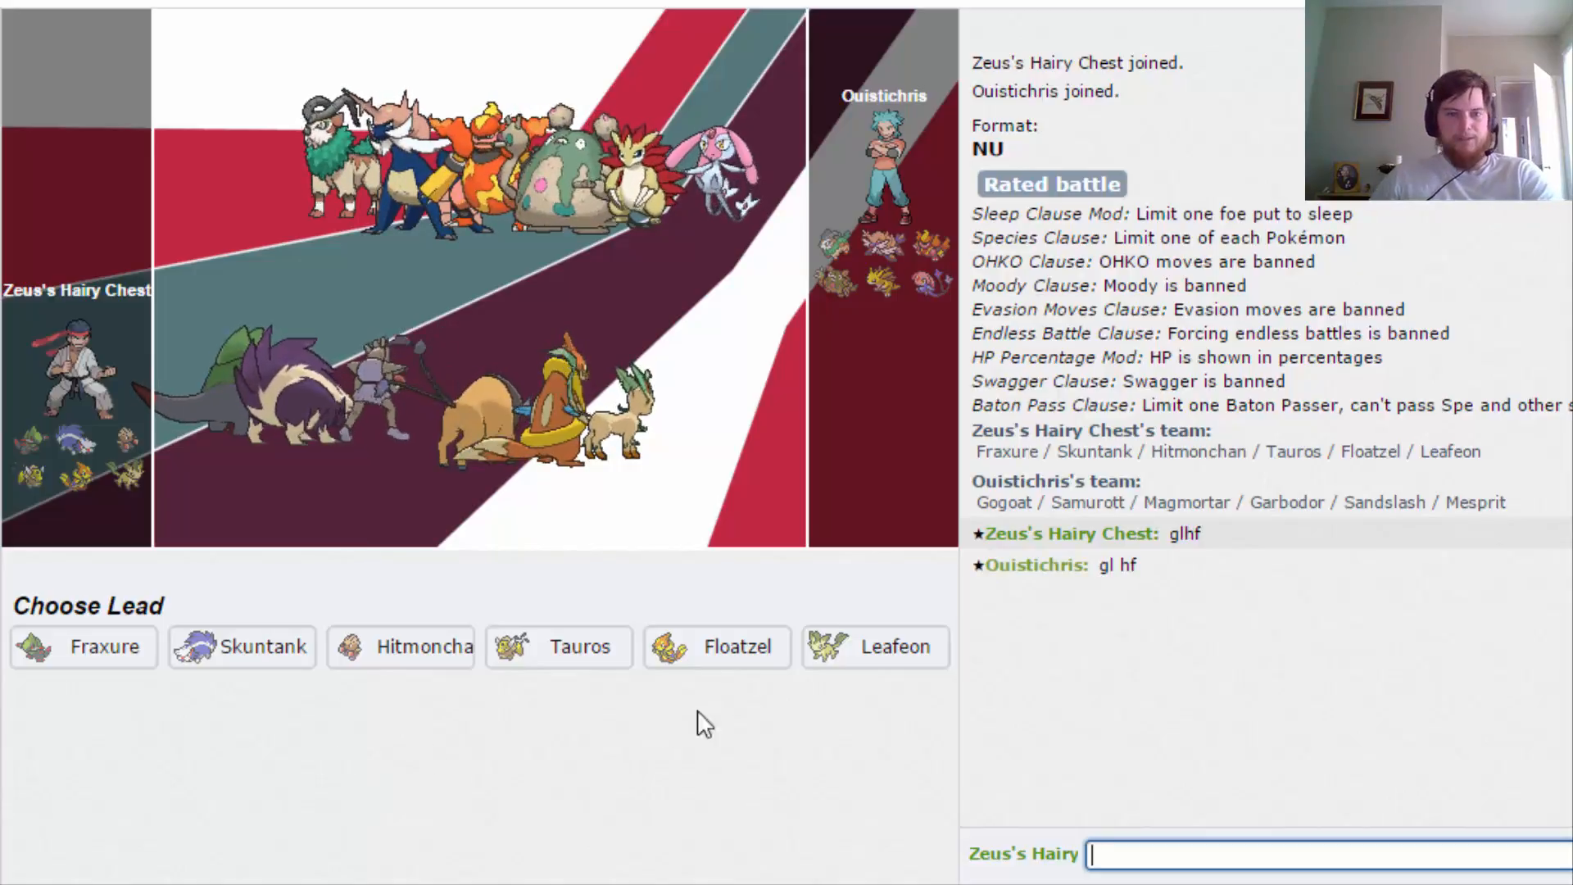
Send out Leafeon as the lead against Mesprit.
click(876, 648)
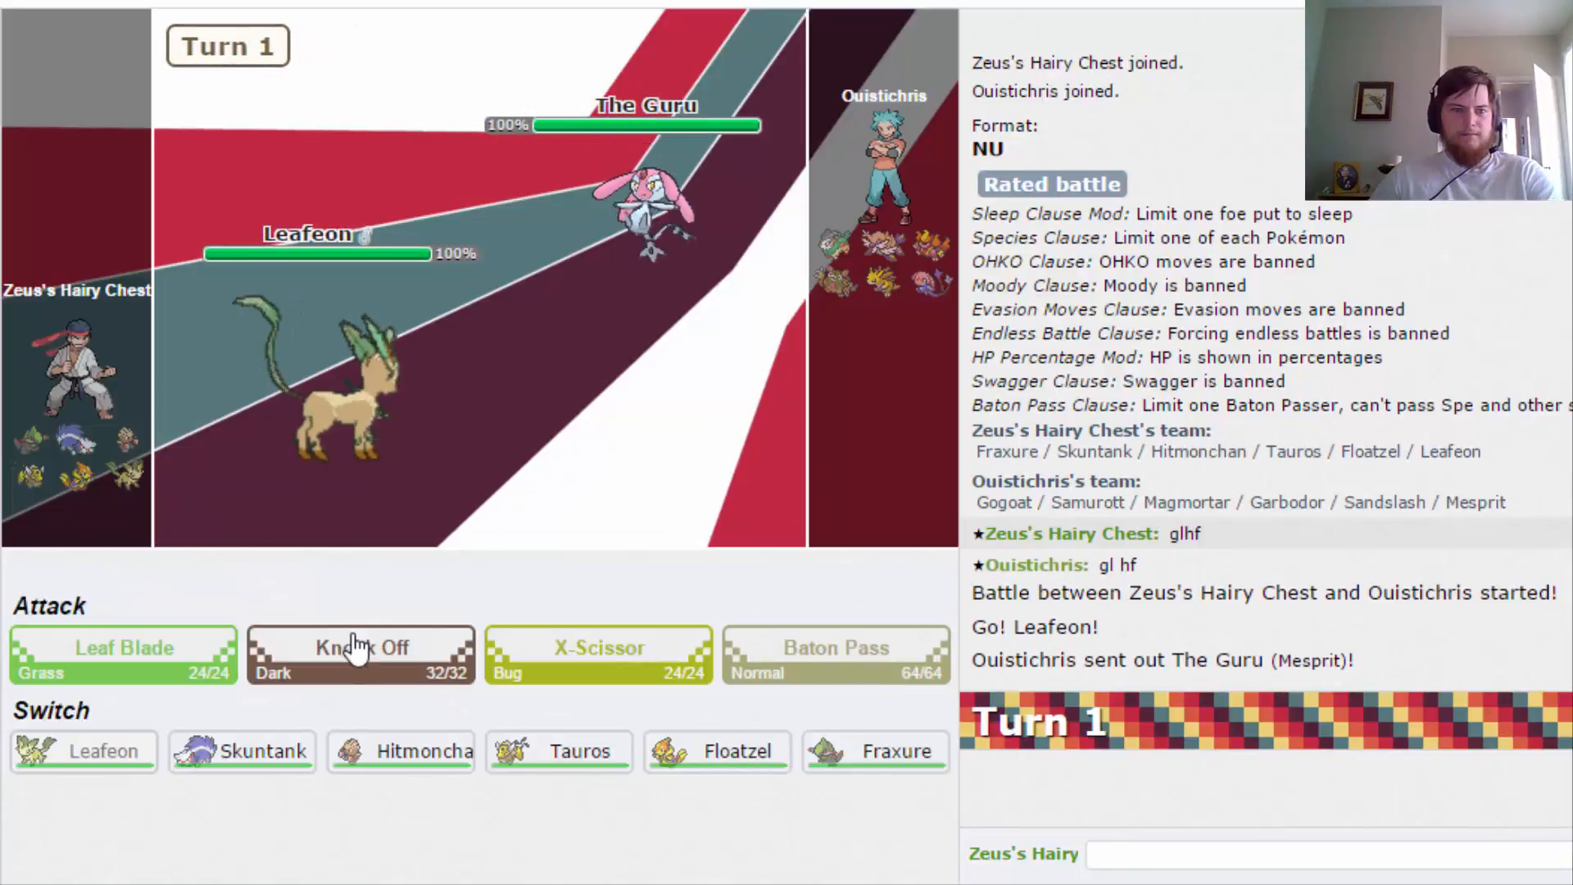
Wear down The Guru with two Knock Offs, then bring in Skuntank against The Thrash.
click(358, 650)
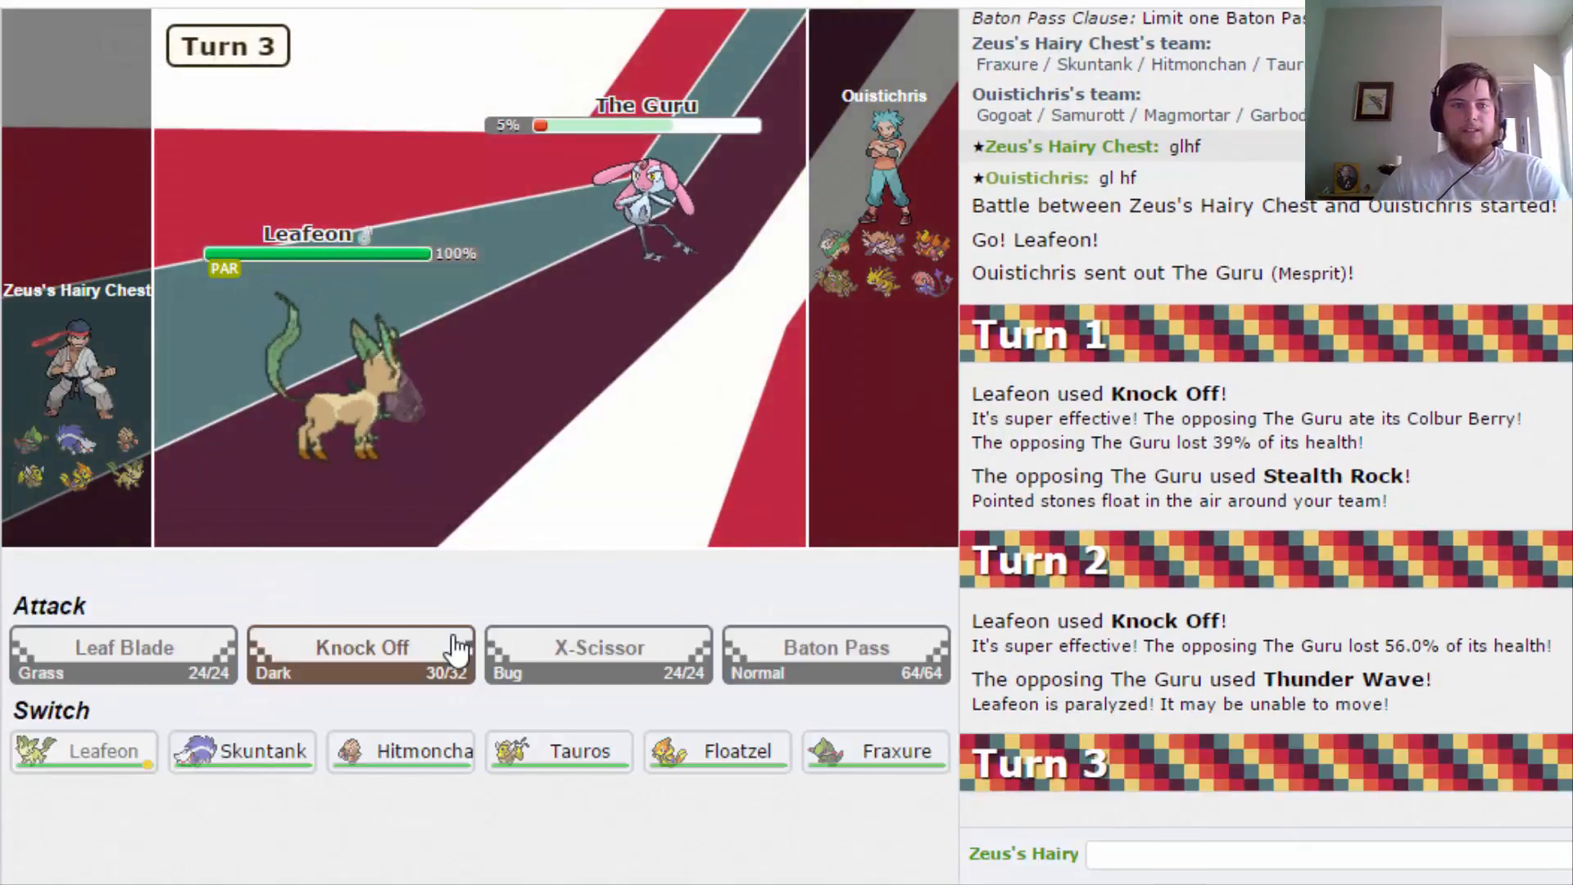
click(360, 647)
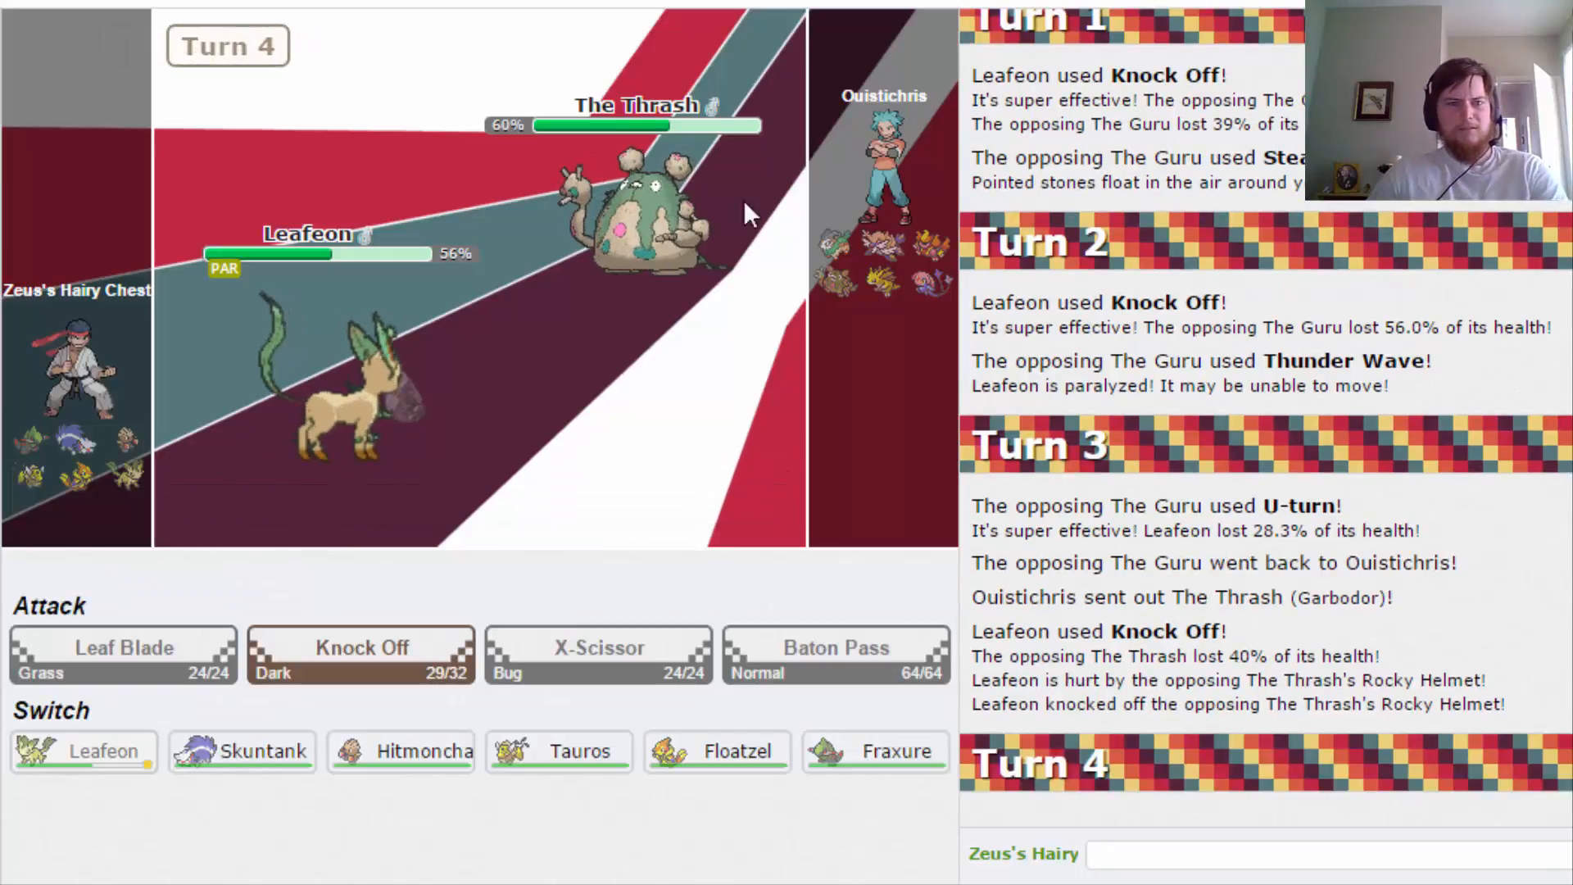
mouse_move(675, 210)
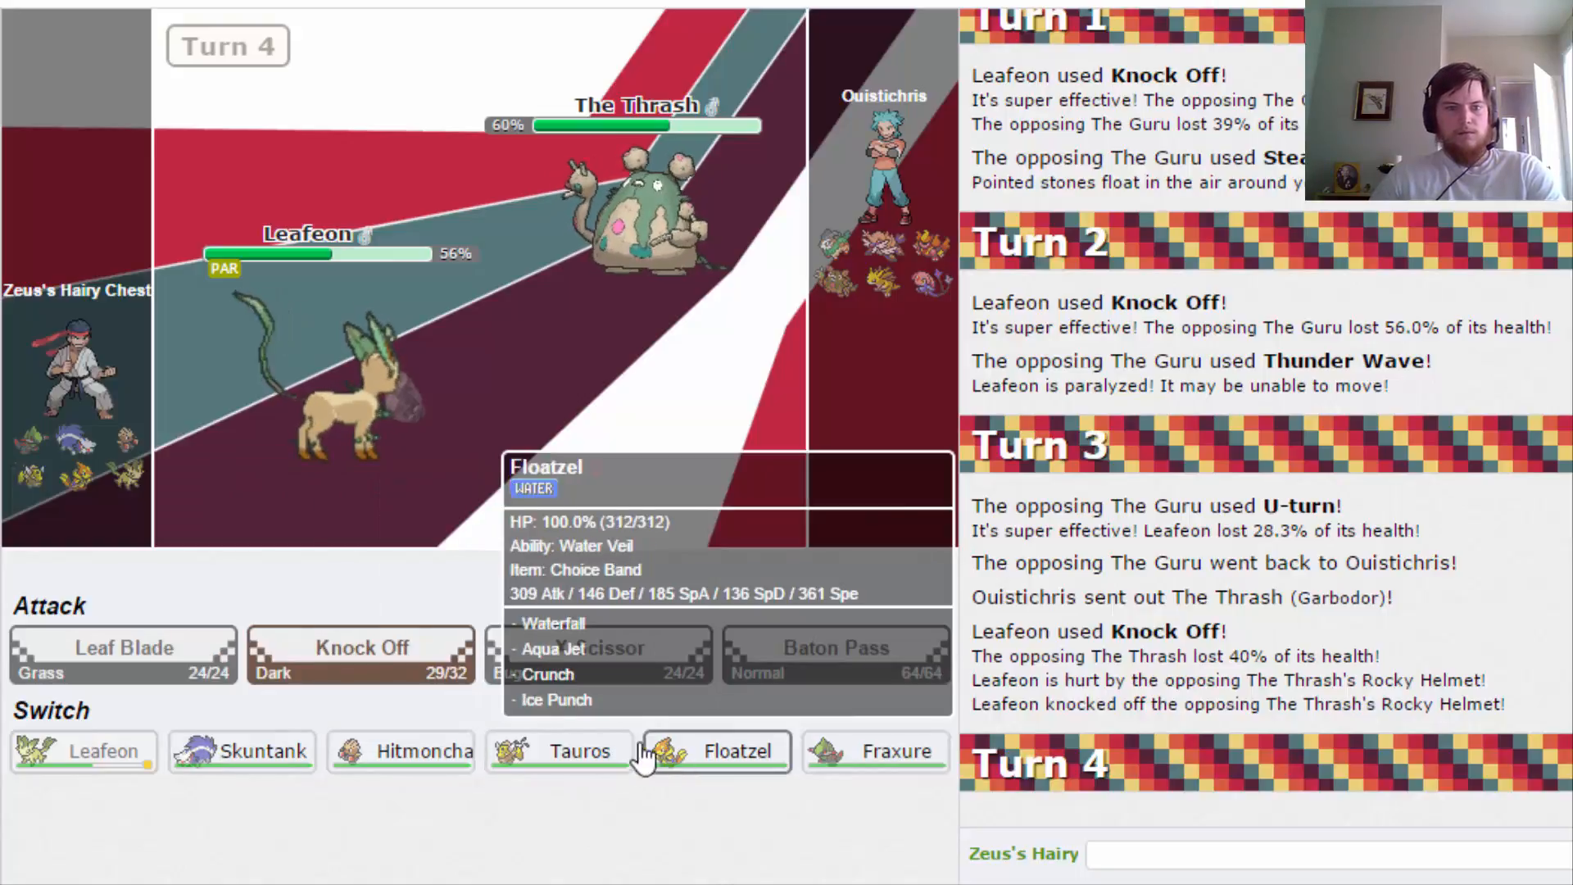
click(738, 751)
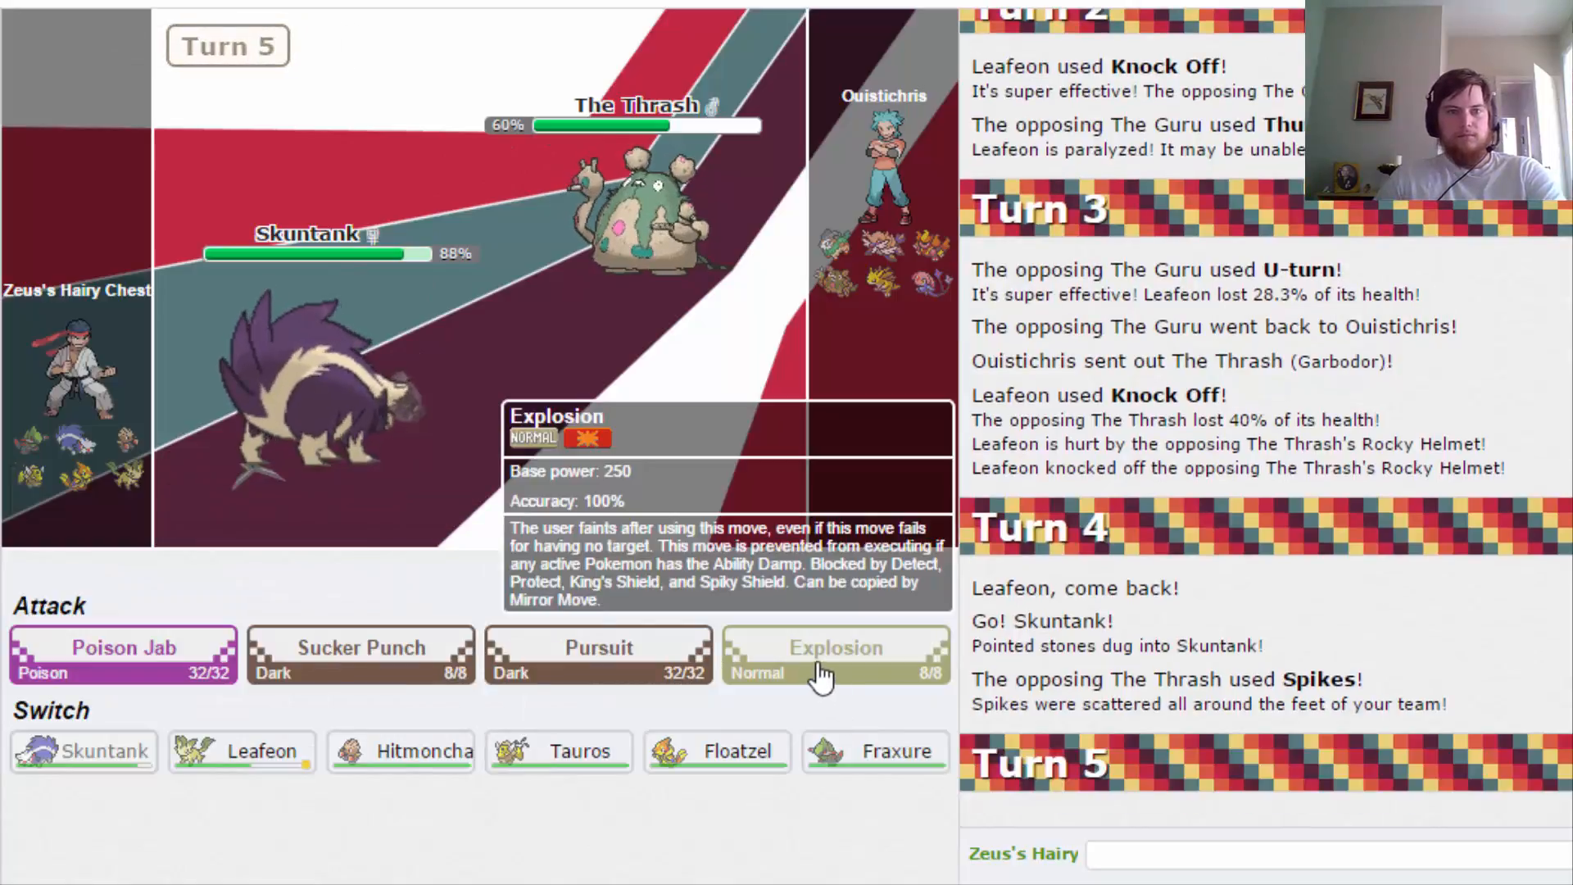
Blow up The Thrash with Explosion, replace Skuntank with Floatzel and Crunch The Guru out.
click(835, 652)
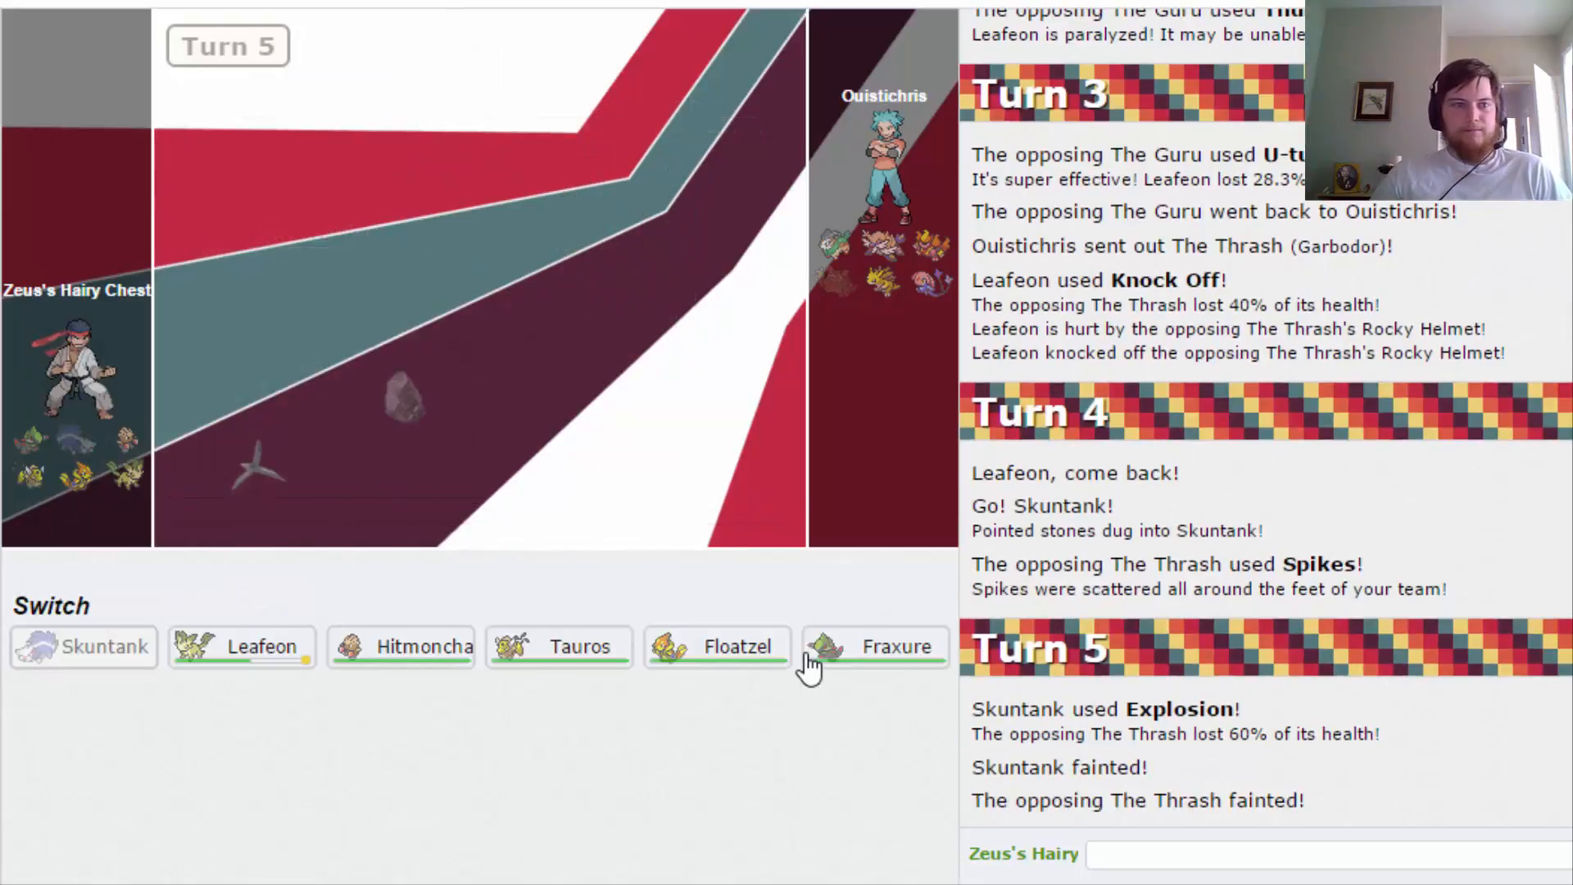
mouse_move(797, 675)
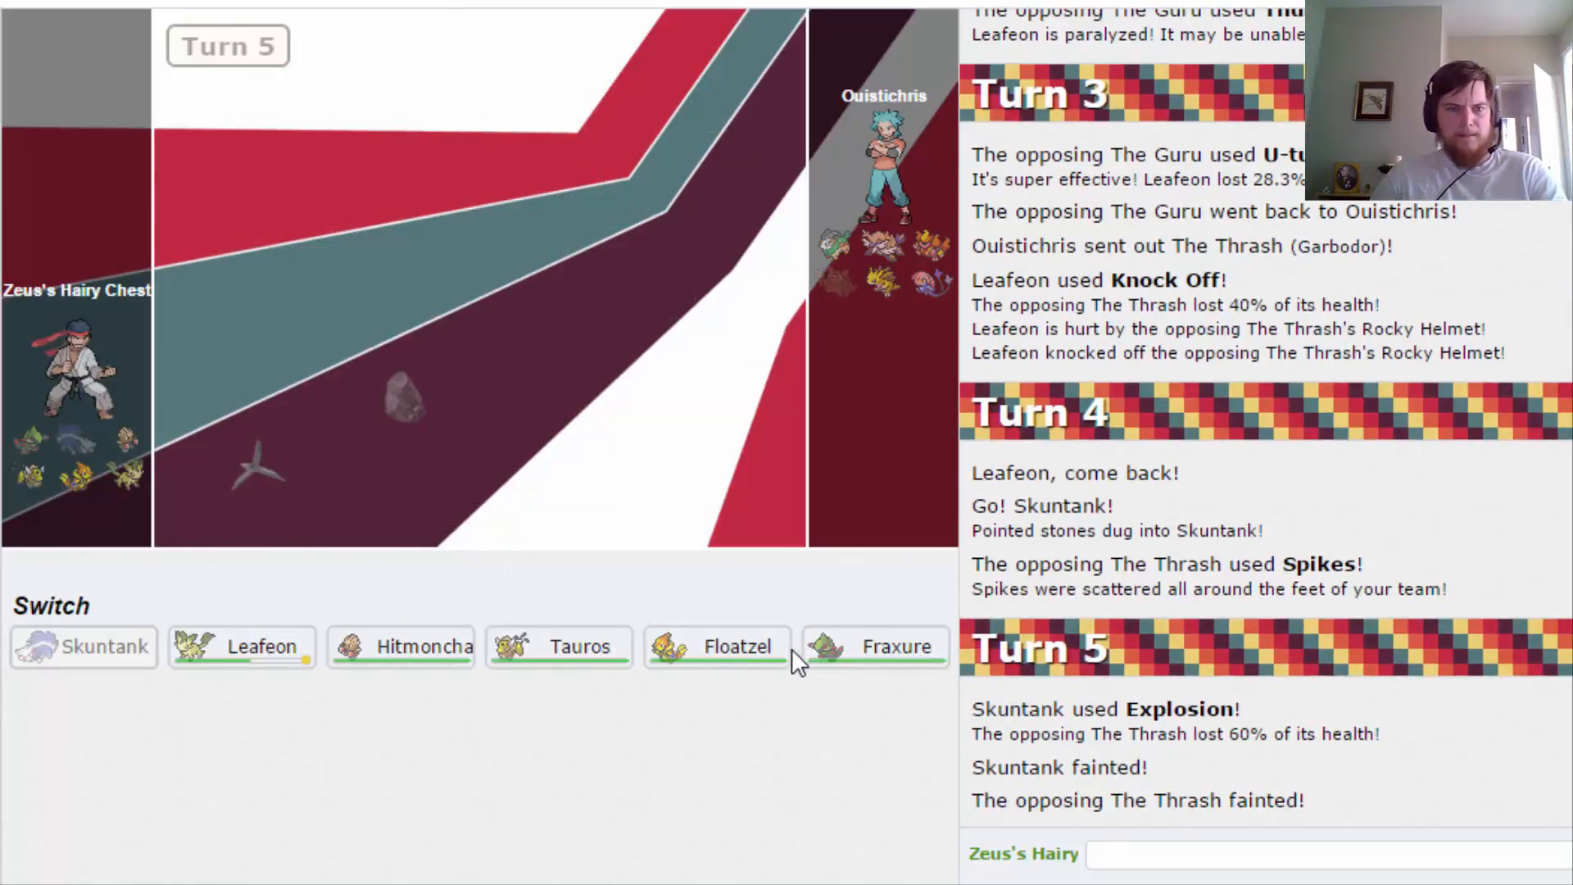
mouse_move(574, 666)
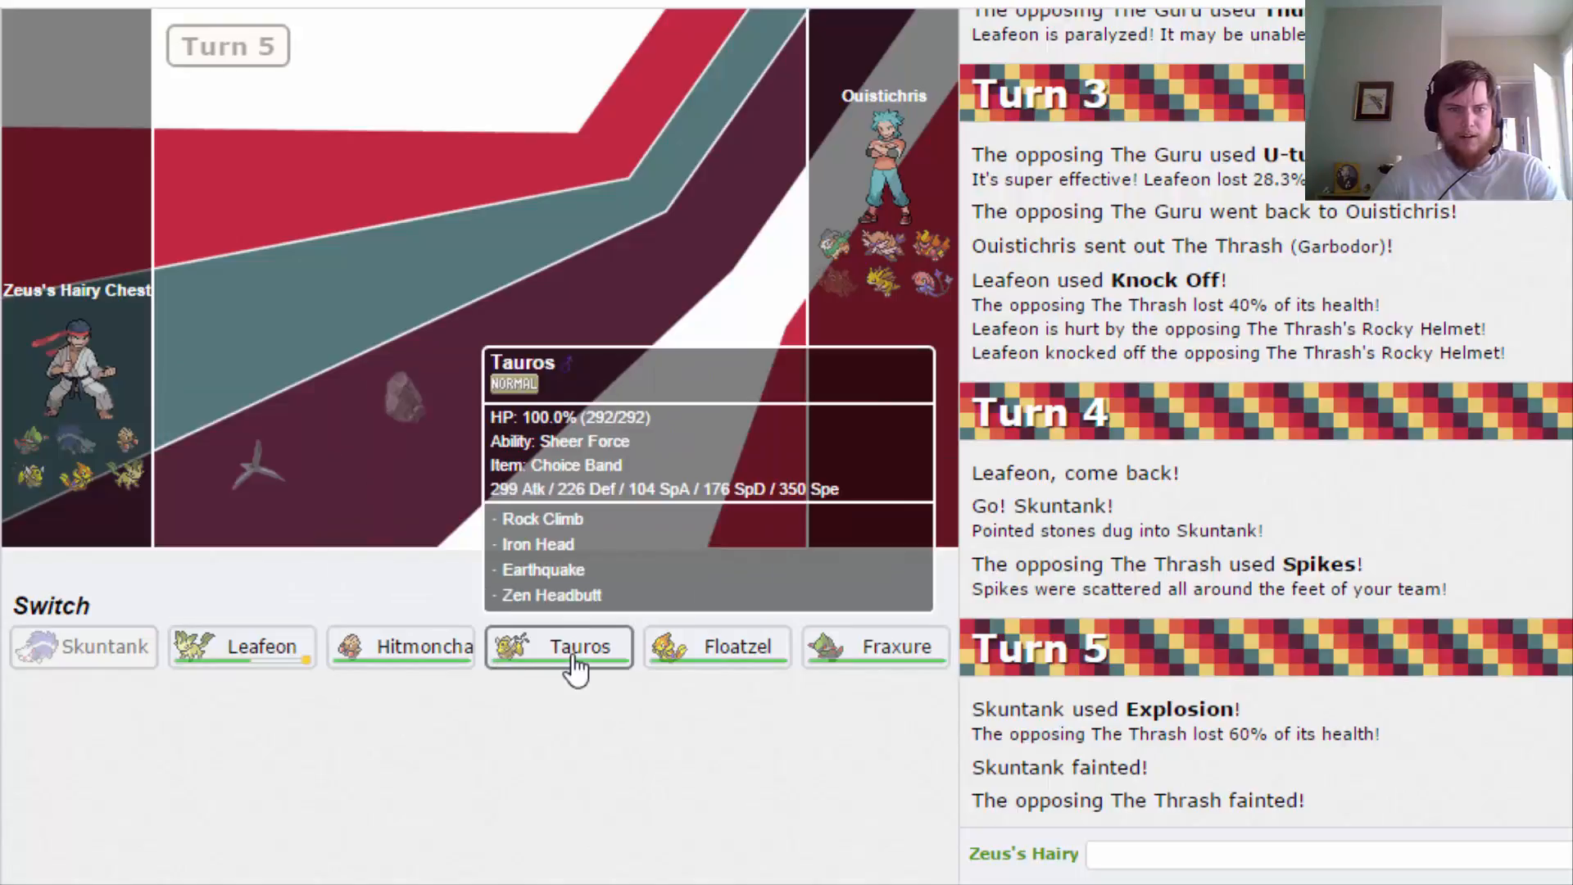
mouse_move(741, 655)
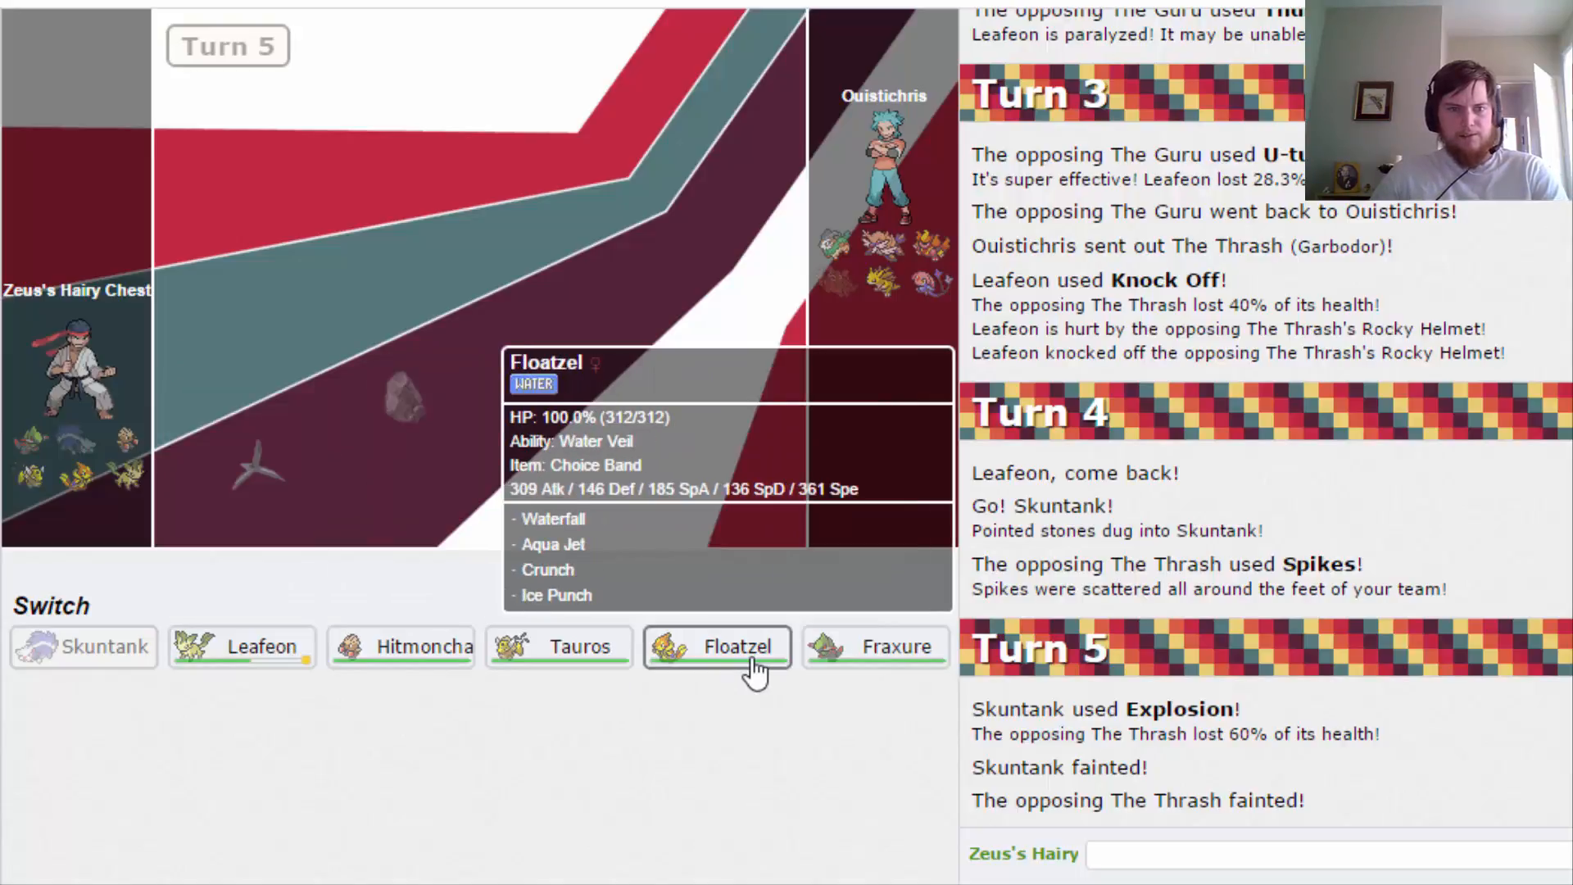
click(718, 647)
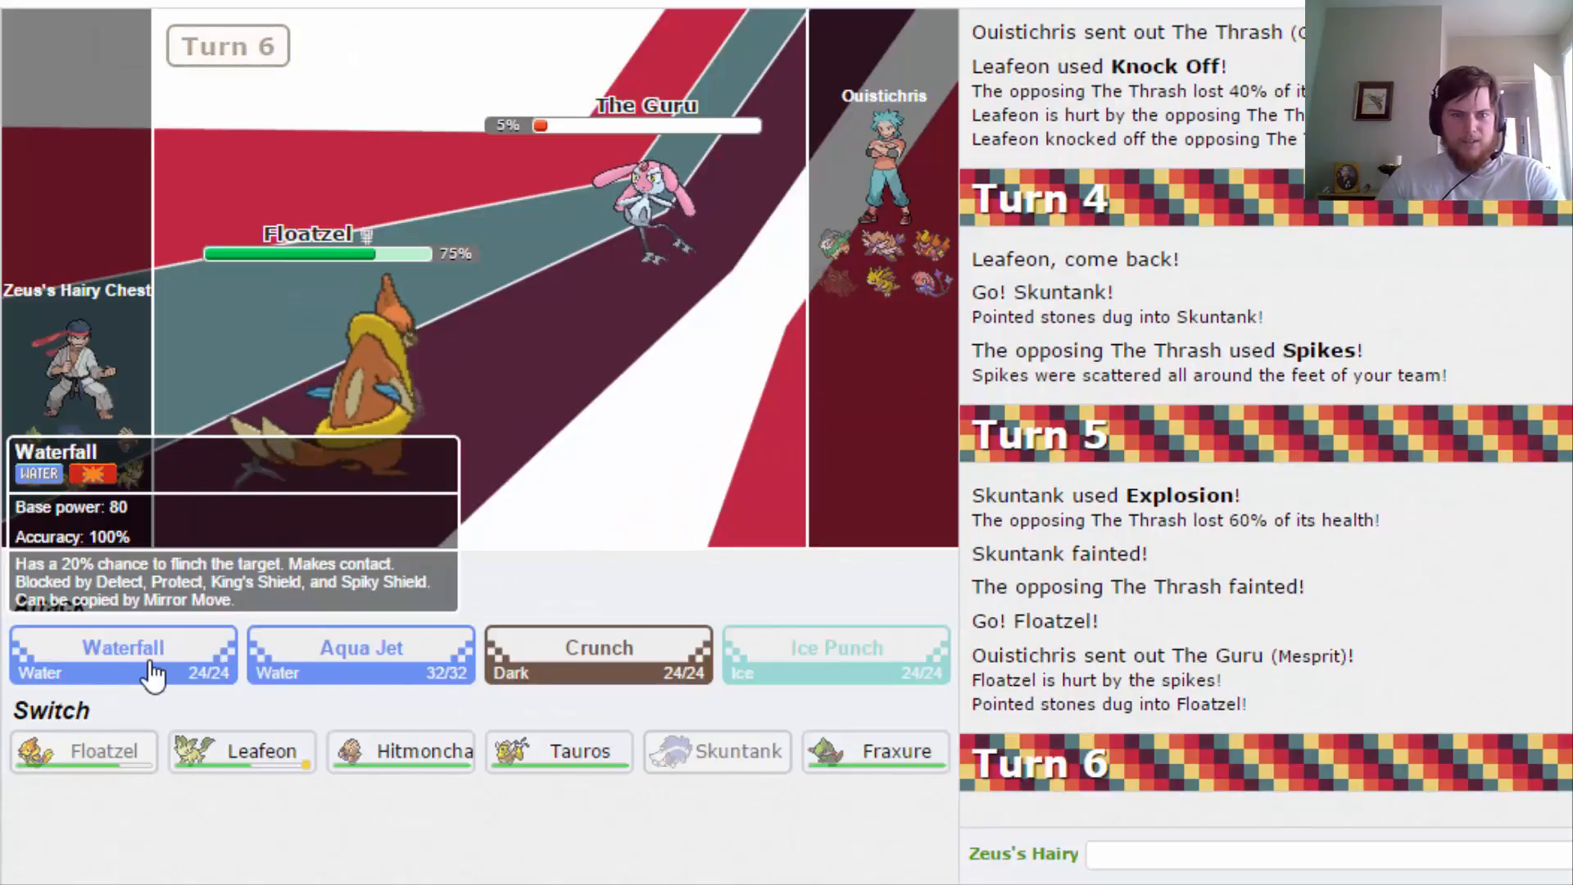
mouse_move(677, 669)
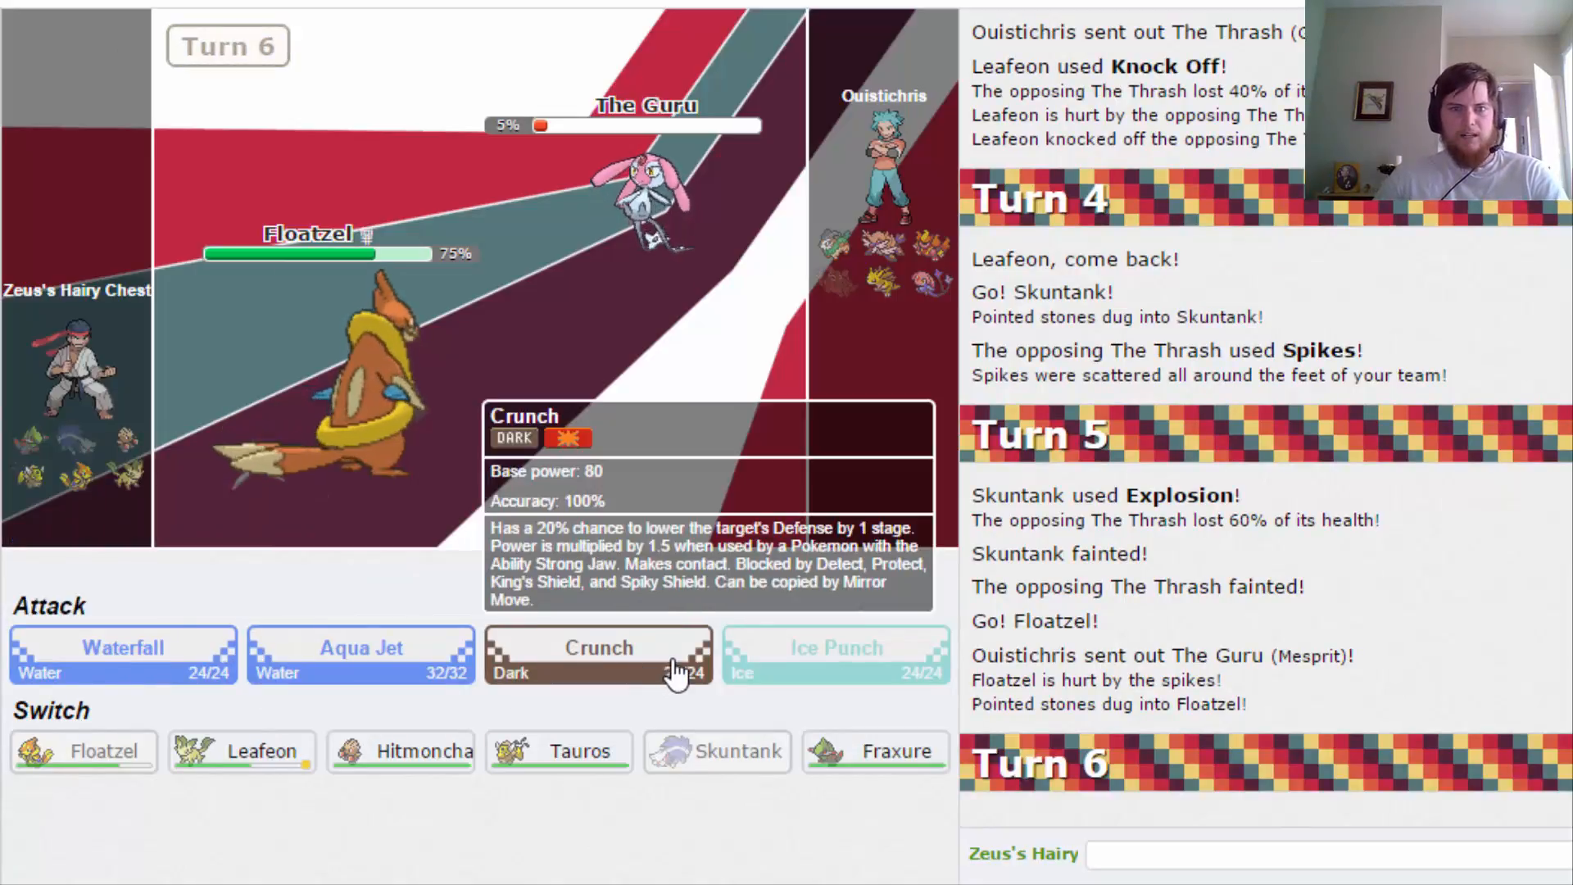
click(600, 655)
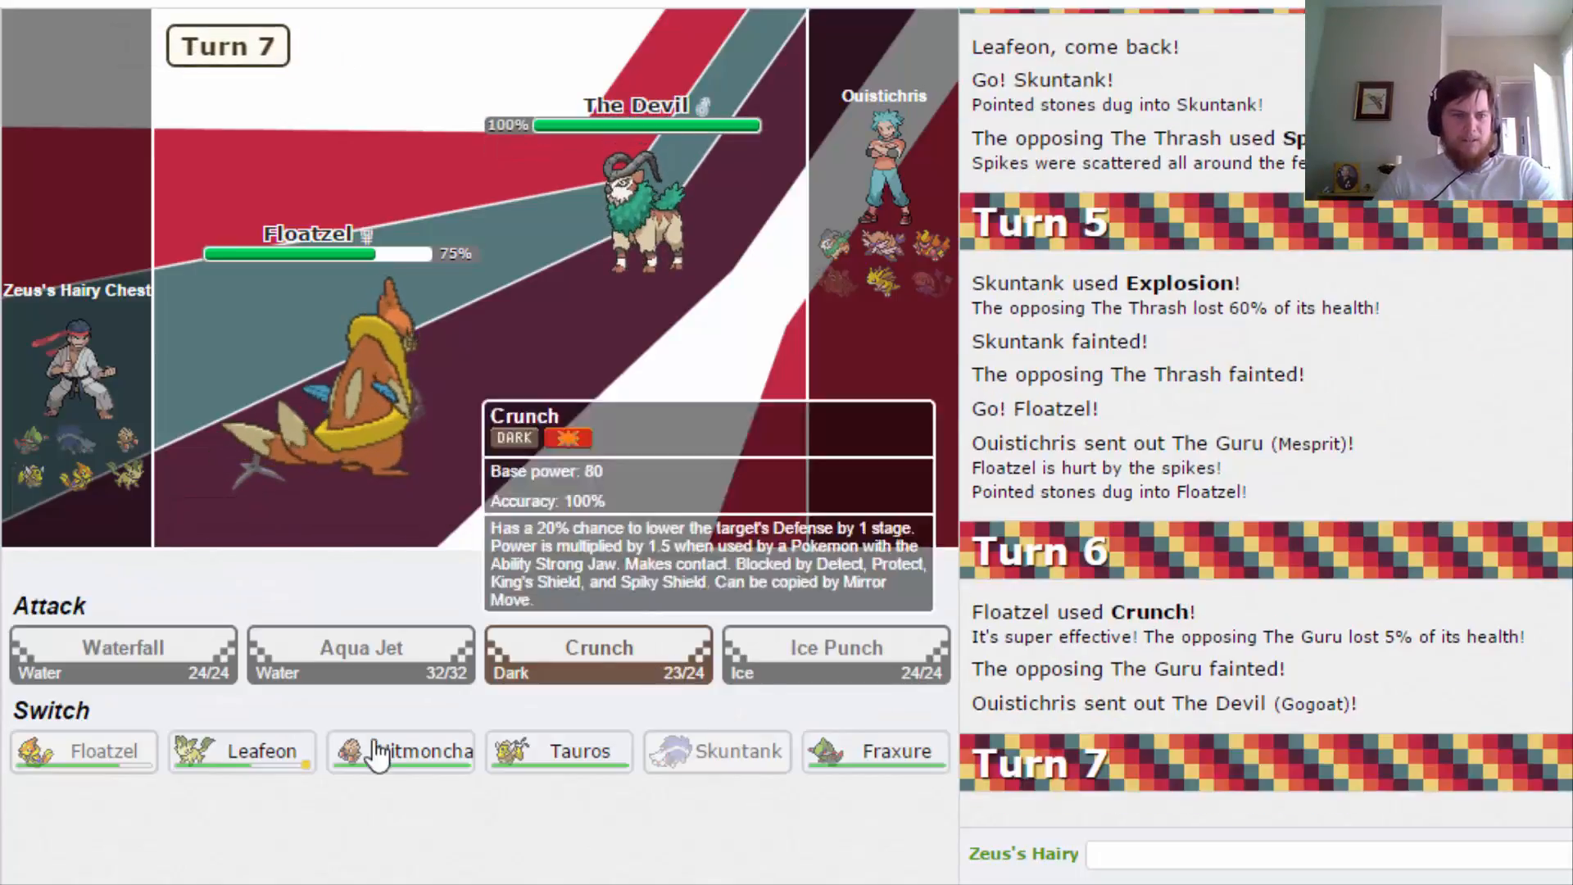
Bring Leafeon in against The Devil, where it falls to Horn Leech.
click(242, 750)
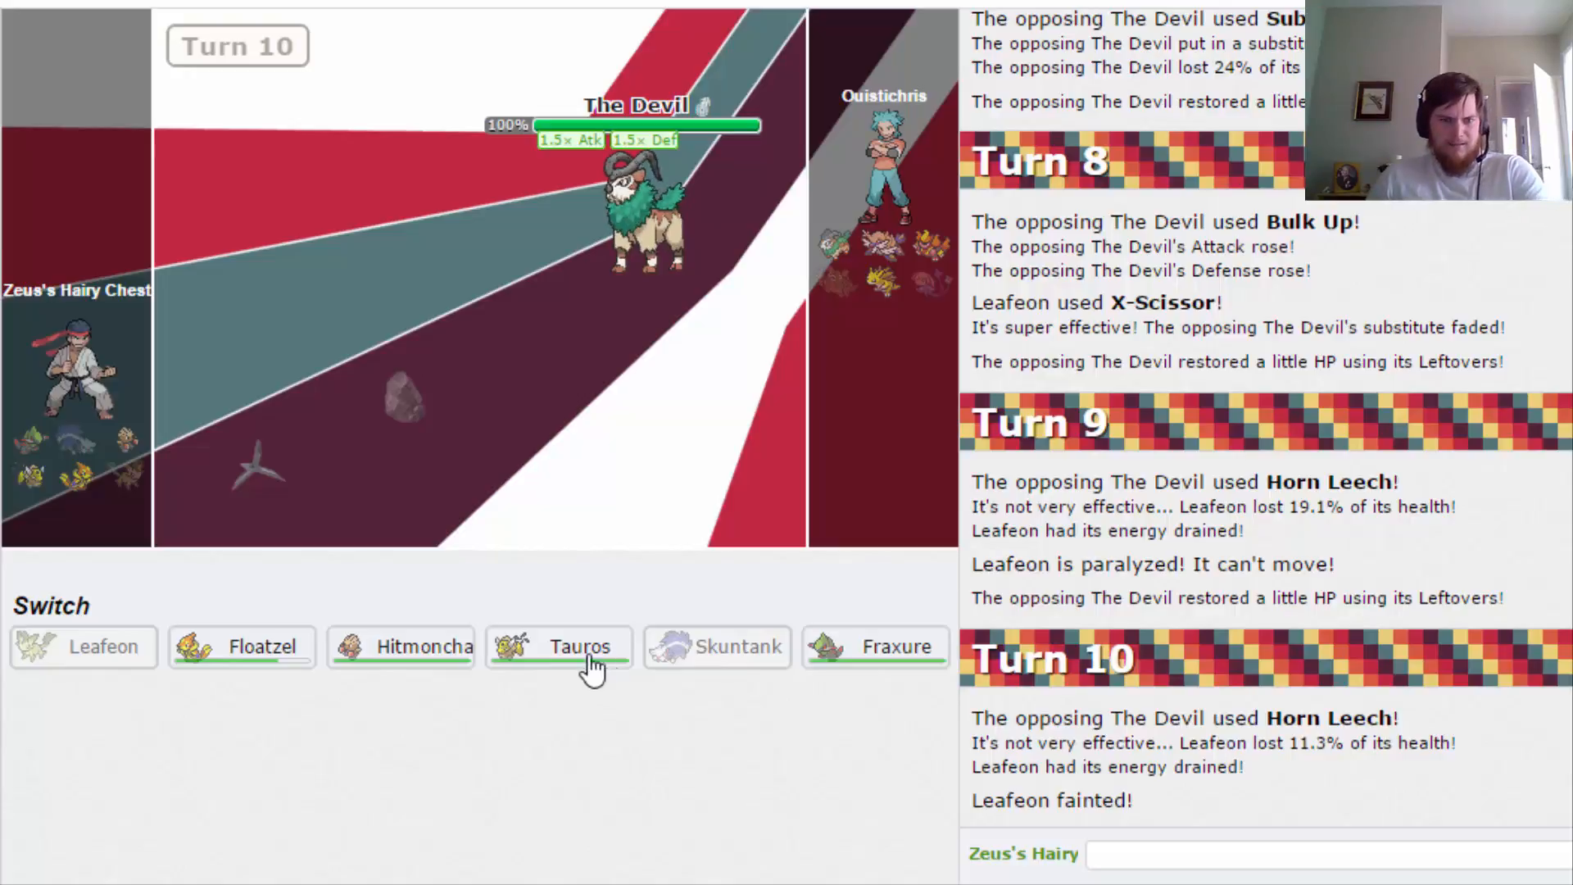
mouse_move(359, 670)
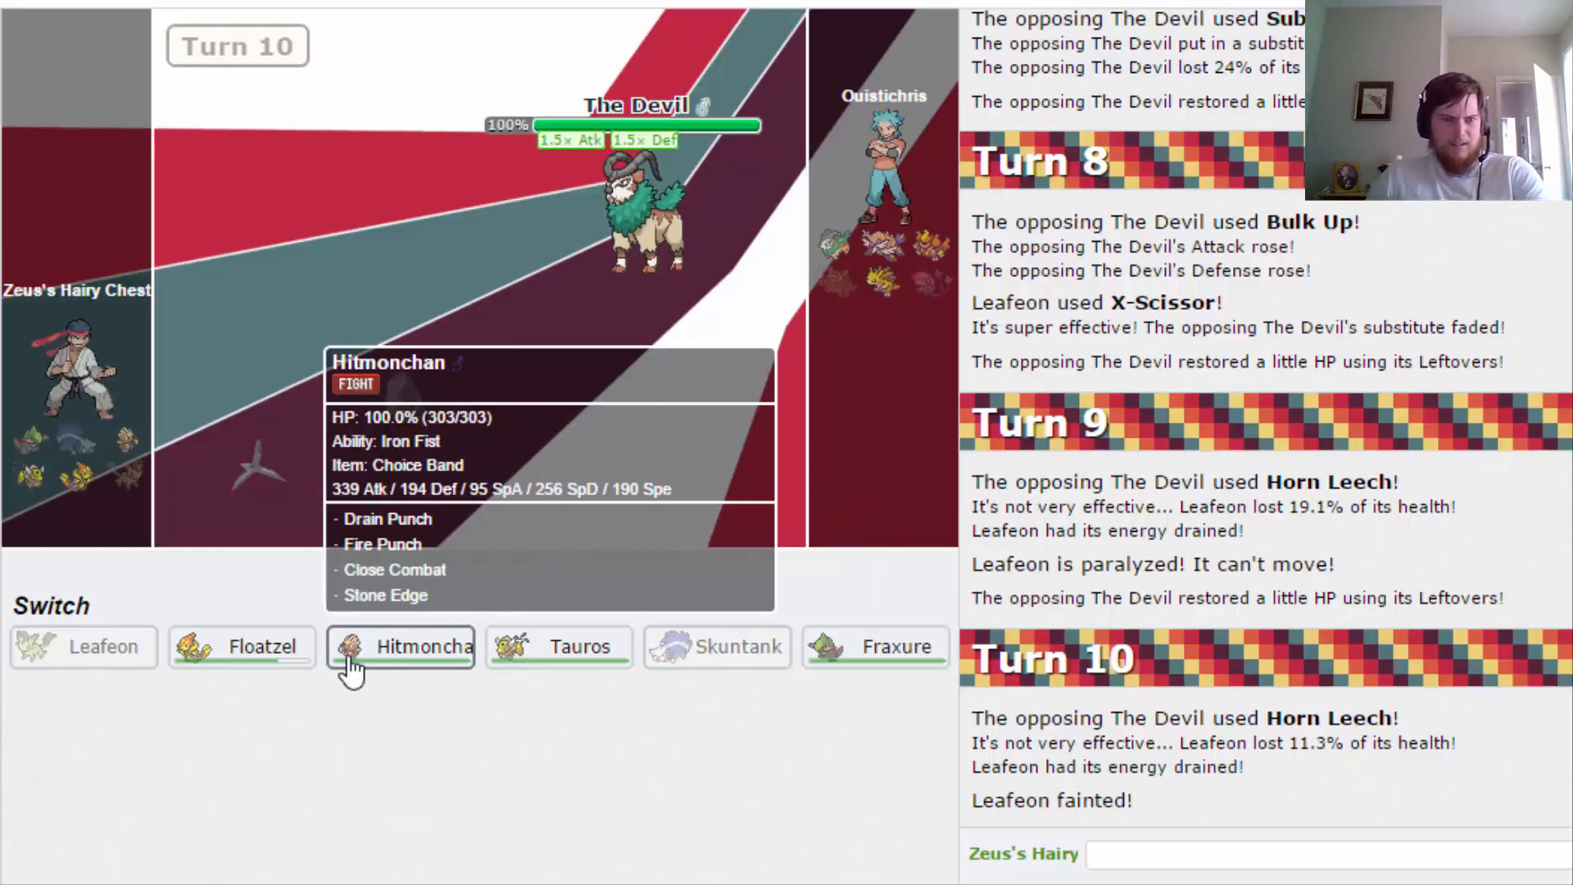
mouse_move(636, 210)
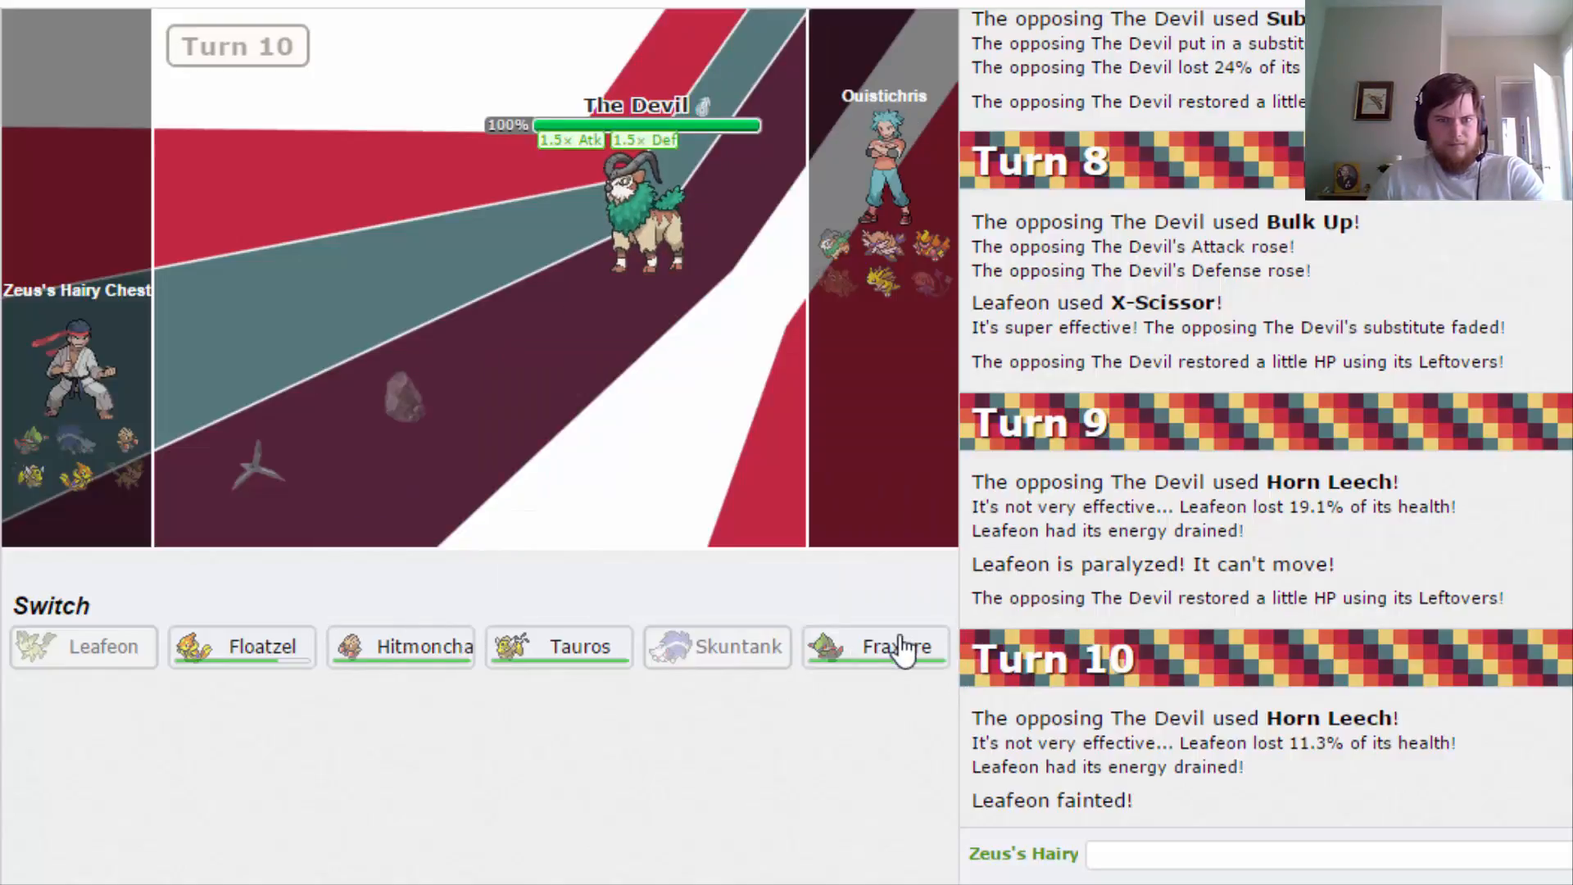
mouse_move(387, 662)
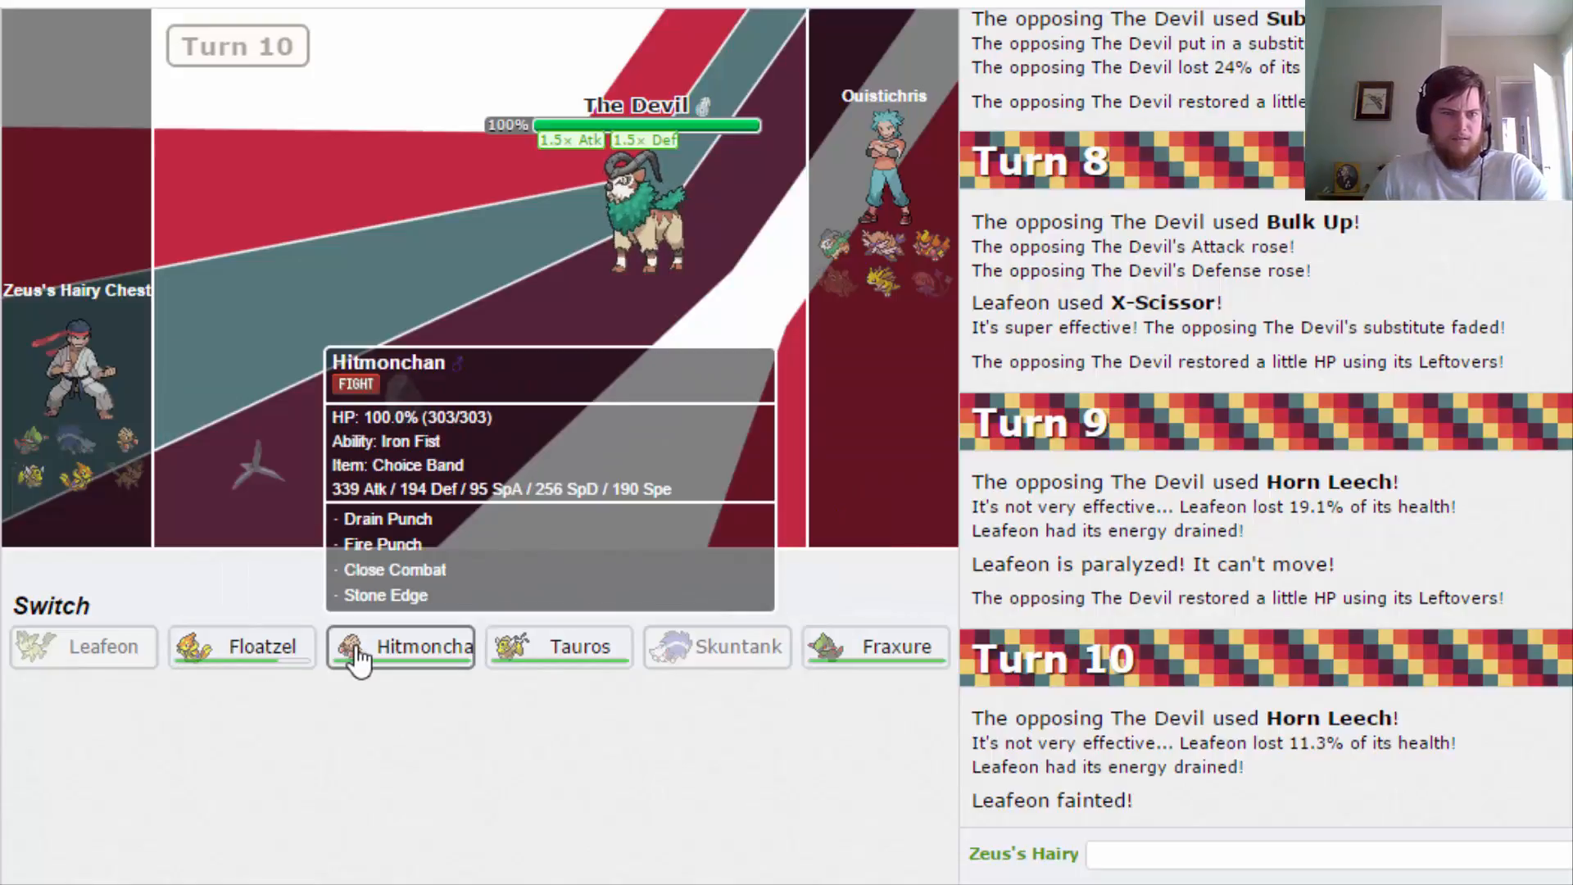
Send in Hitmonchan and Fire Punch The Devil down, then hit The Warrior before fainting.
click(400, 647)
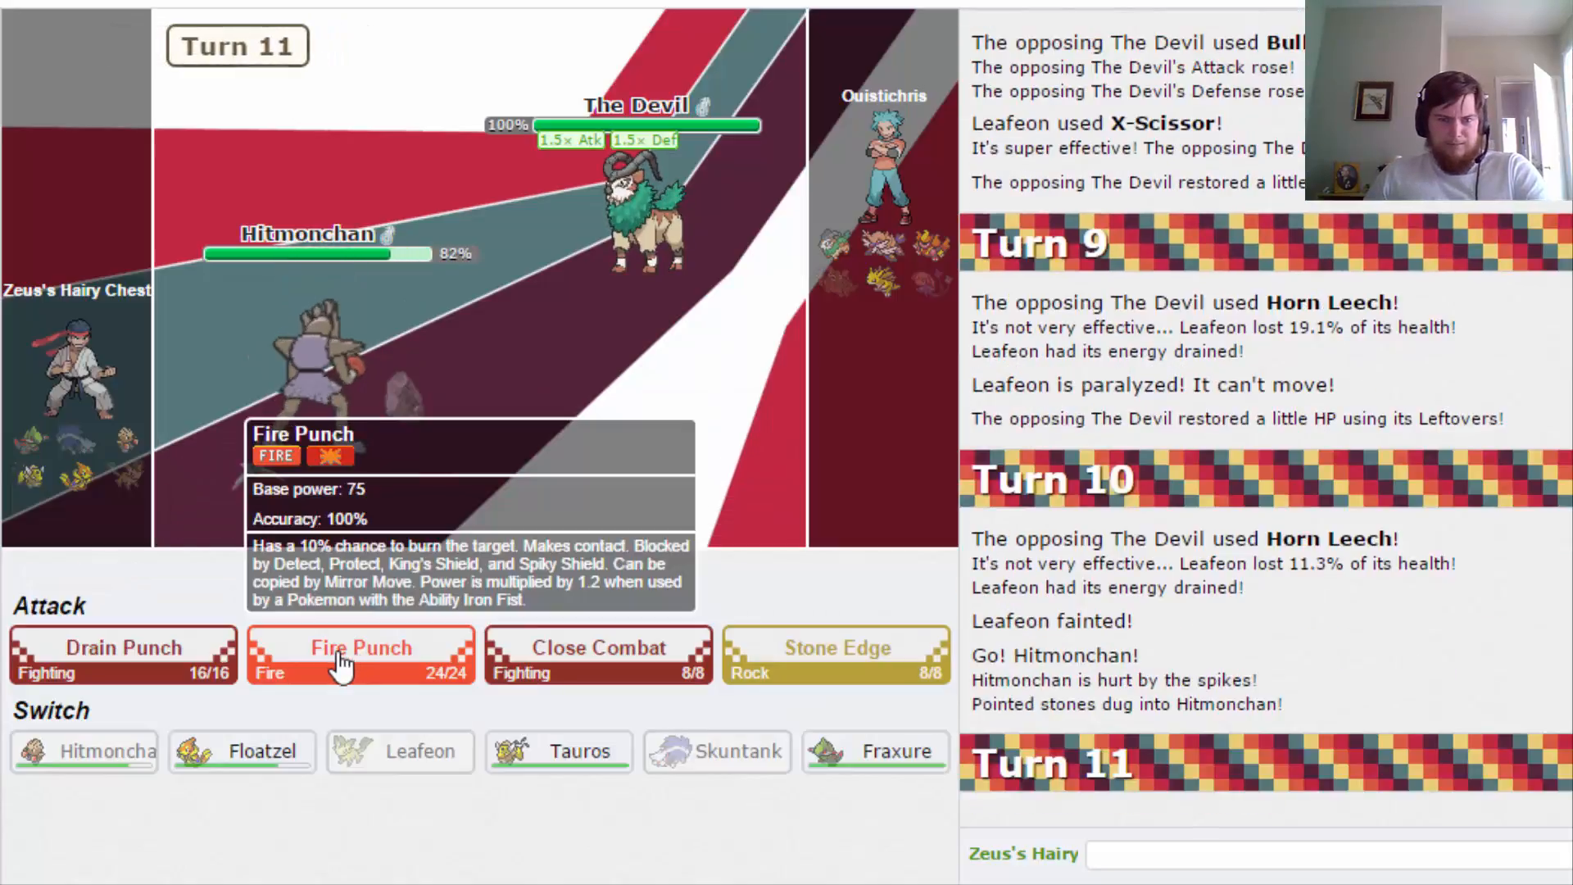
click(361, 652)
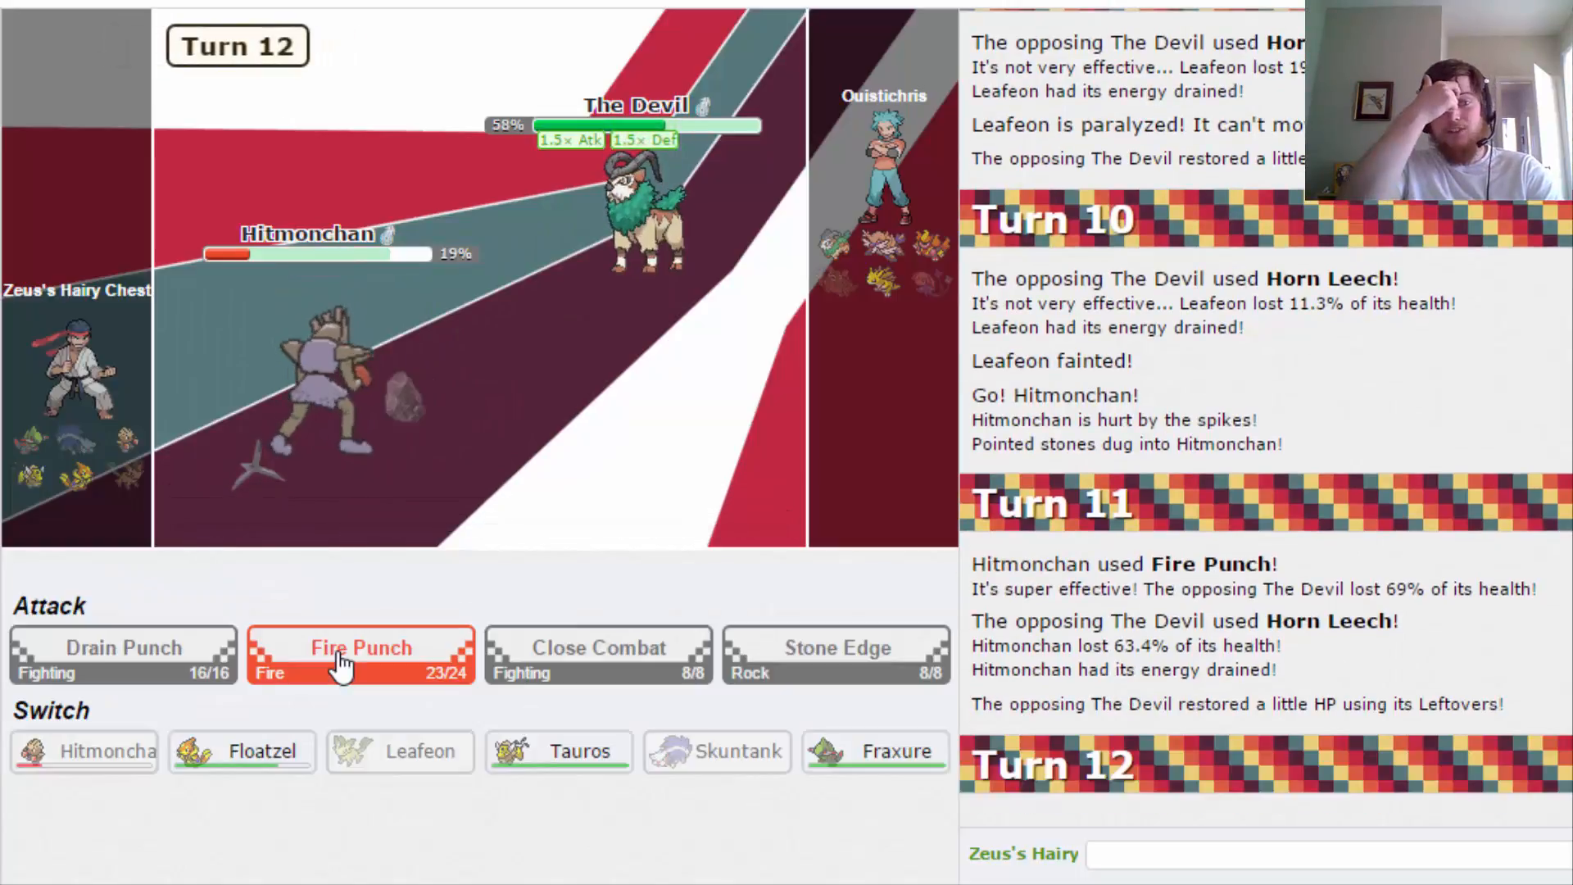
click(348, 651)
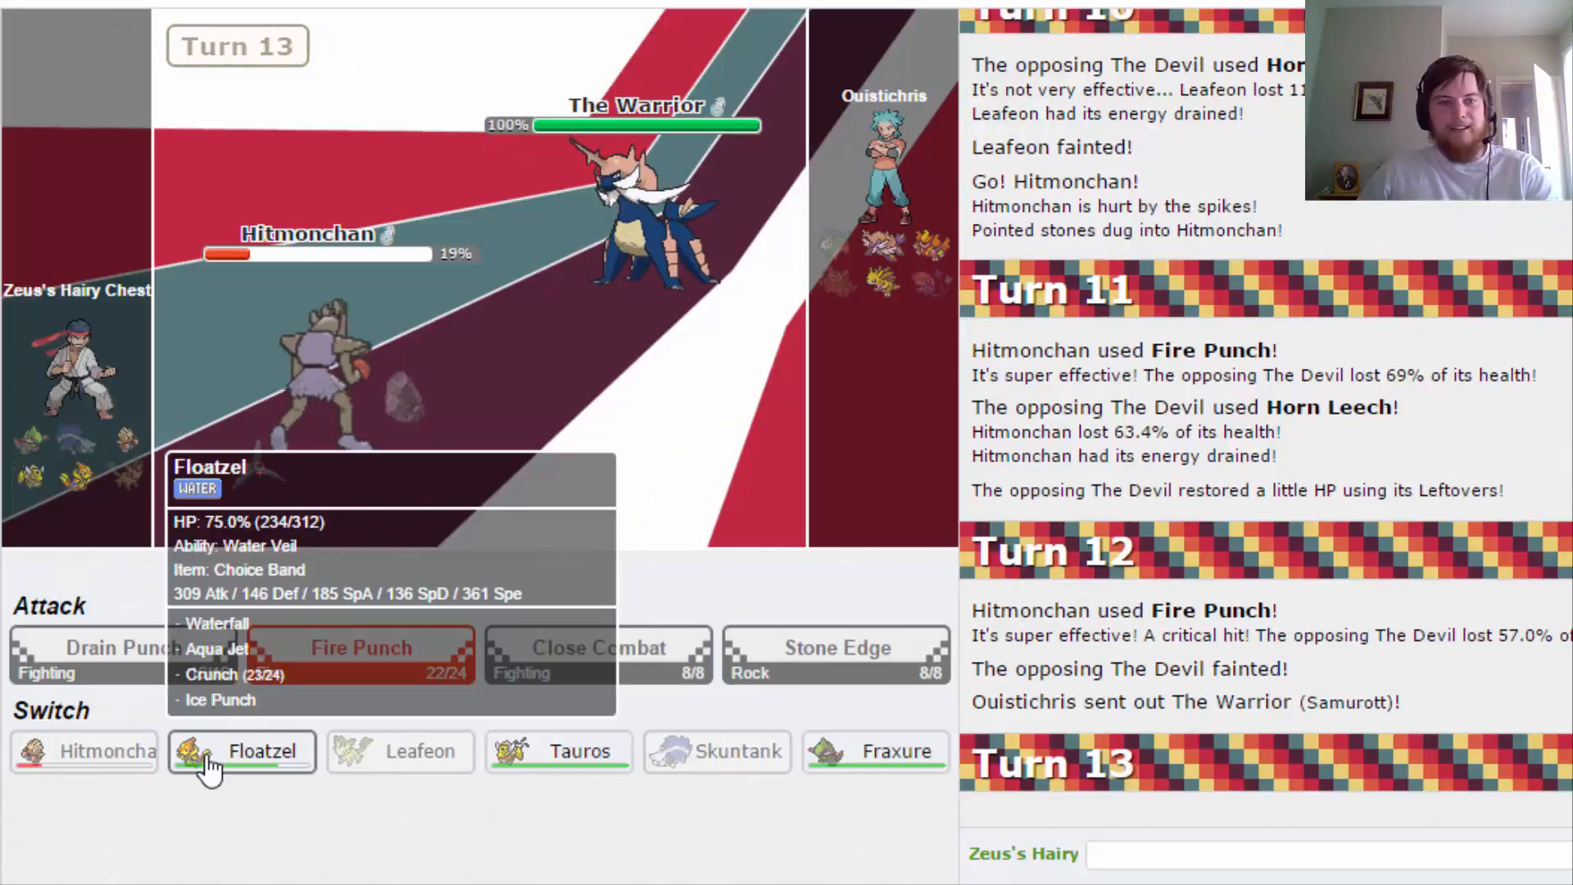
mouse_move(393, 661)
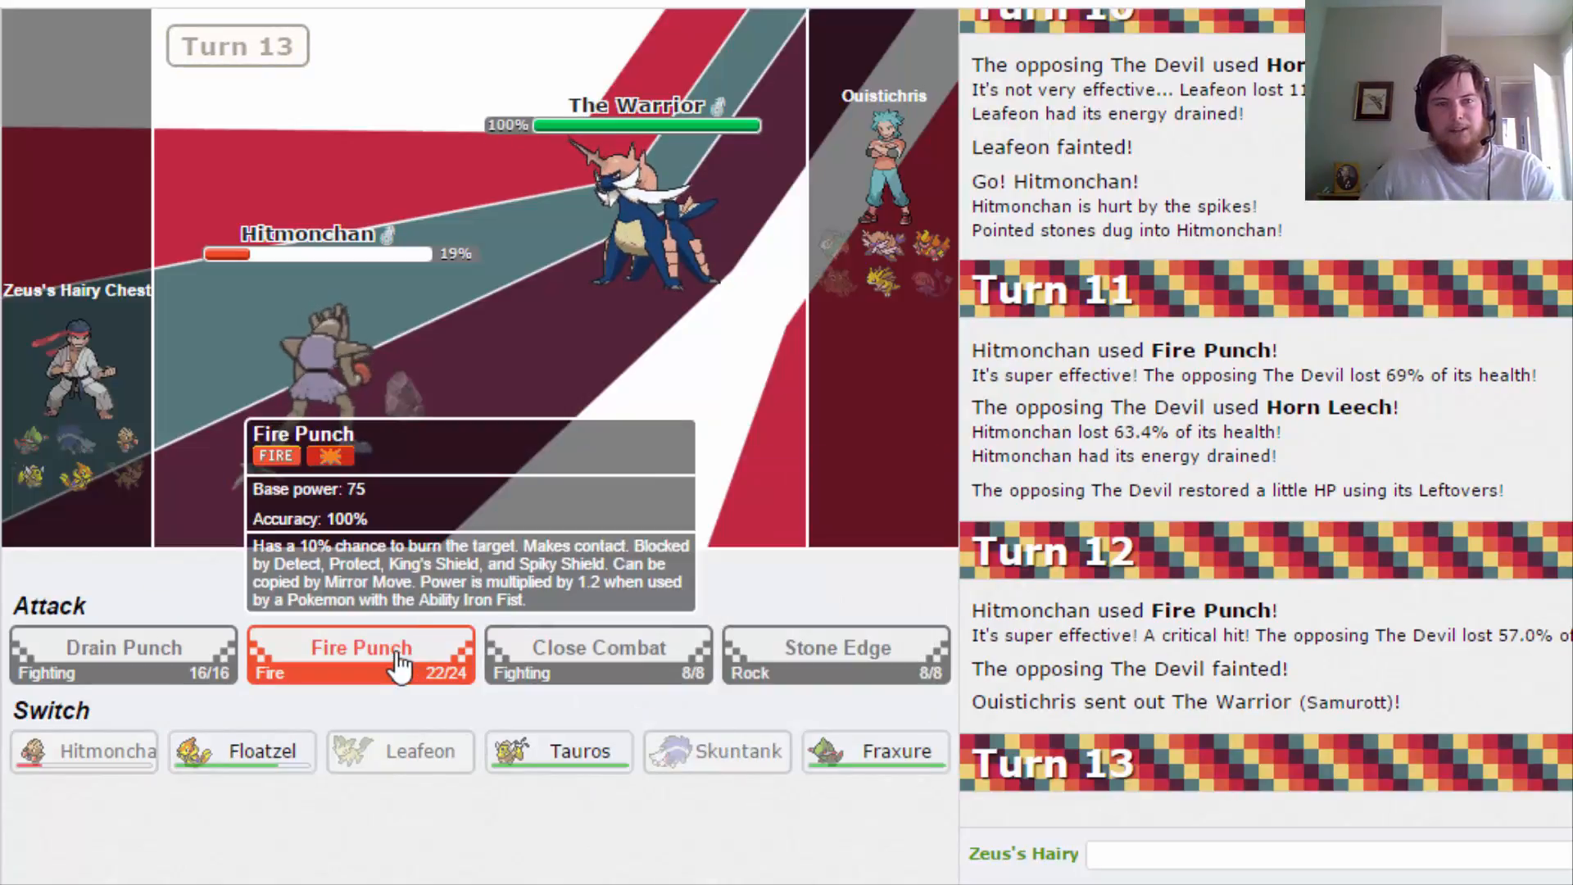
click(361, 651)
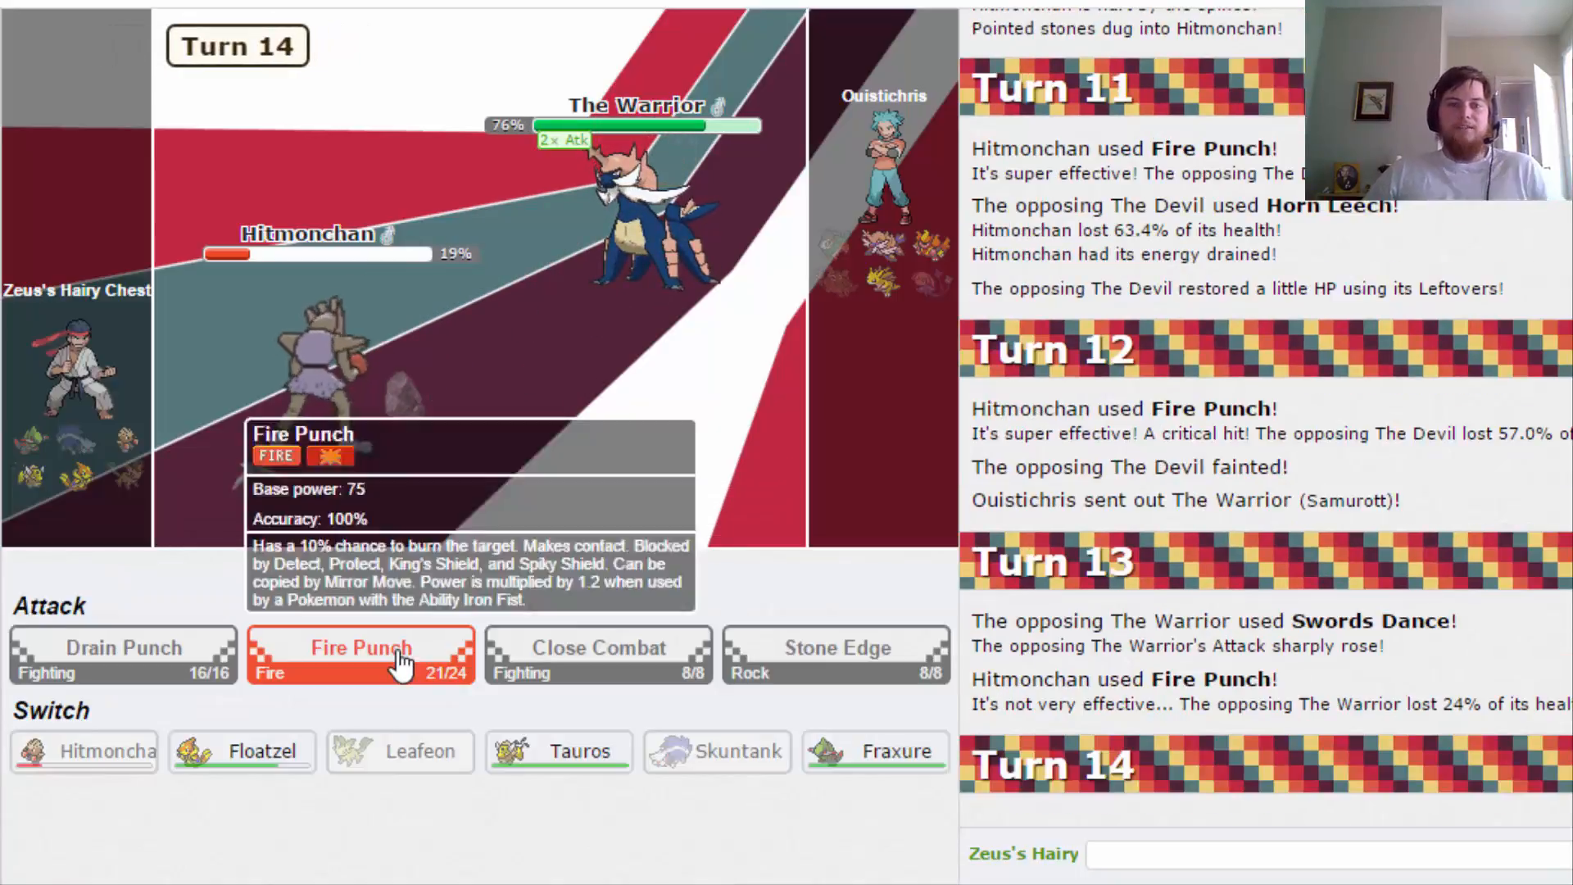
click(360, 649)
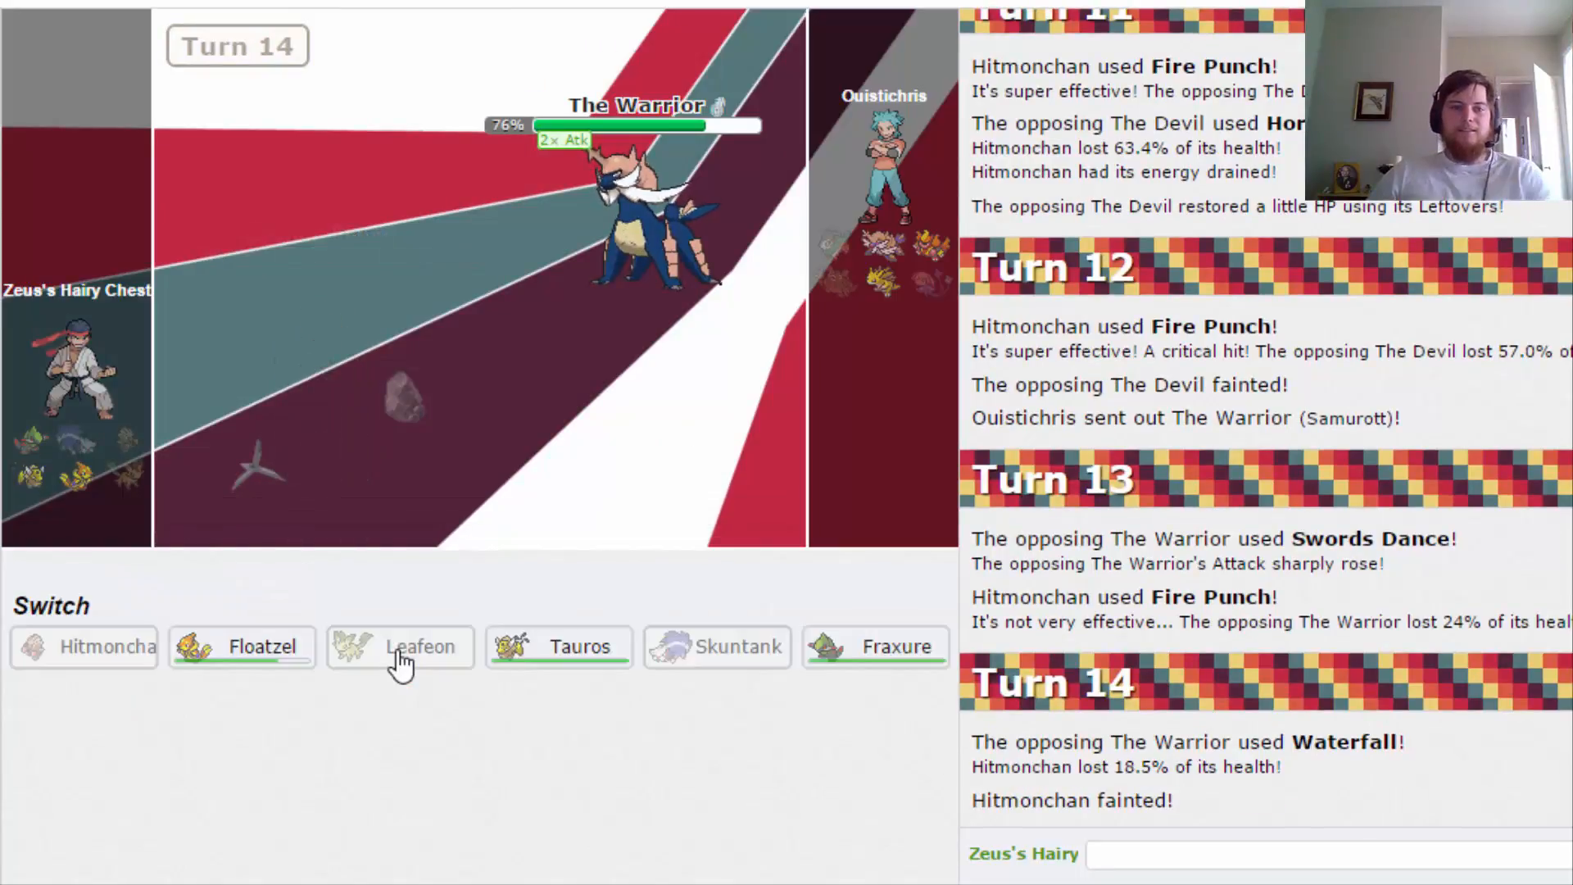
mouse_move(525, 649)
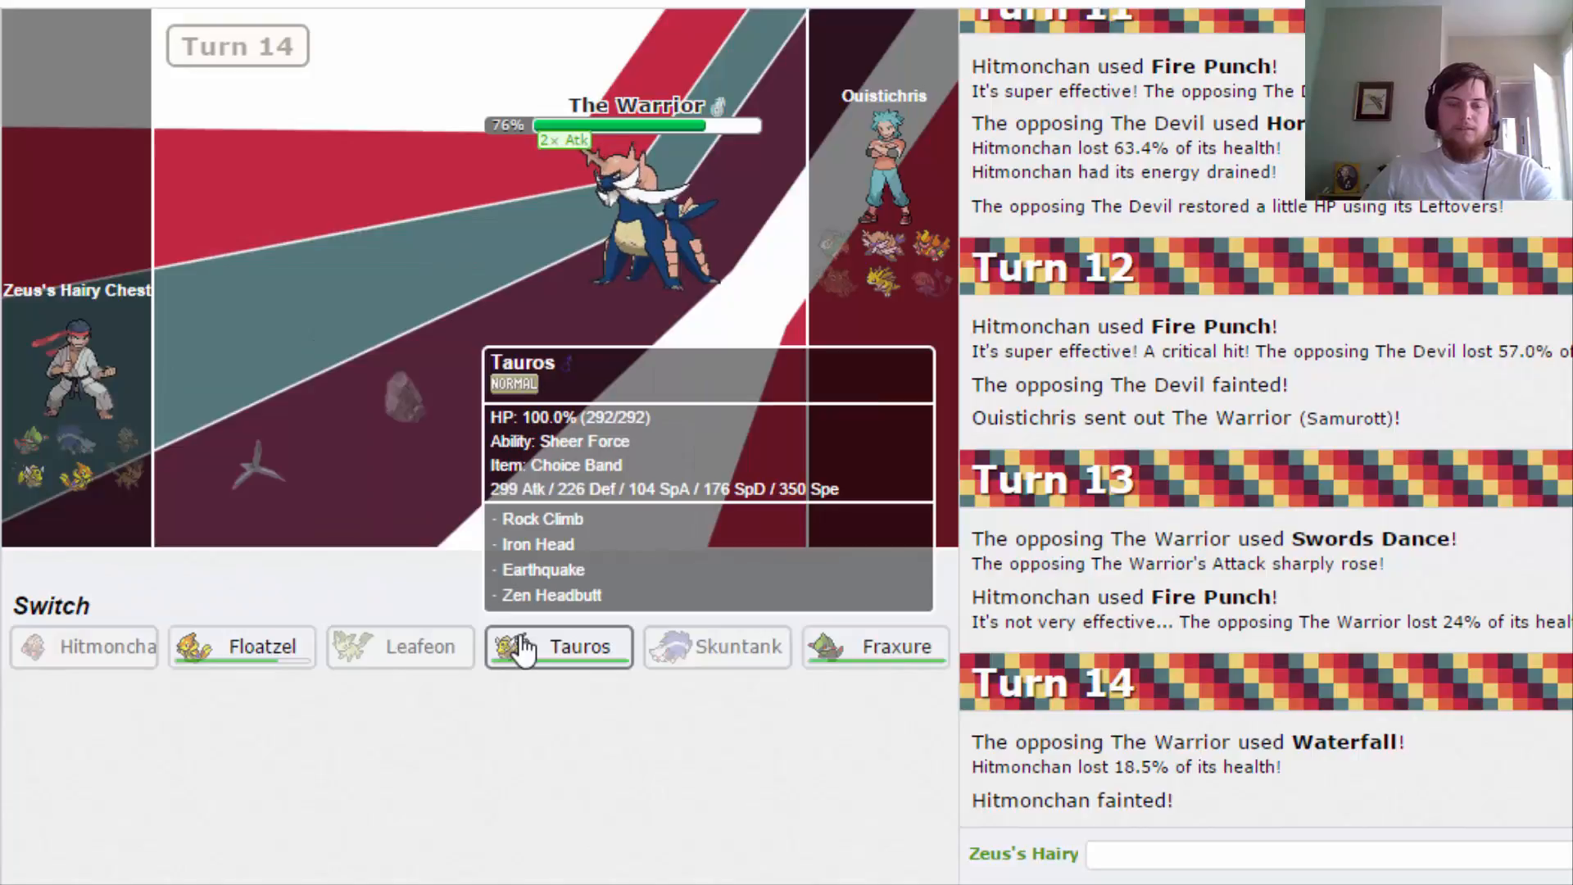
Replace the fainted Hitmonchan with Tauros against The Warrior.
click(559, 647)
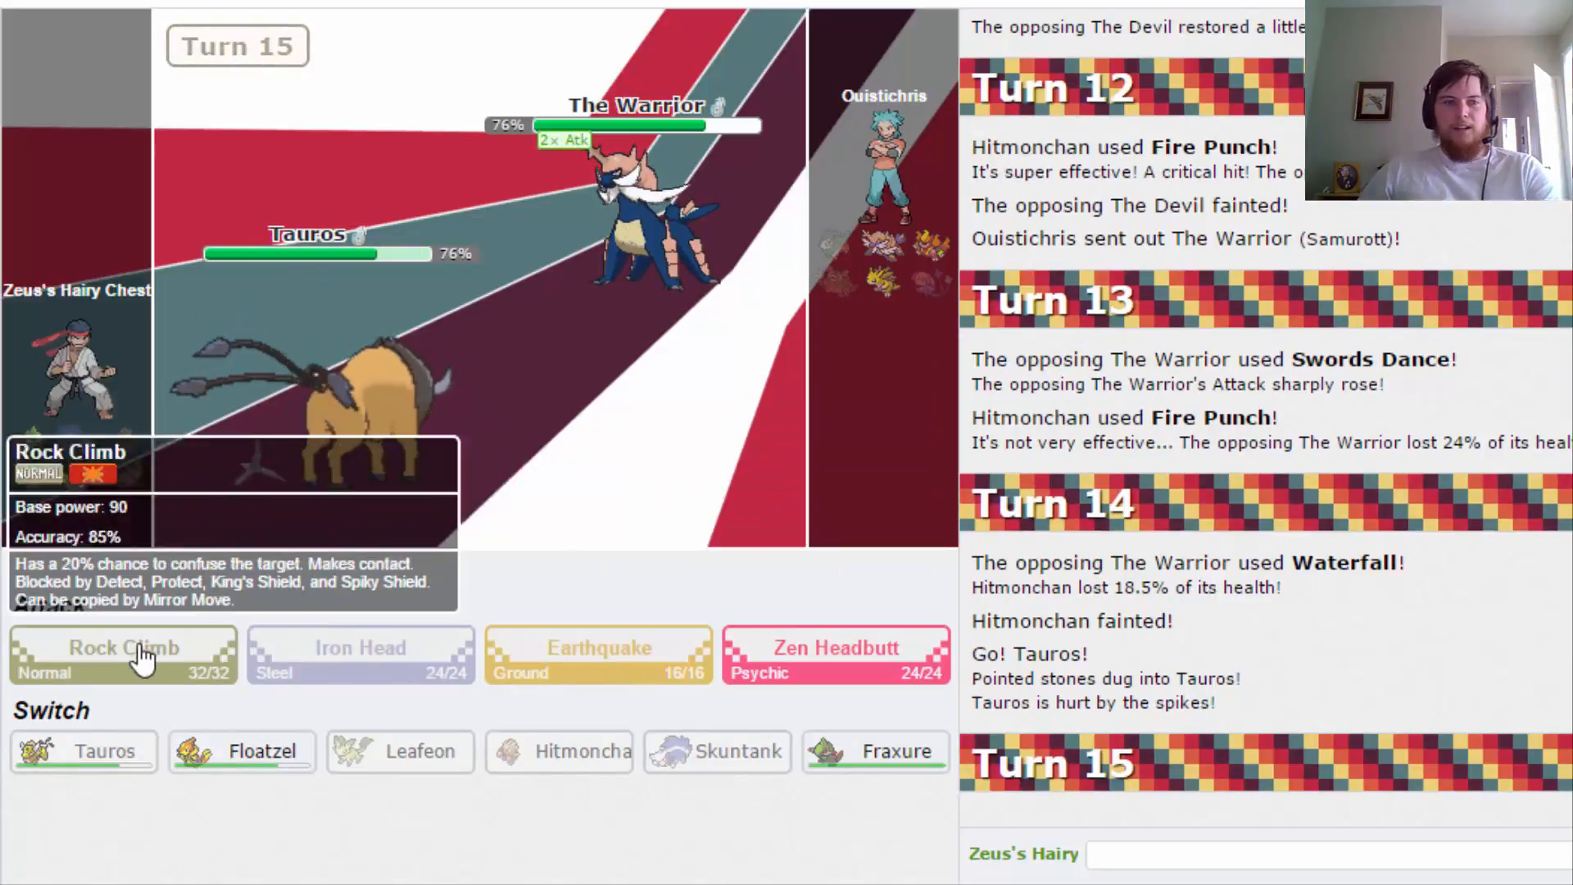
Rock Climb The Warrior out and The Tunneller to 27%, then replace fainted Tauros with Floatzel.
click(123, 649)
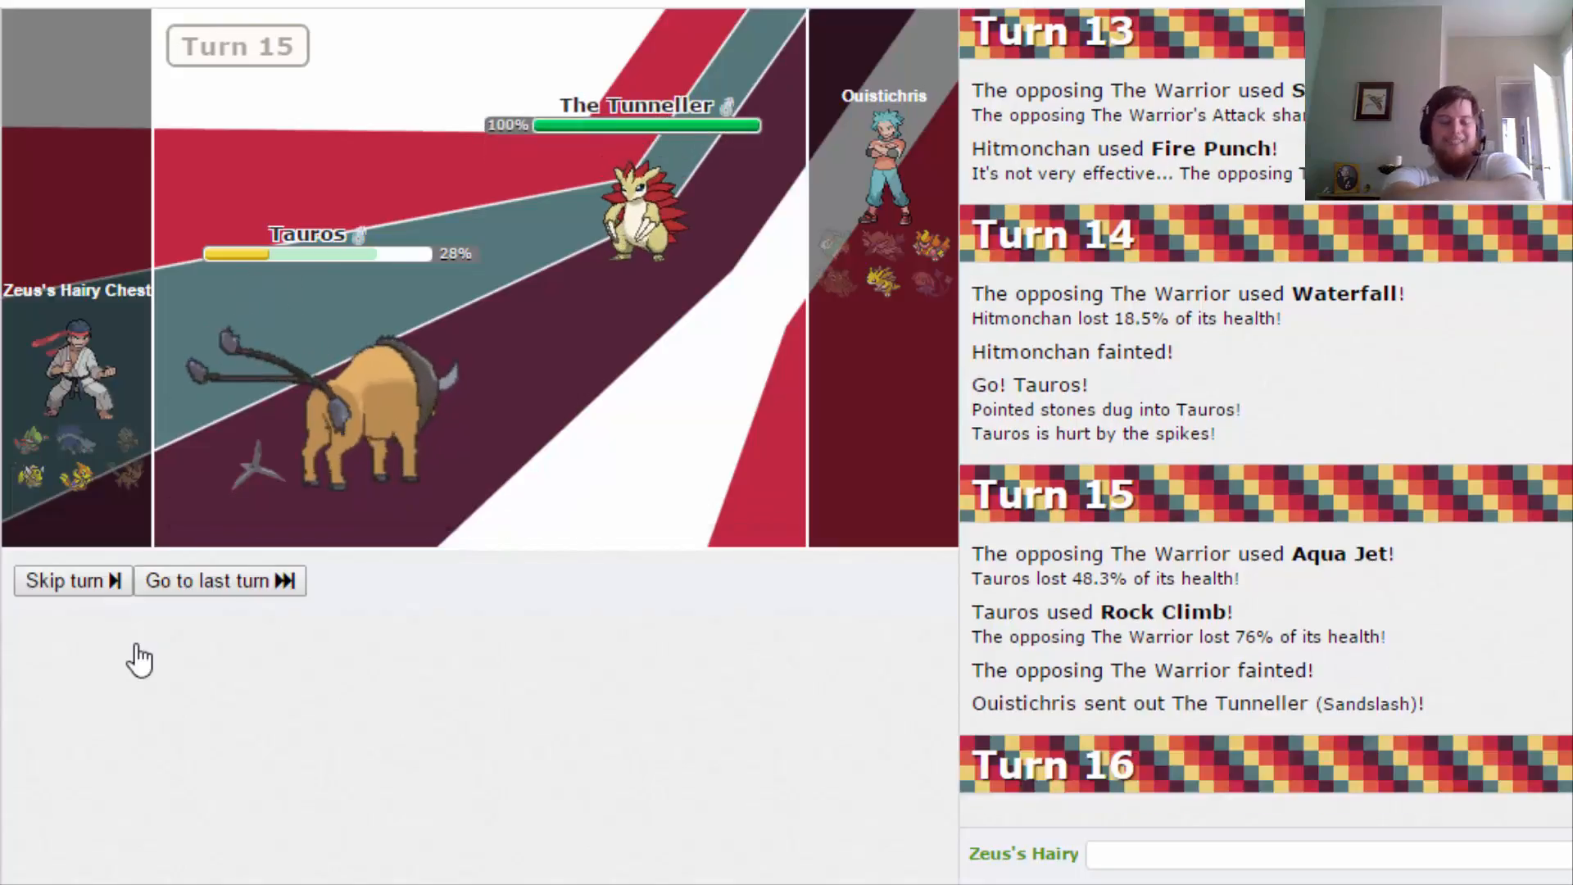
click(69, 580)
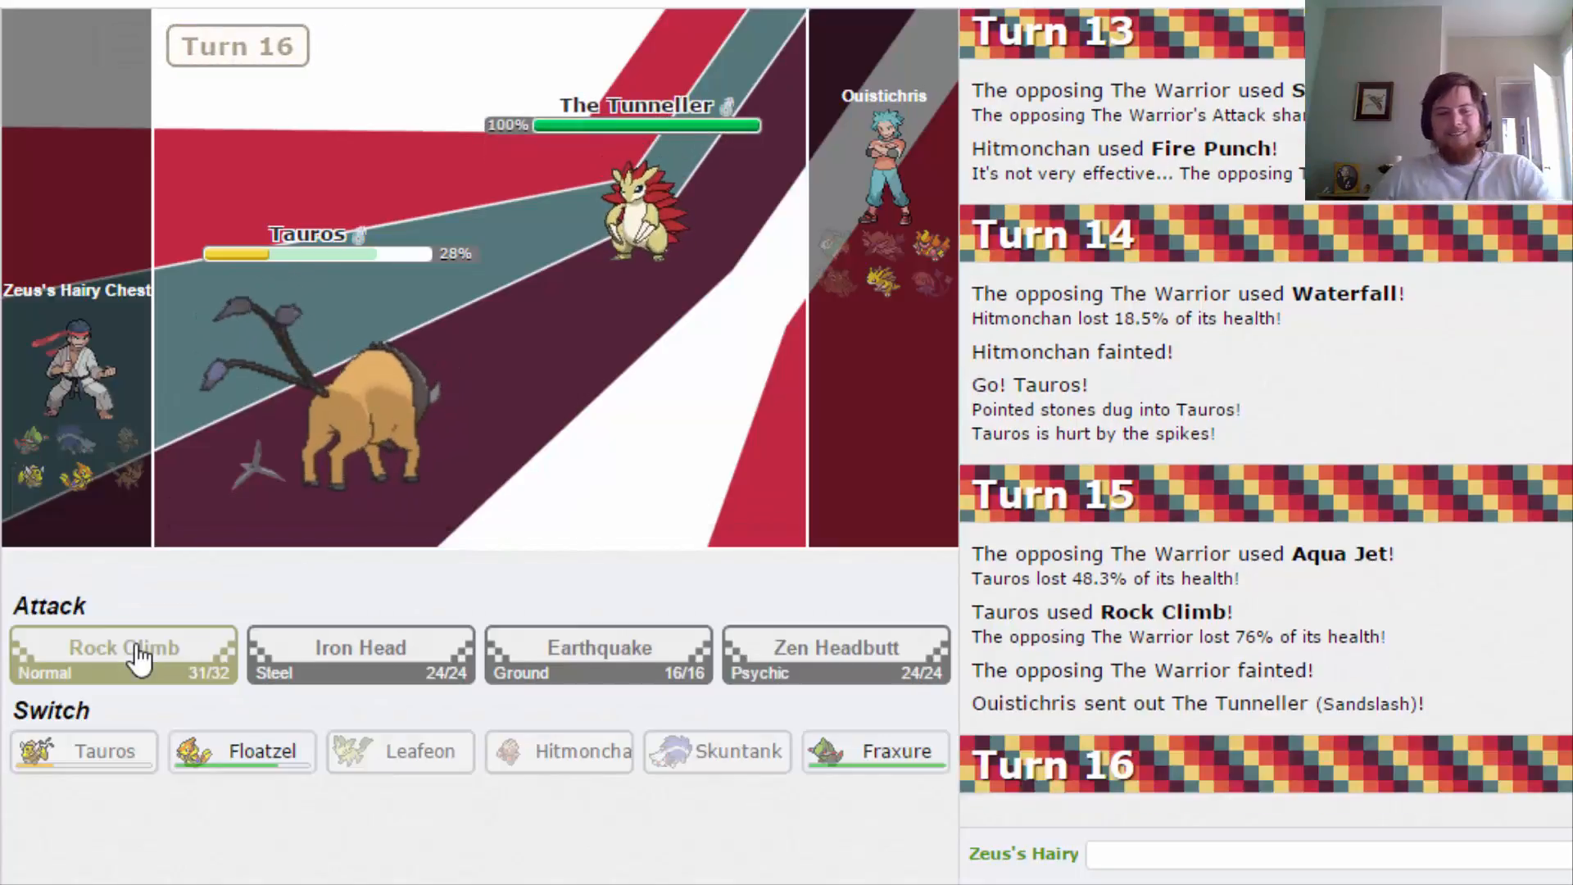
click(125, 647)
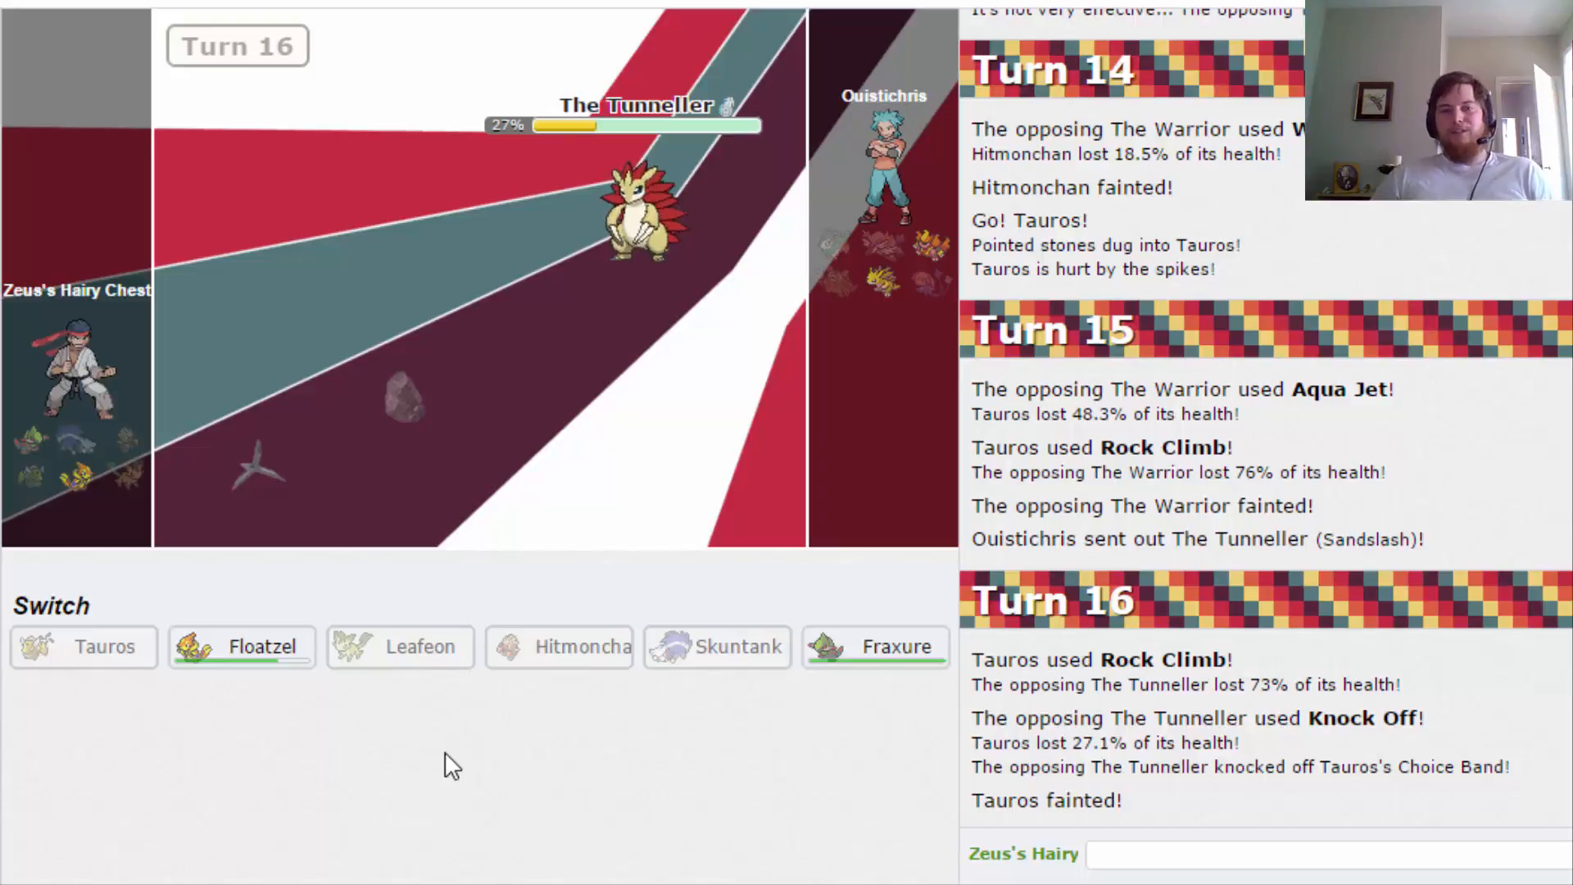
mouse_move(810, 688)
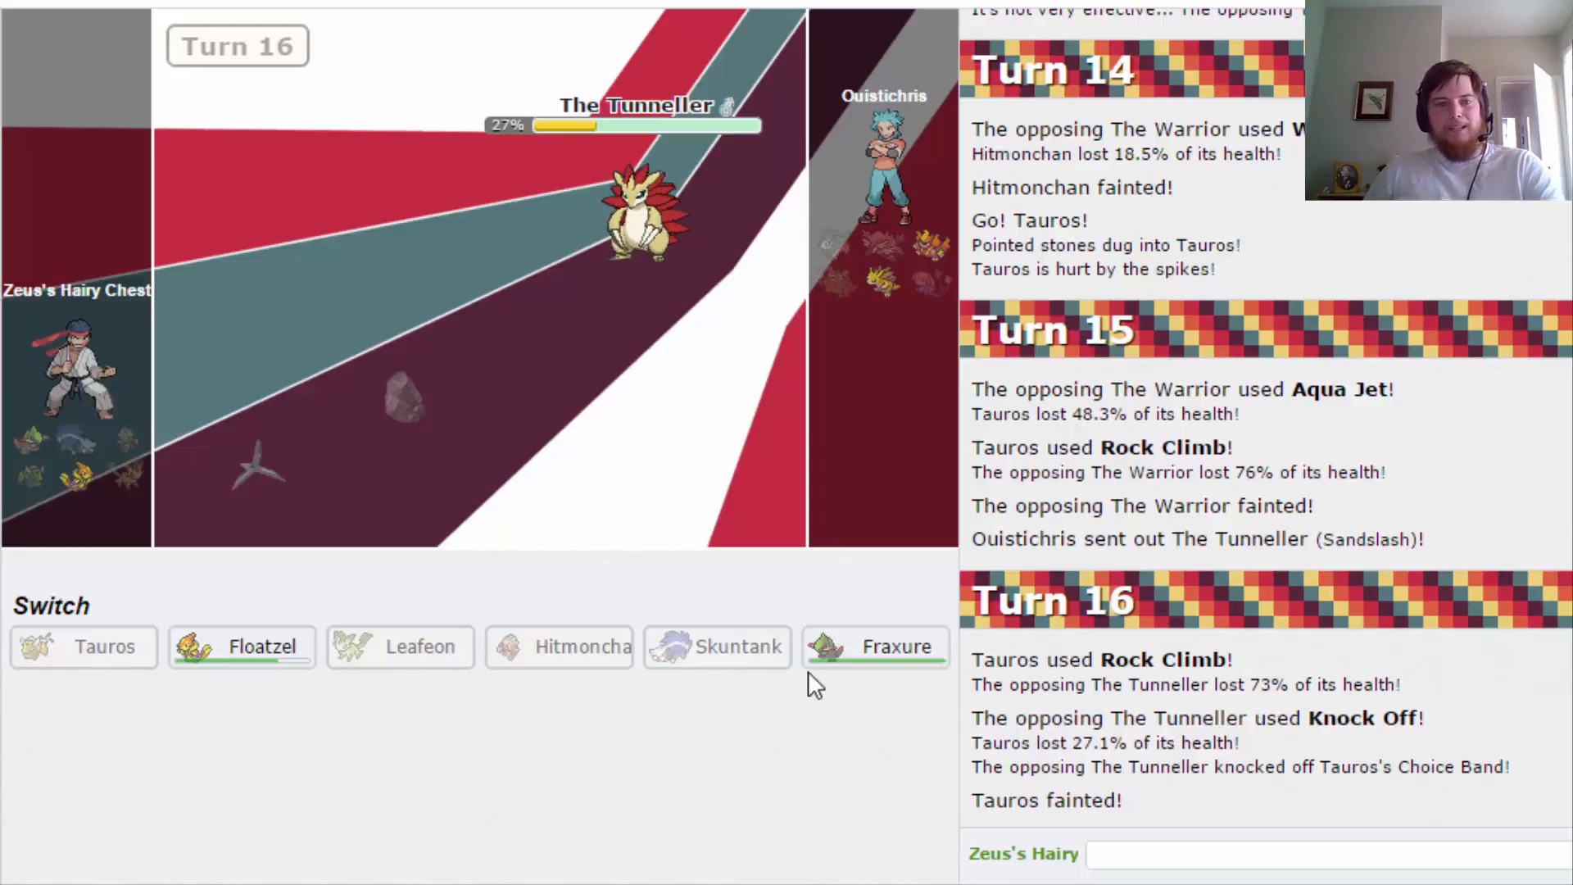
mouse_move(229, 654)
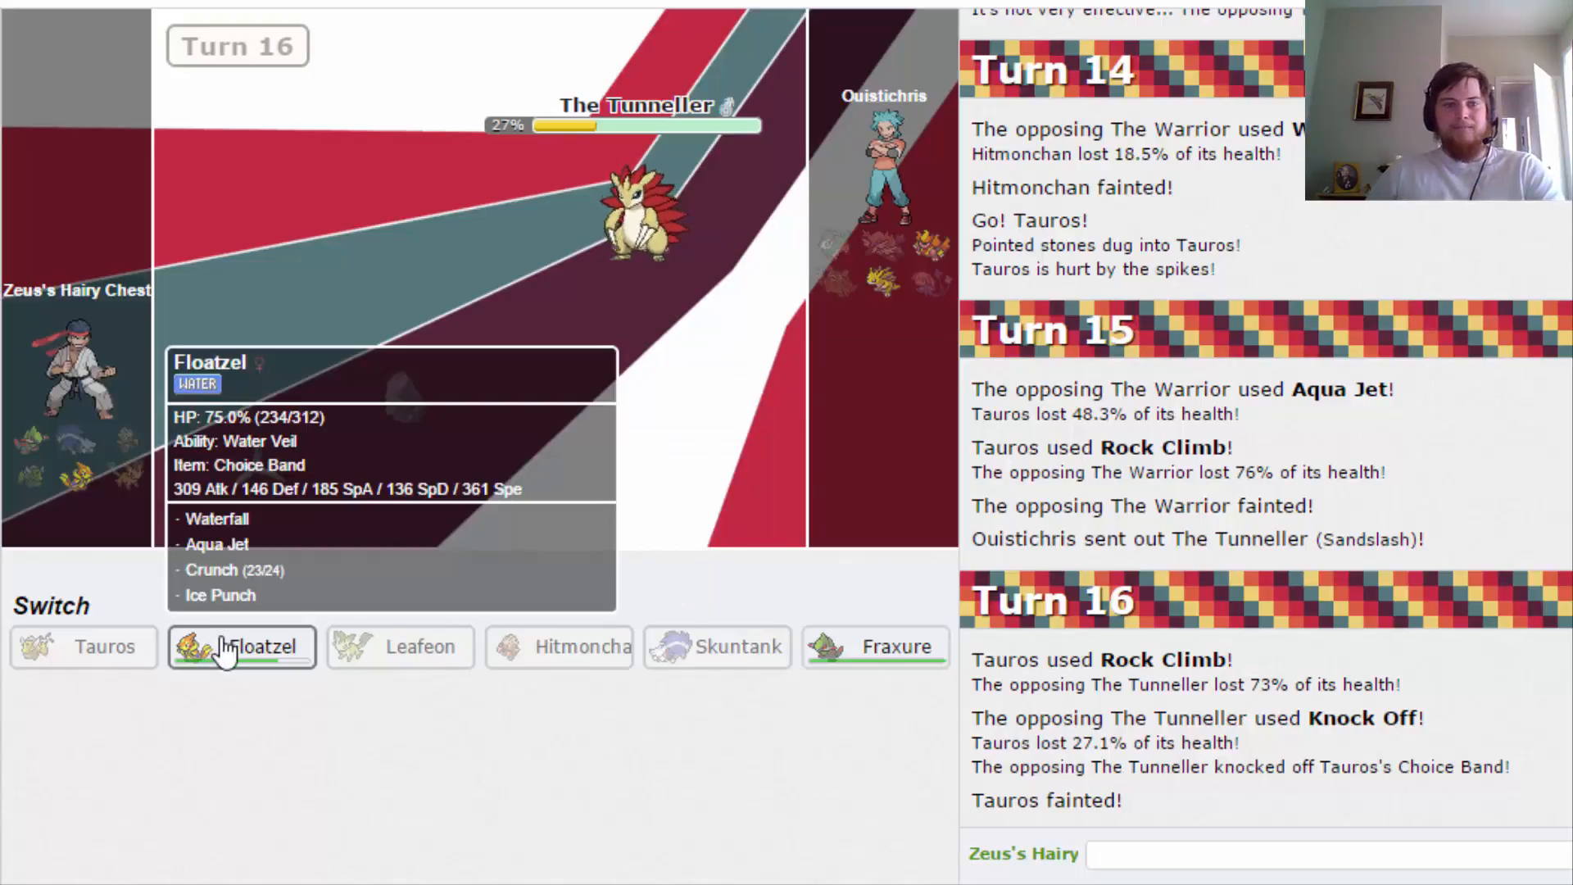
click(241, 648)
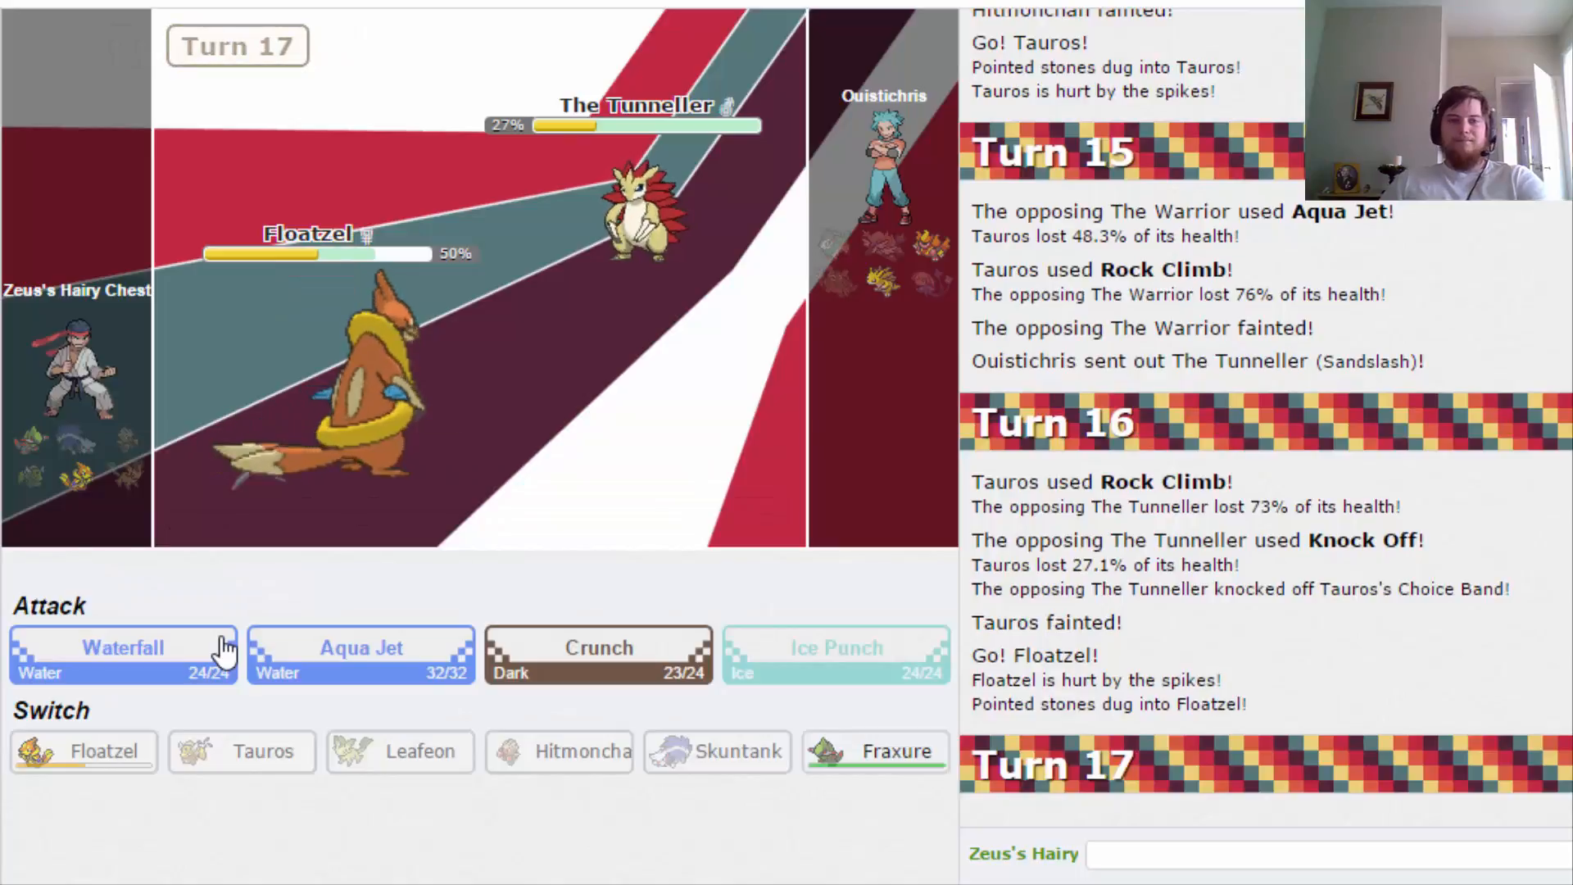
Finish The Tunneller and The Cannon with Waterfalls to win, and send 'gg' in chat.
click(123, 647)
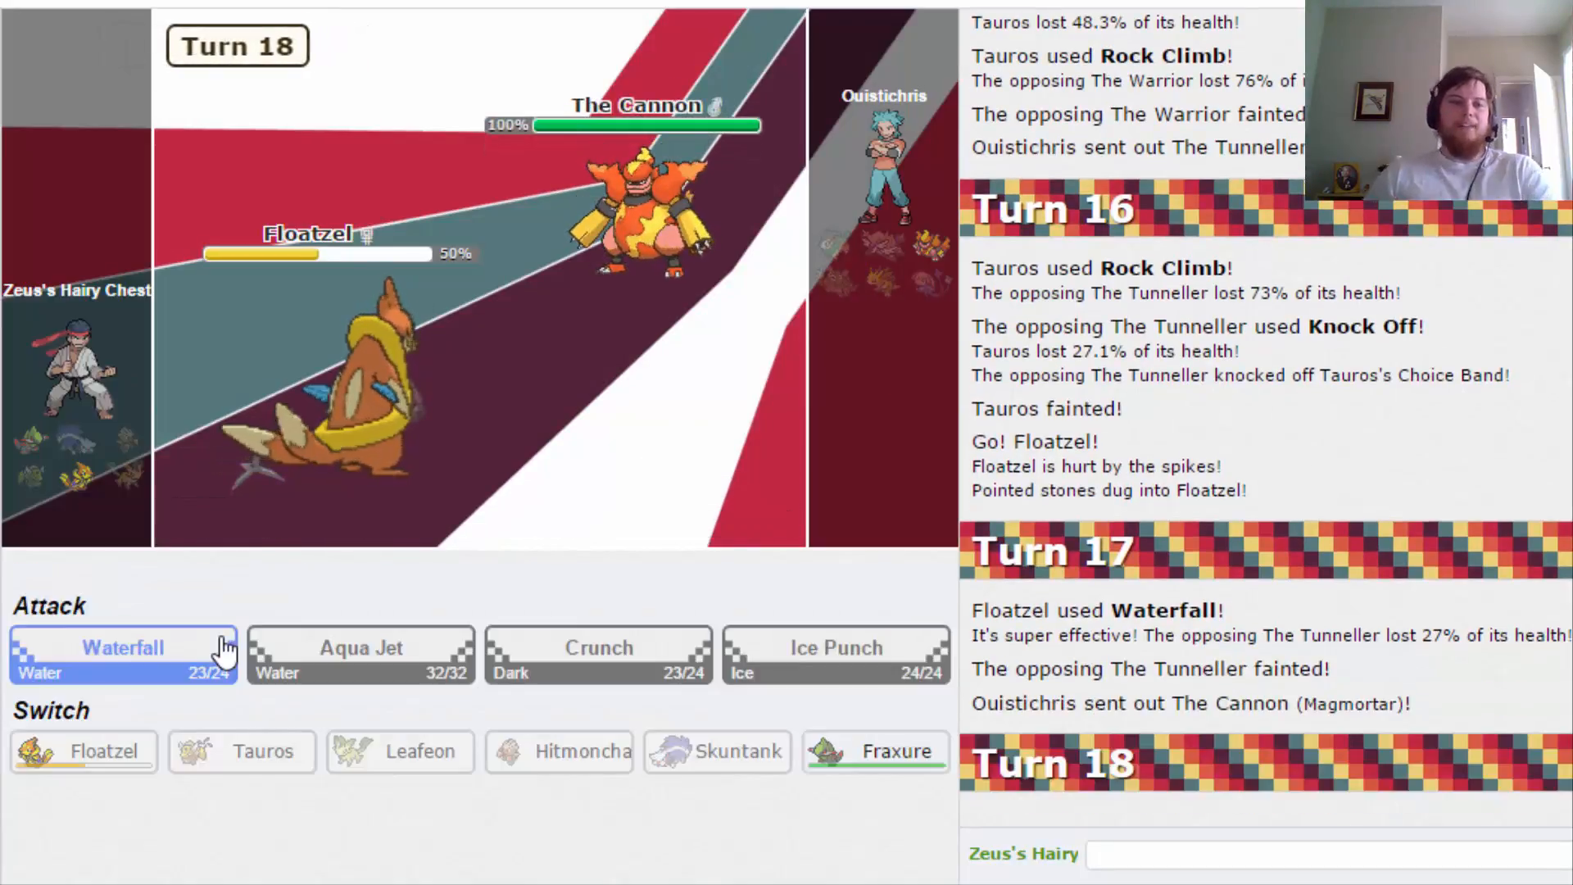
click(123, 647)
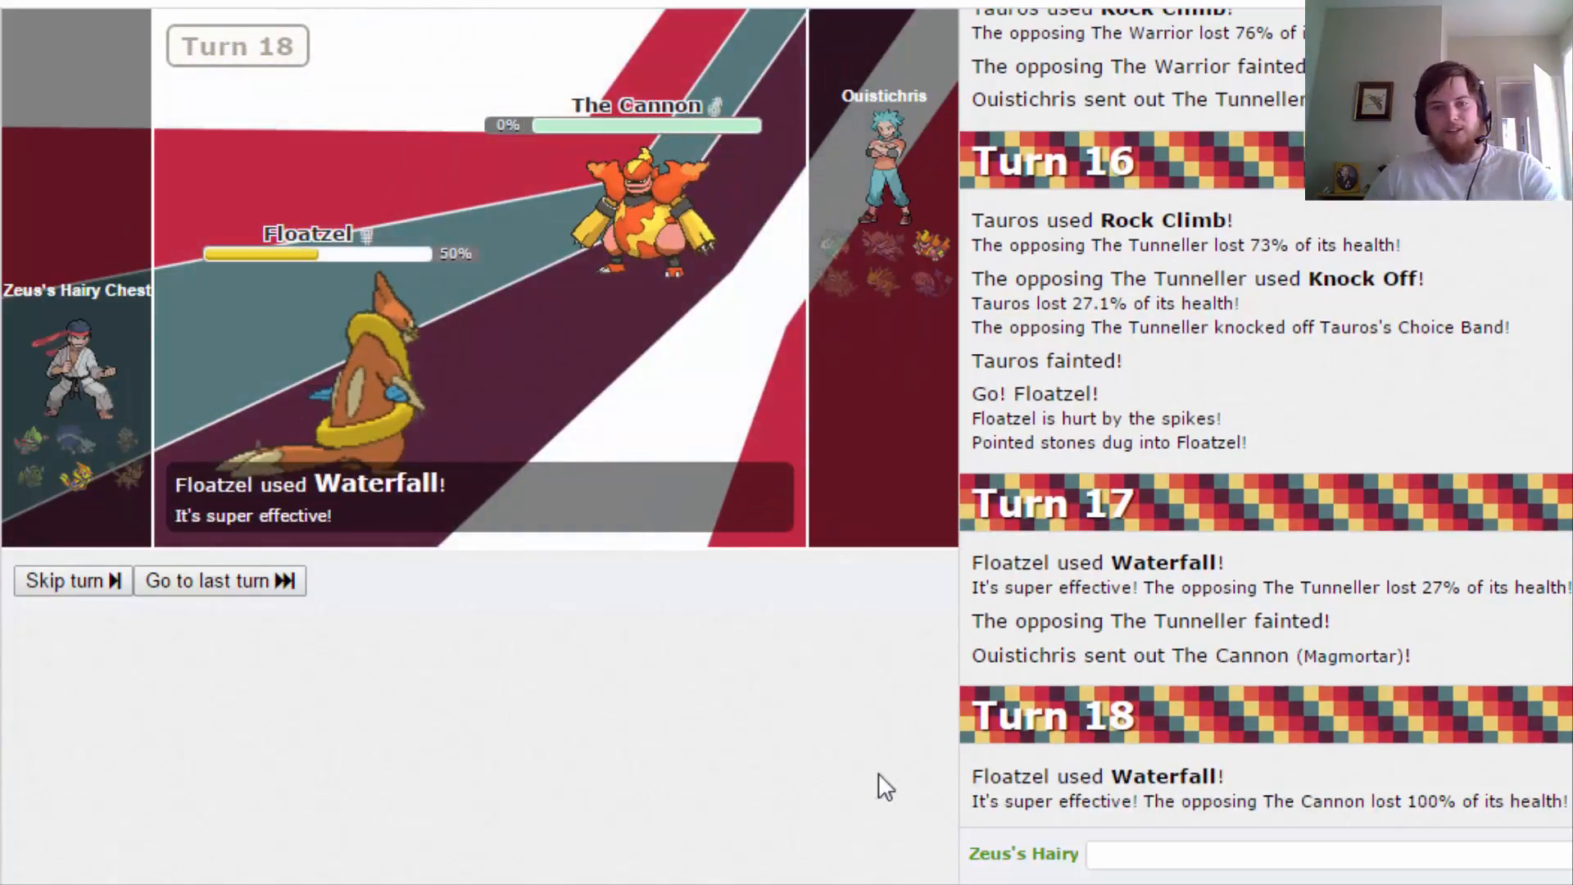
text(gg)
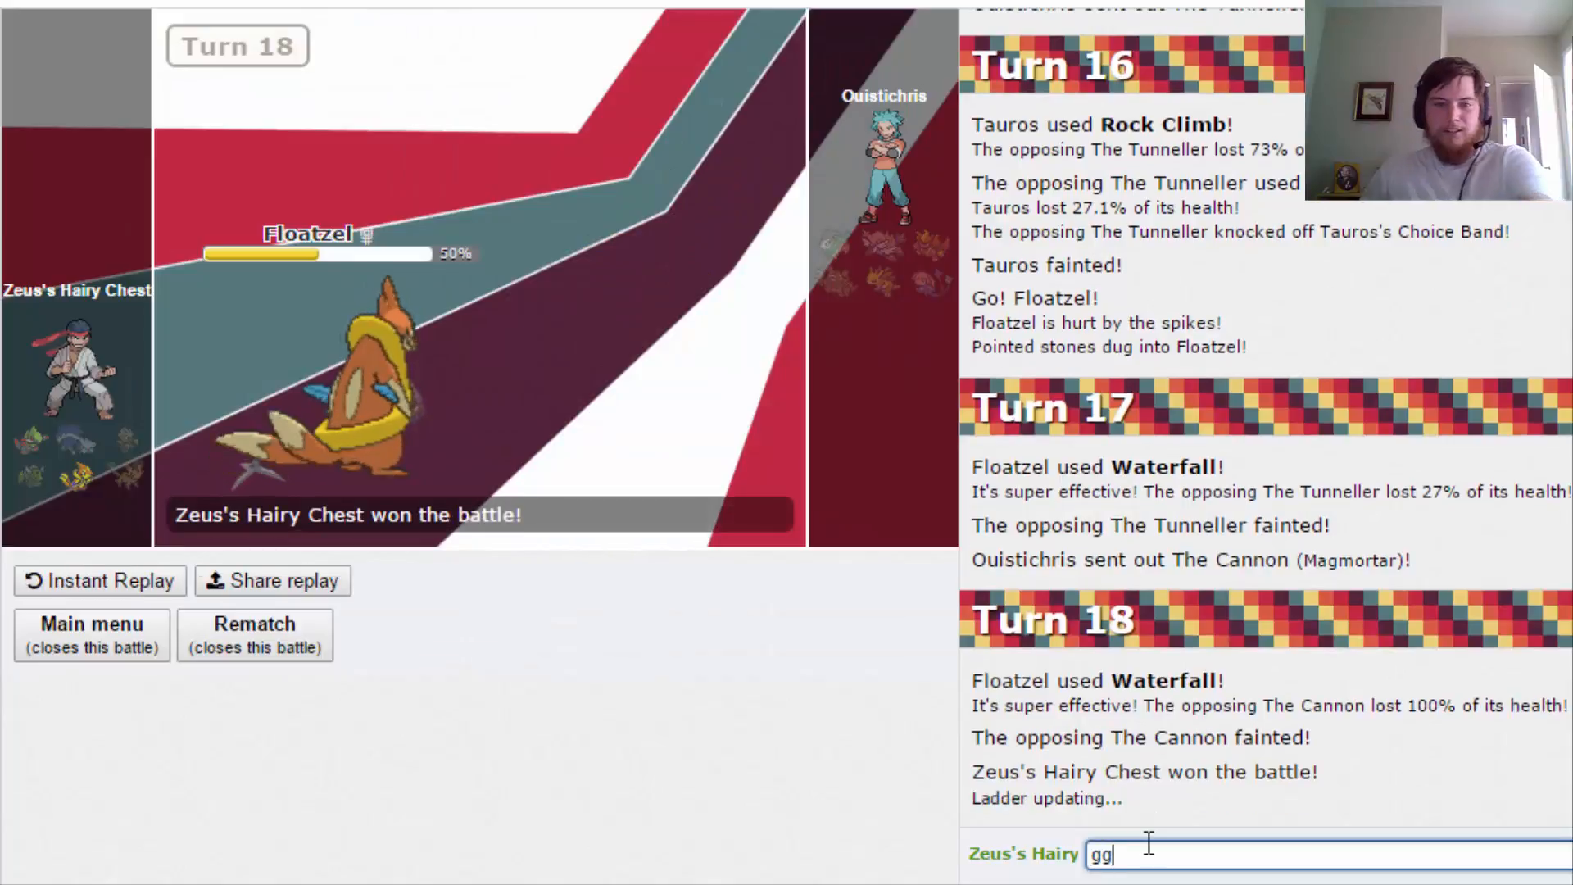
key(Enter)
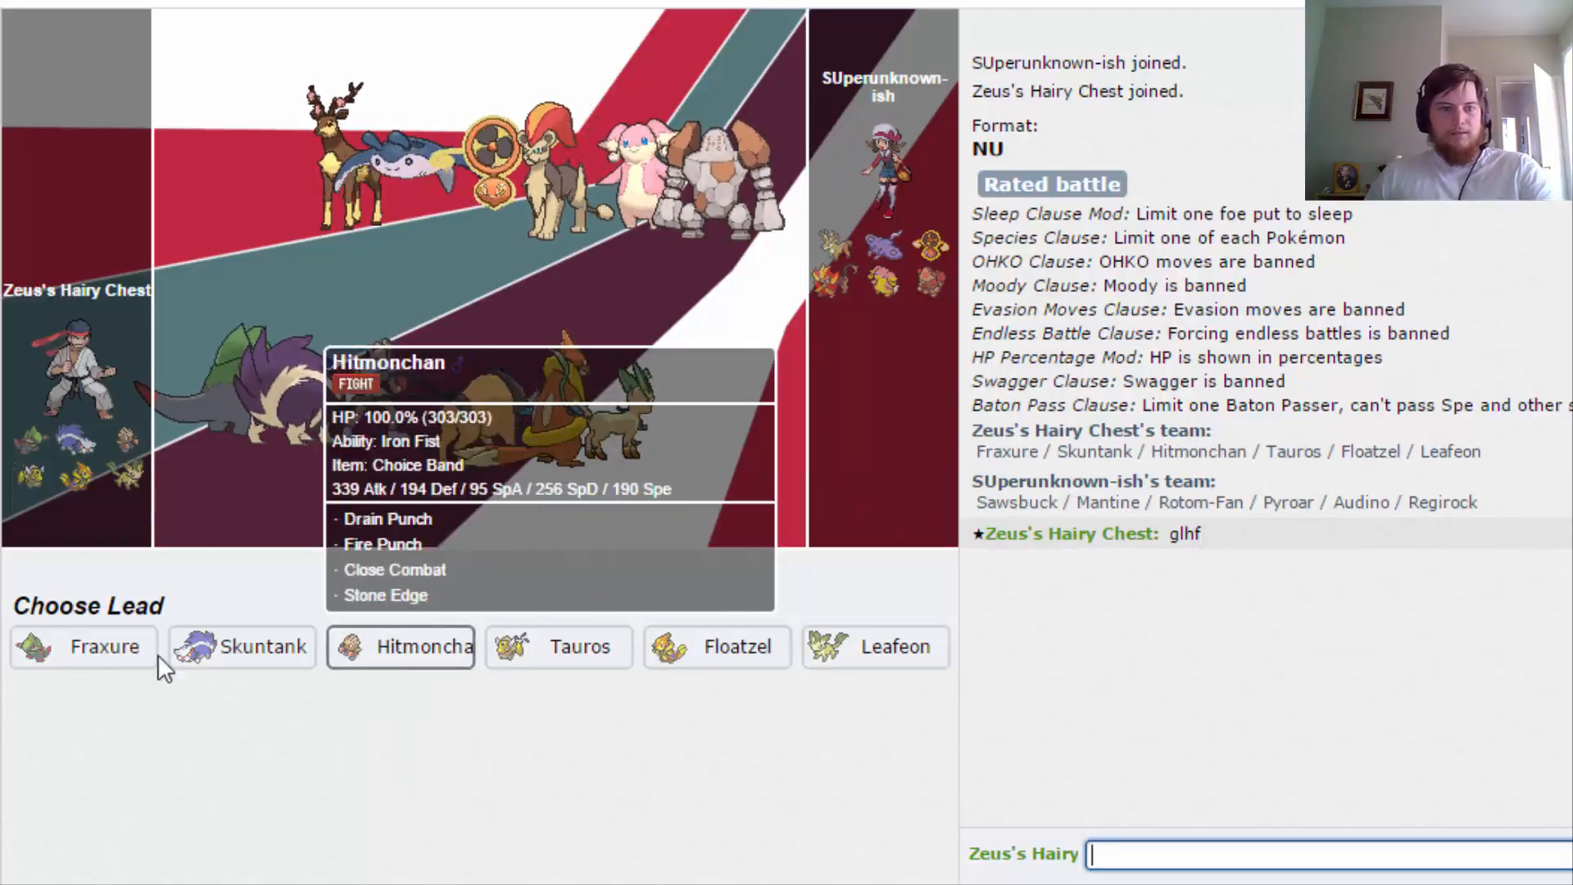
mouse_move(905, 658)
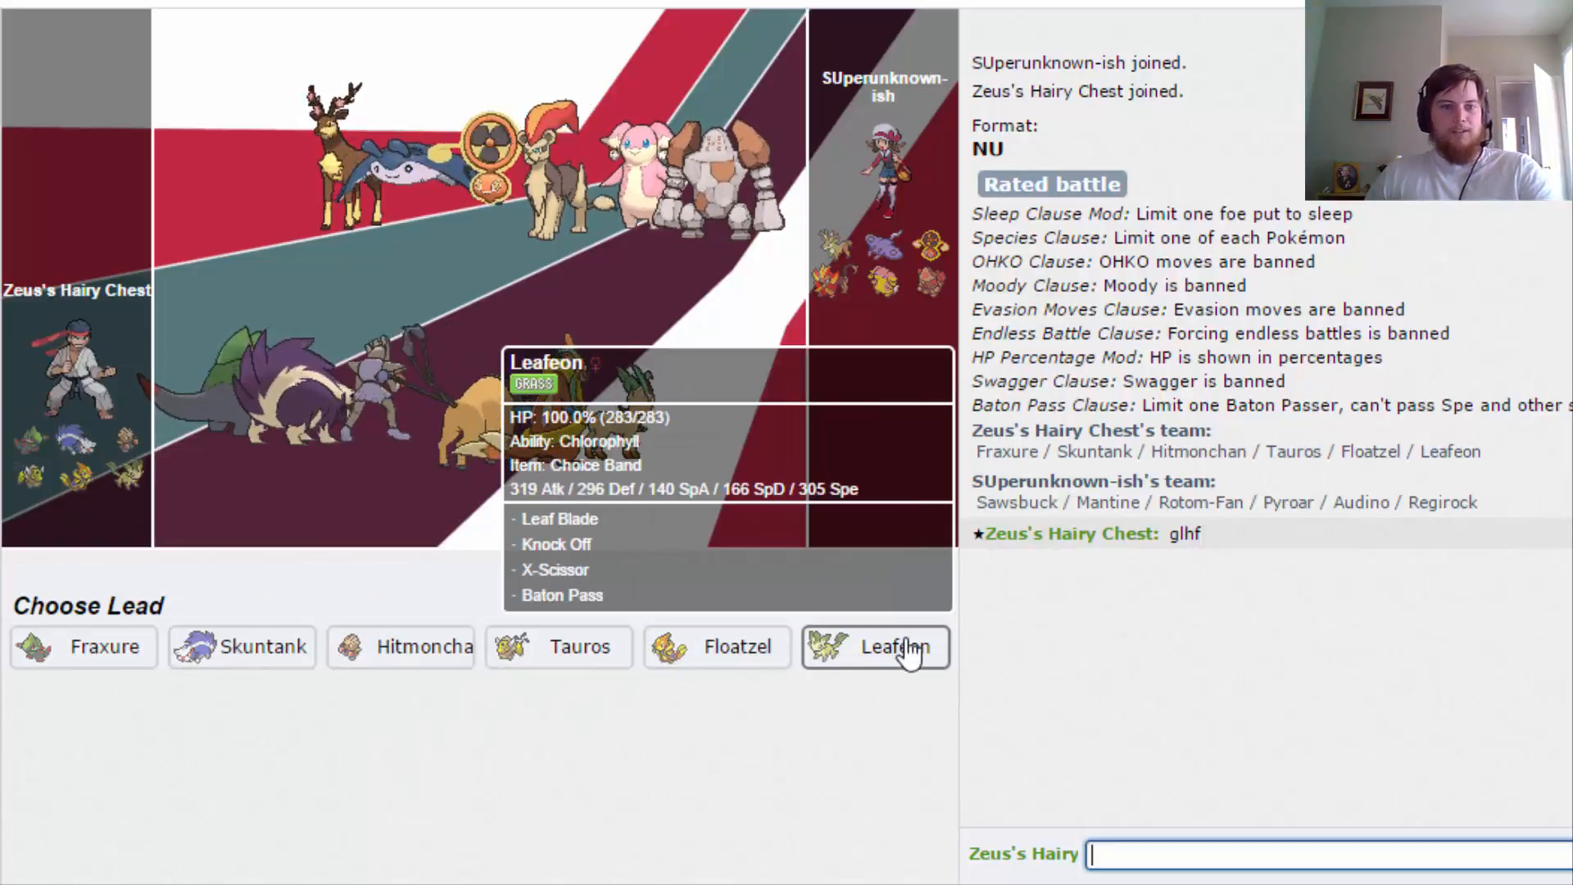
mouse_move(870, 622)
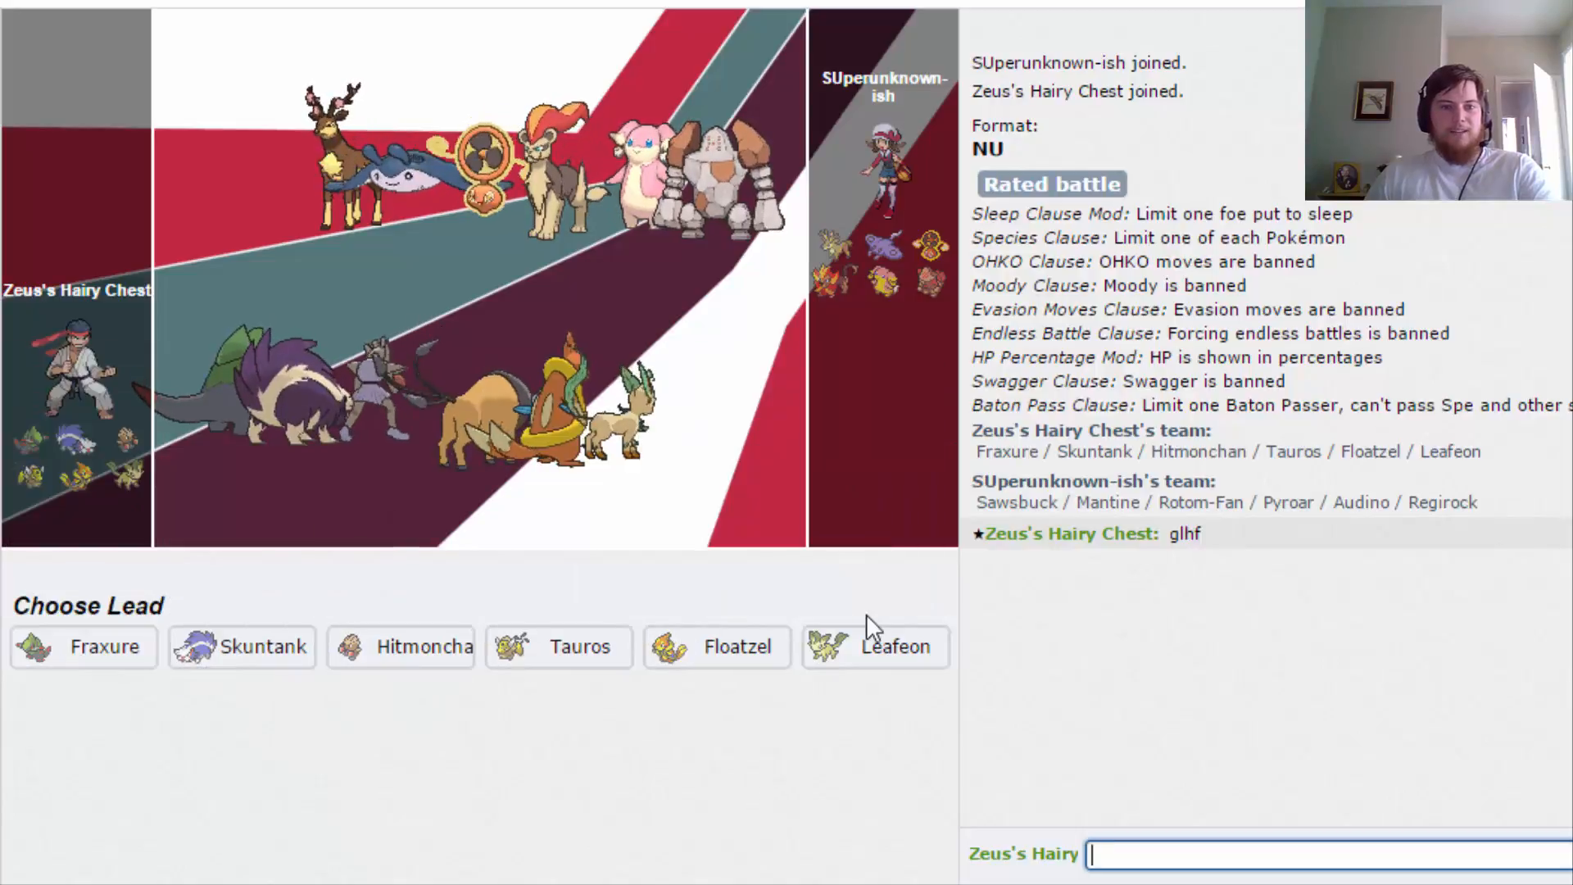
mouse_move(849, 659)
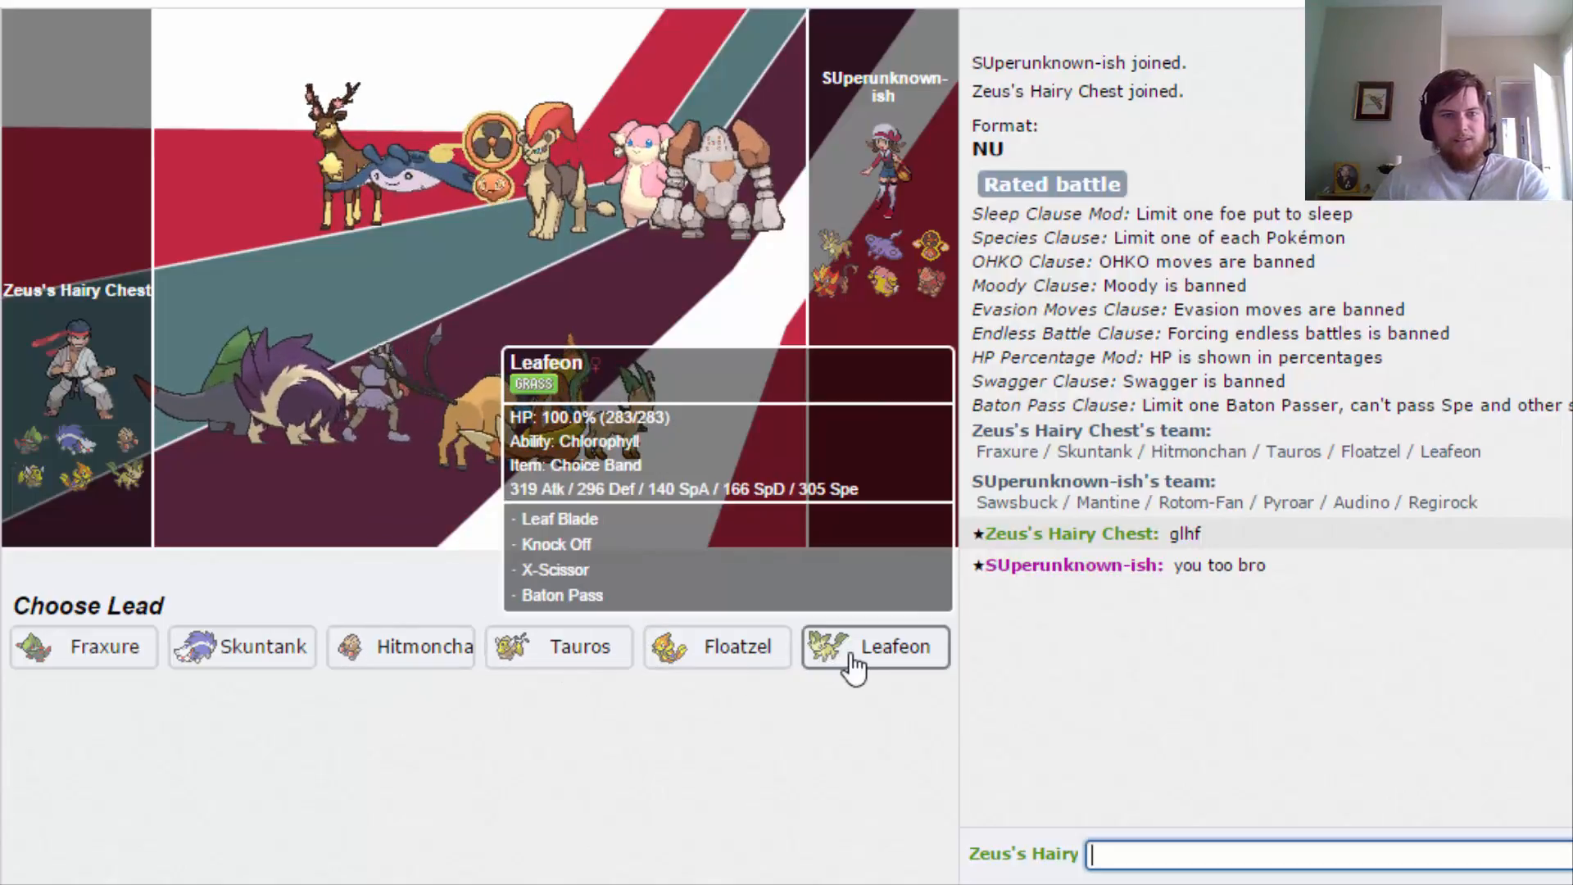
Choose Leafeon as the lead Pokémon at team preview.
click(893, 647)
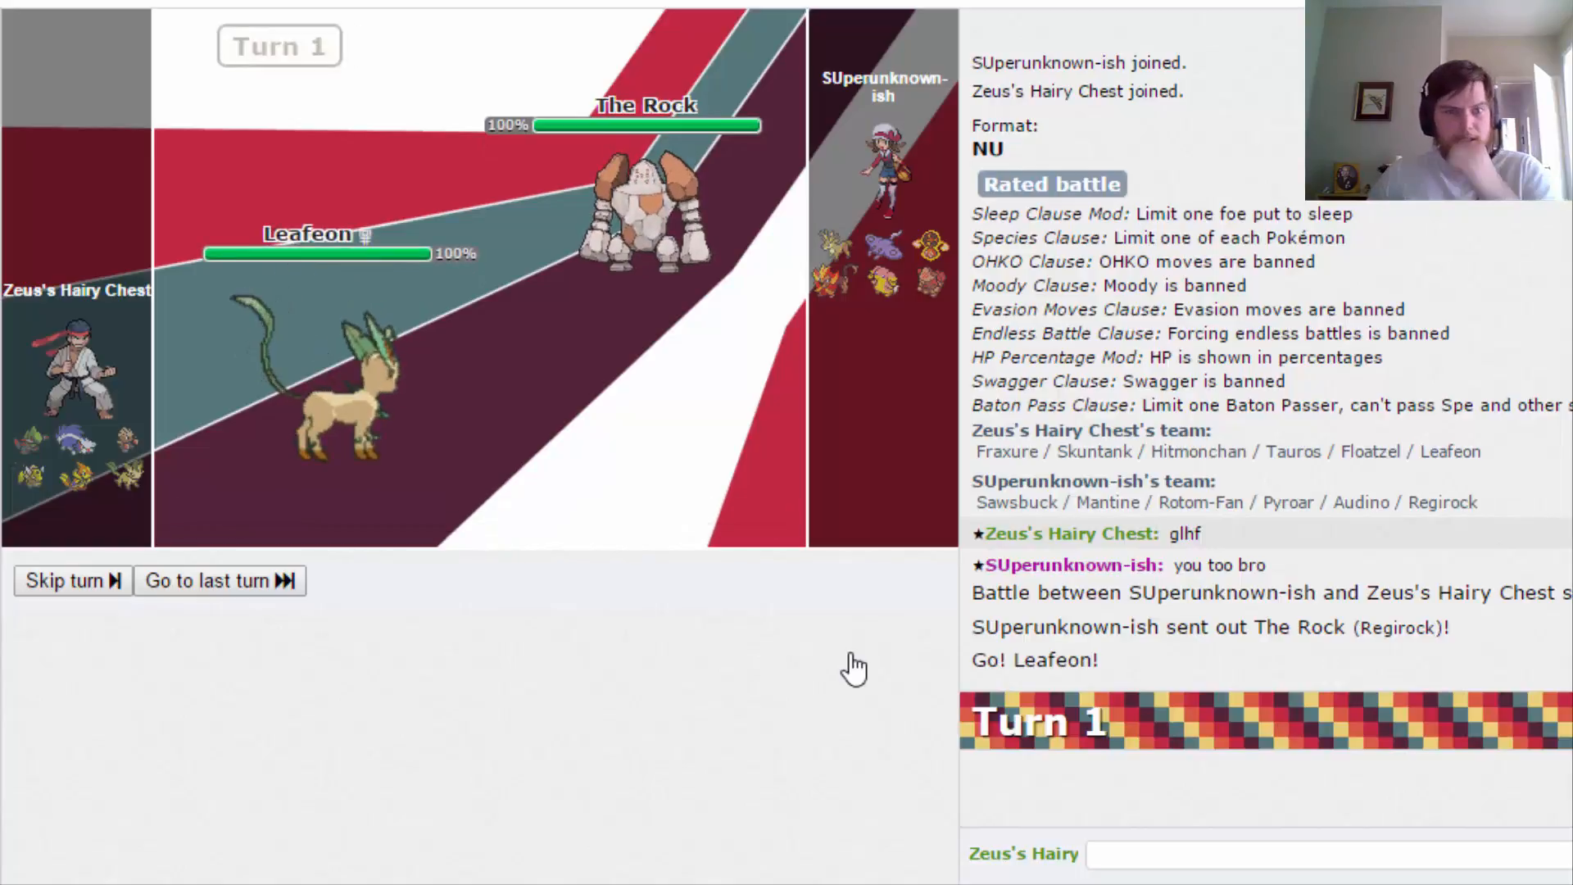
mouse_move(105, 655)
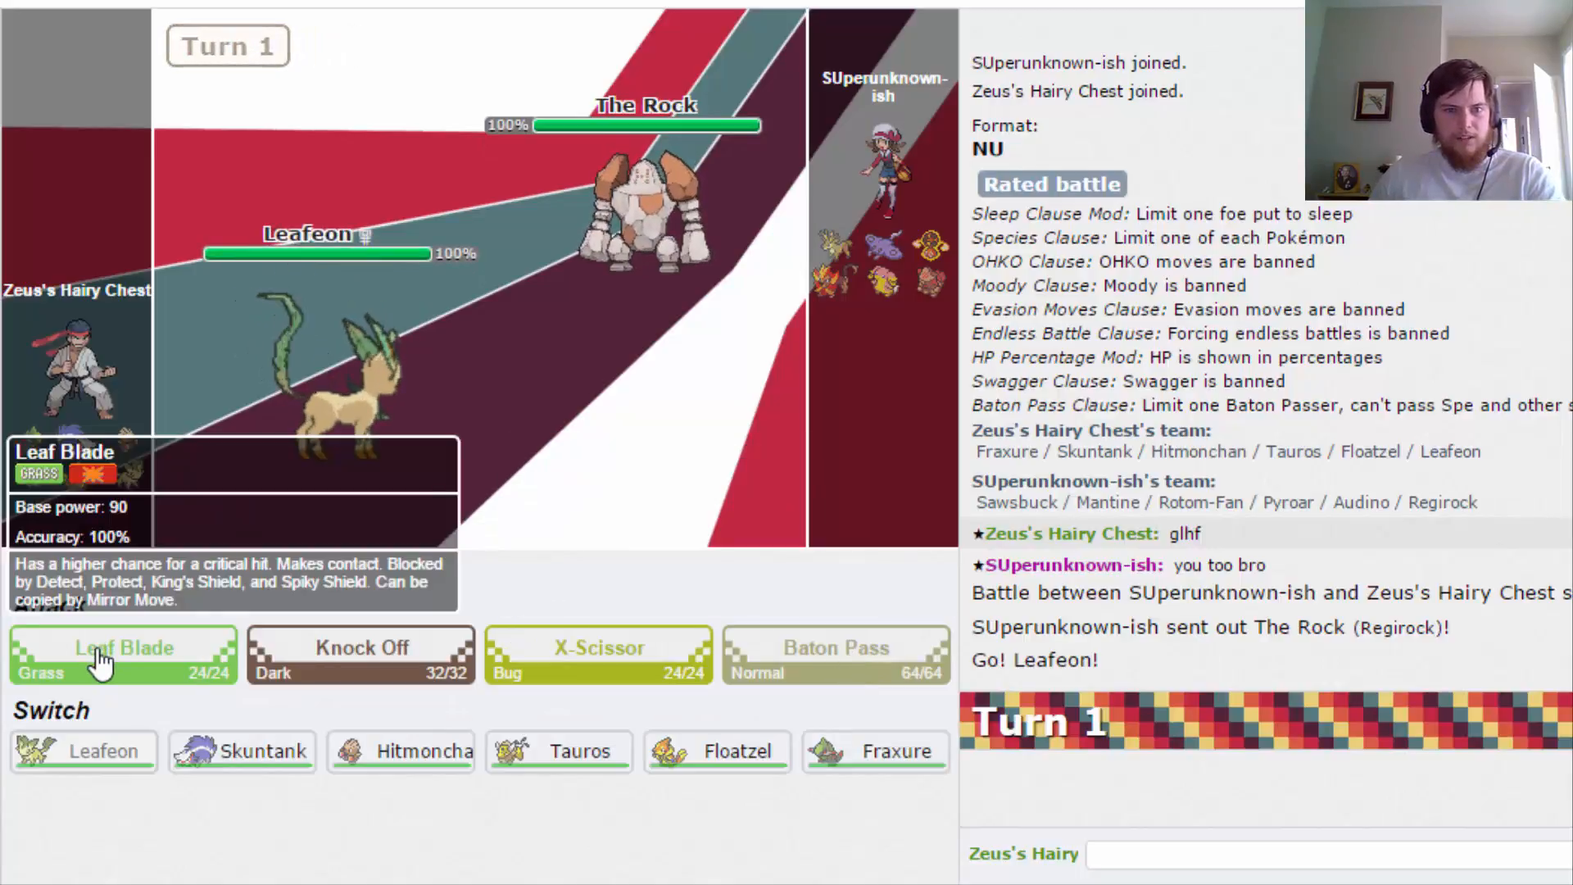
Hit the incoming White Lion with Knock Off on turn 1, removing its Choice Scarf.
click(124, 649)
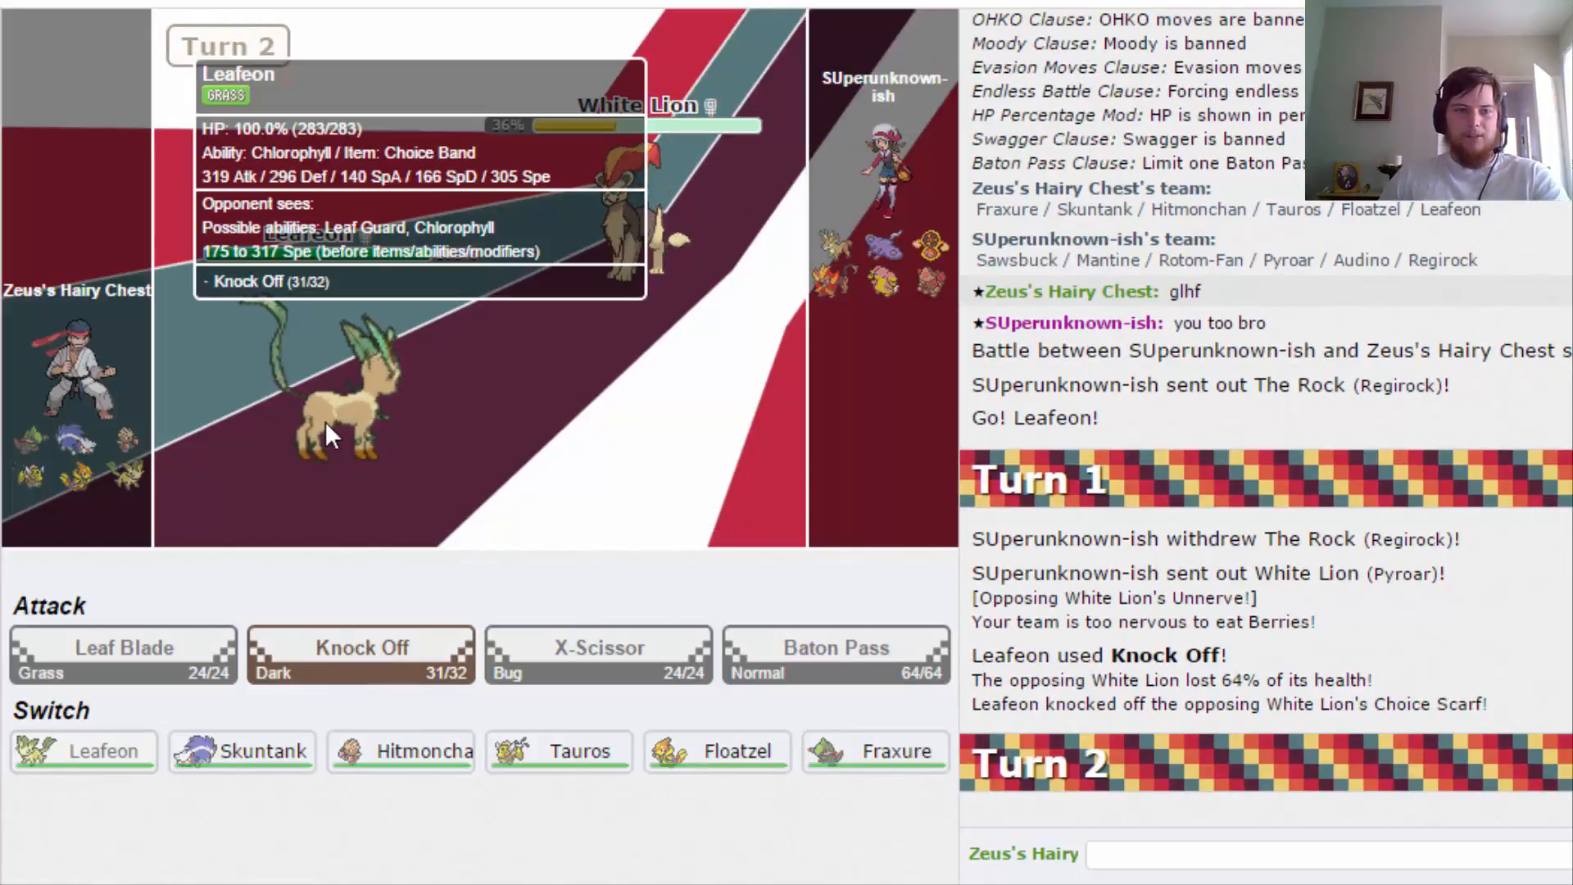
mouse_move(733, 751)
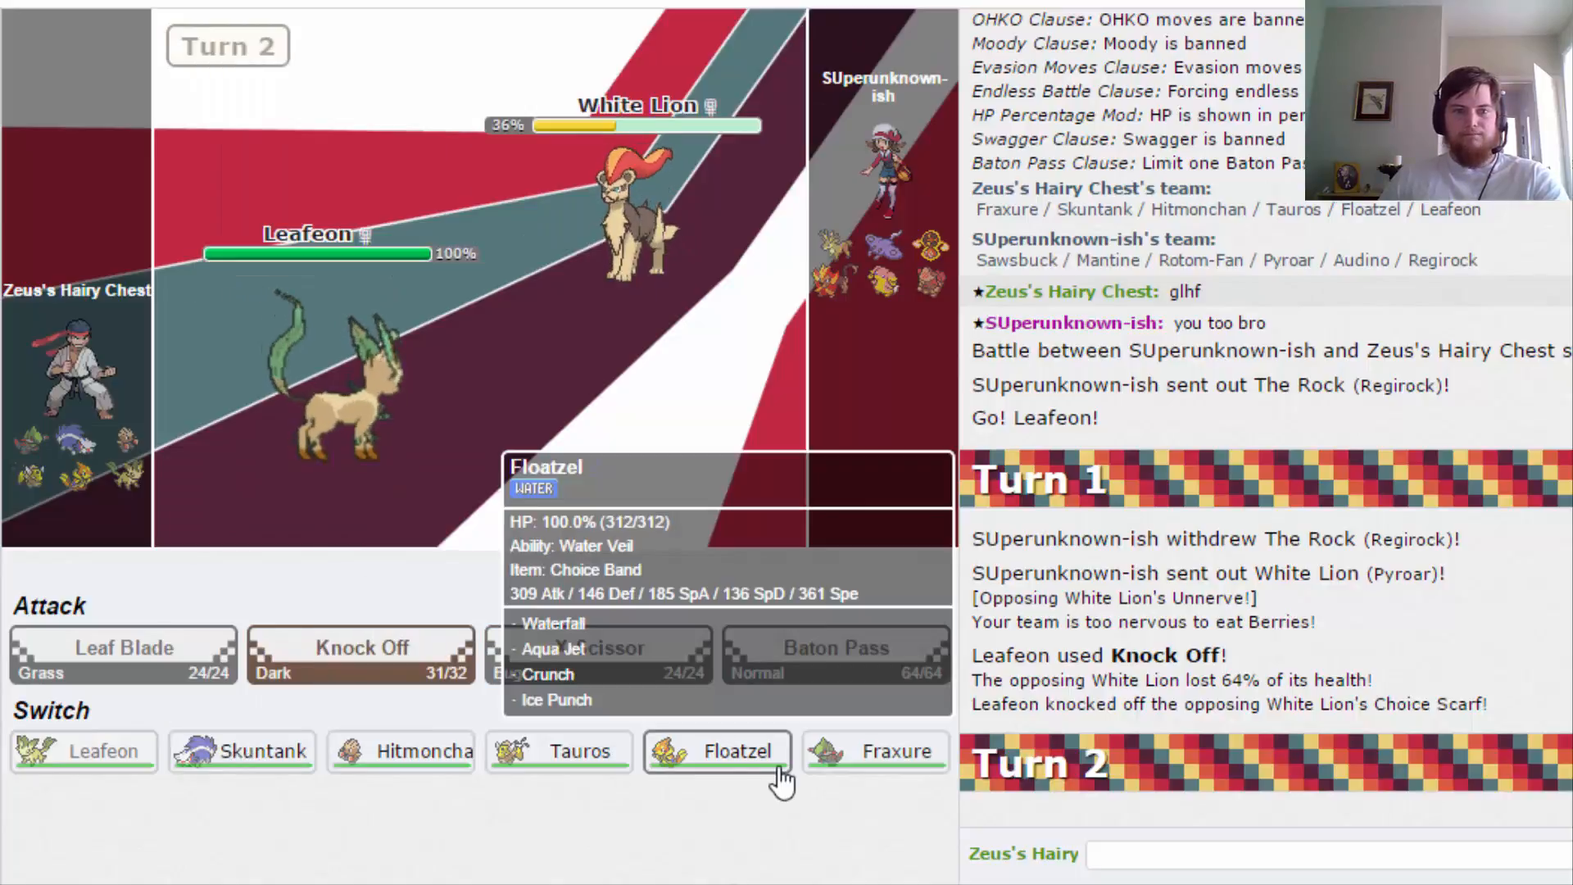
mouse_move(731, 794)
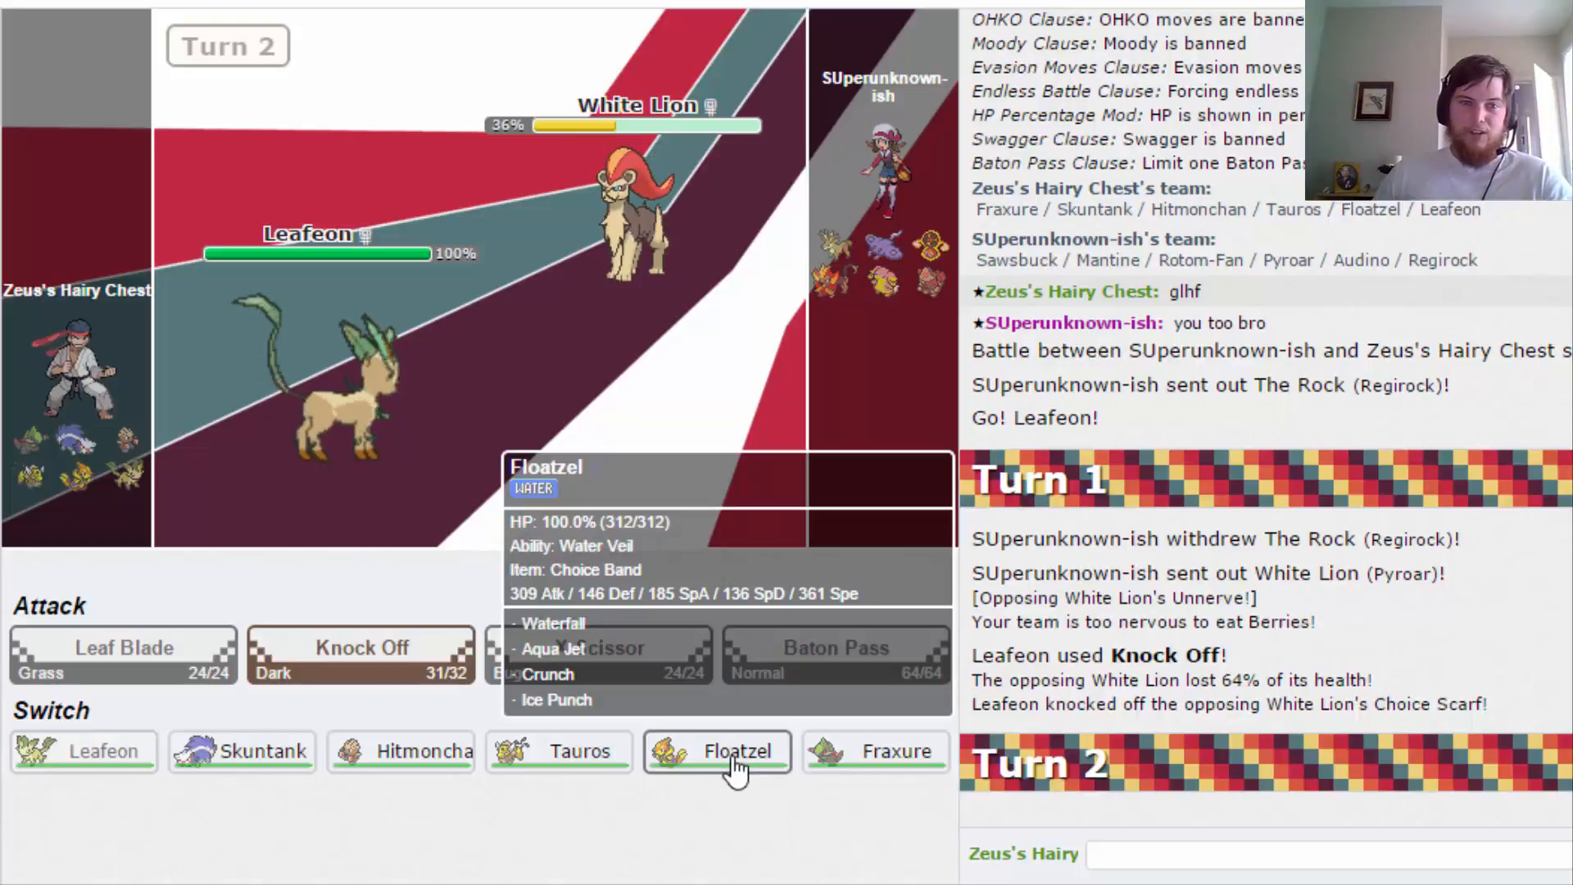
mouse_move(752, 782)
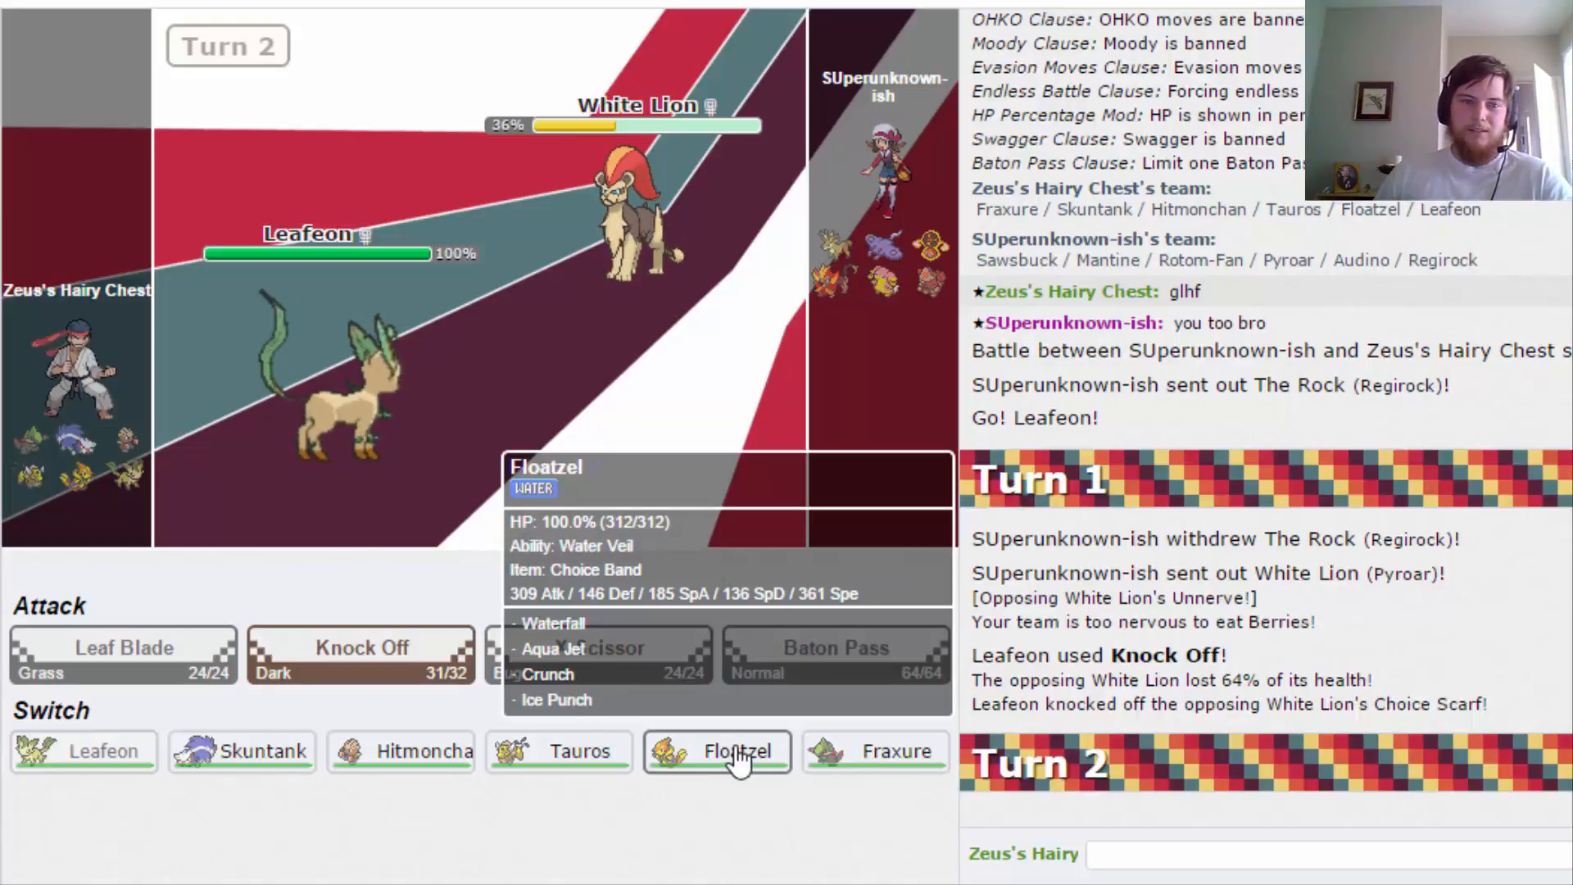
mouse_move(236, 764)
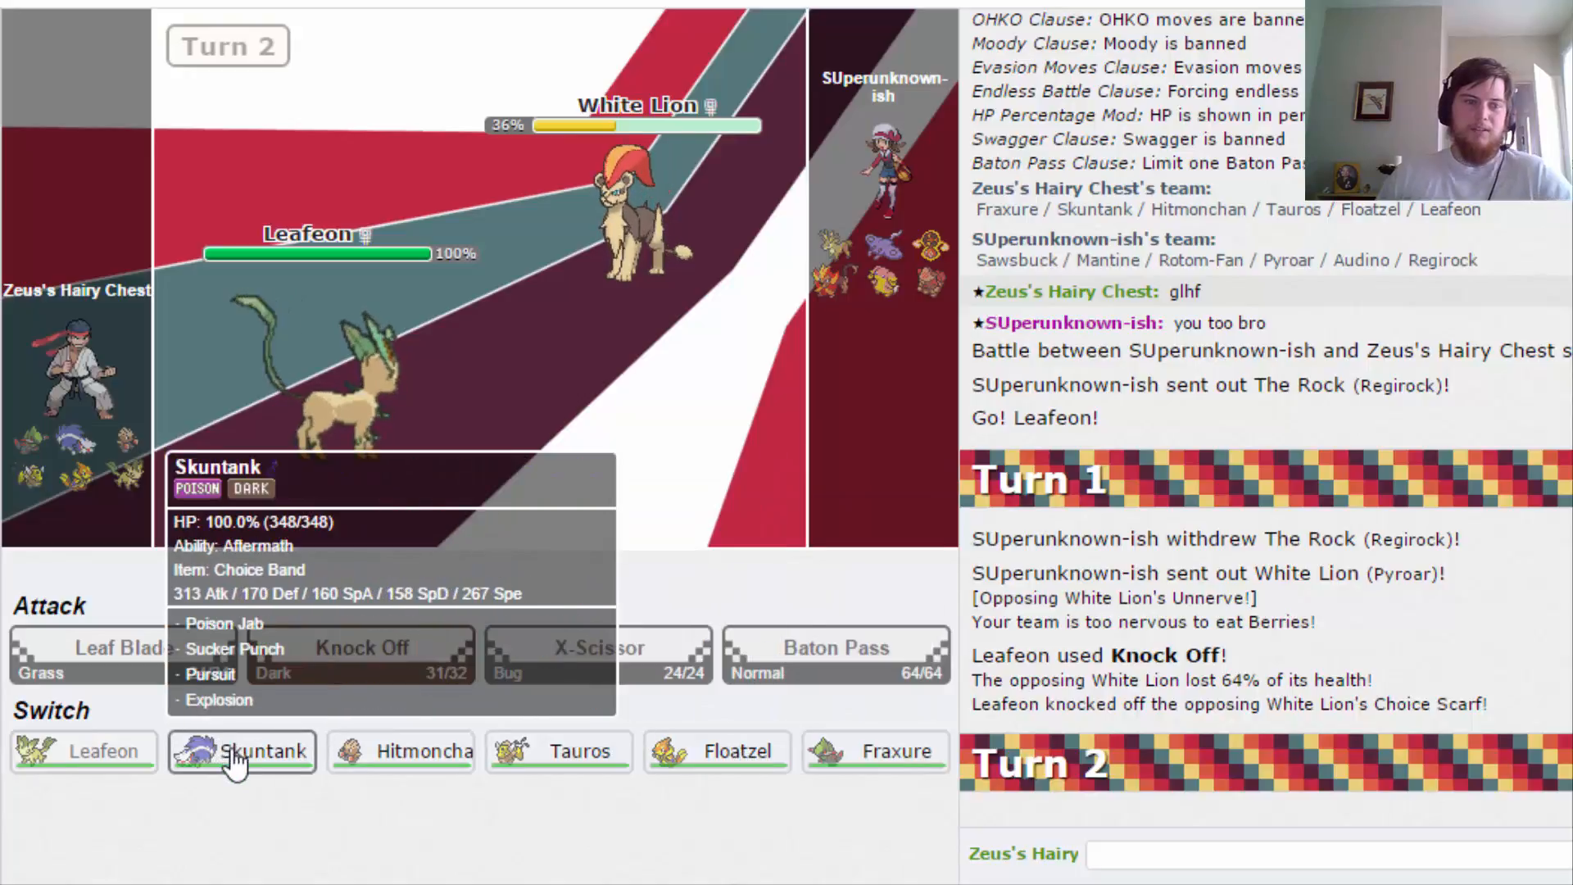
Switch to Skuntank, use Pursuit on White Lion, then send in Tauros after Skuntank faints.
click(243, 752)
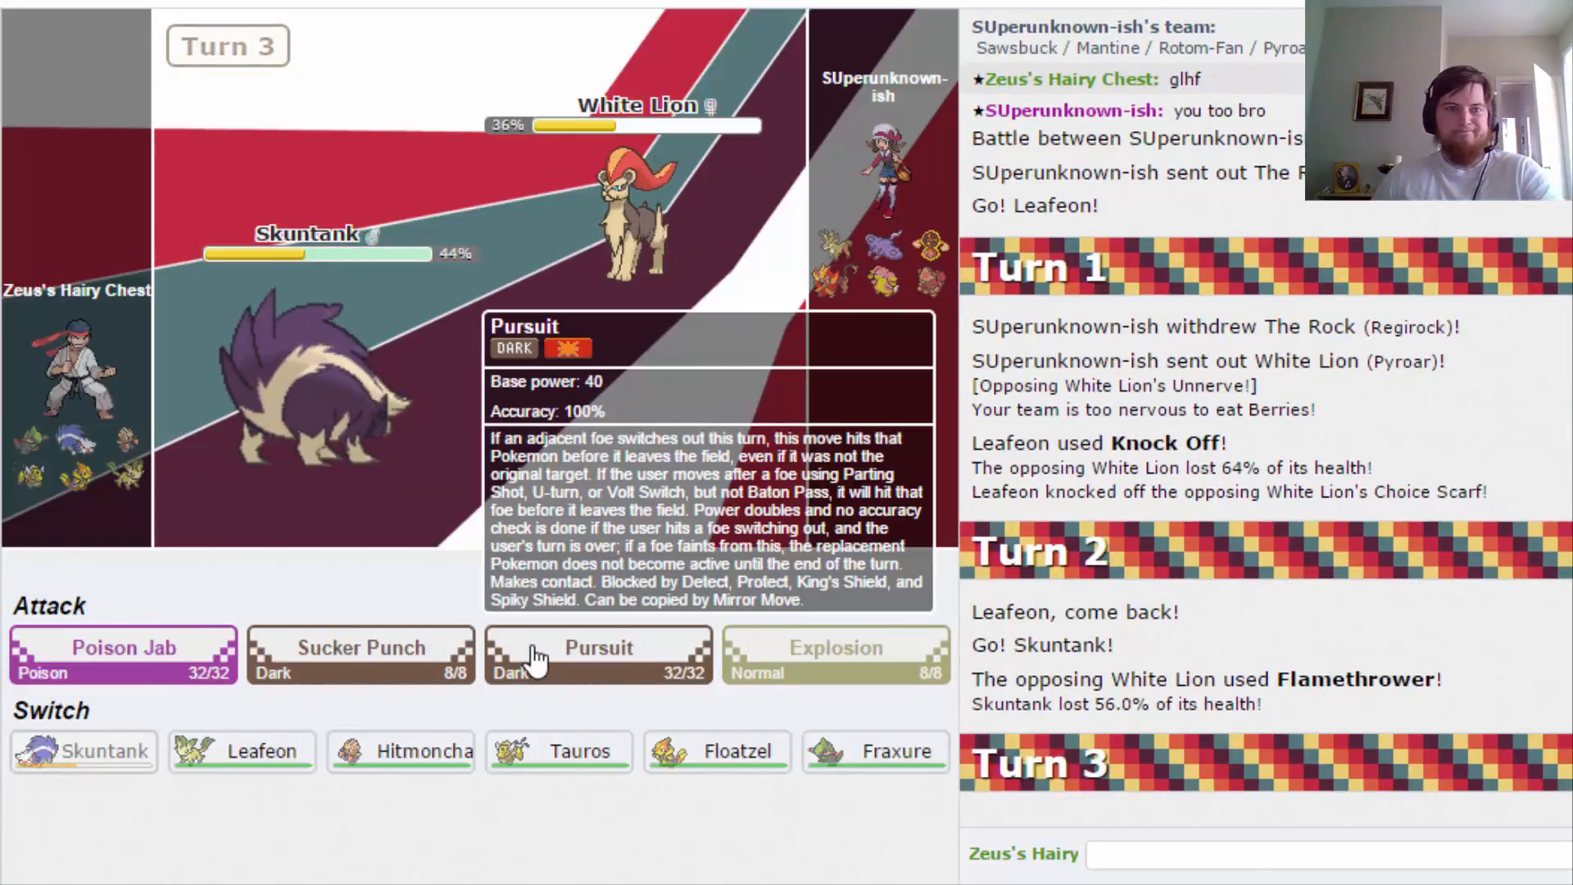
click(600, 659)
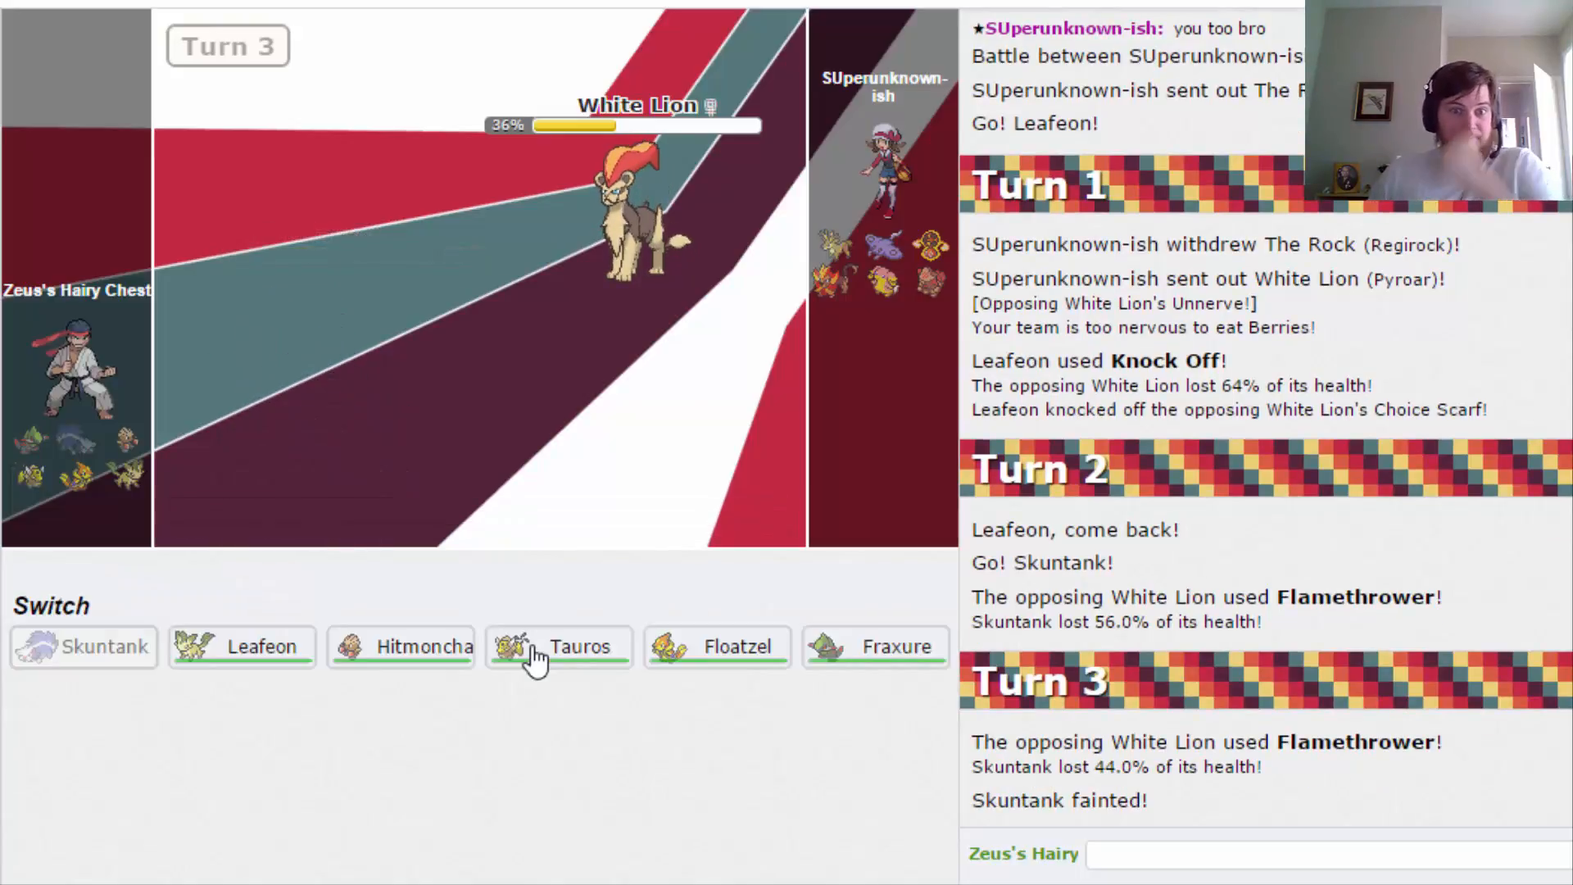
mouse_move(718, 647)
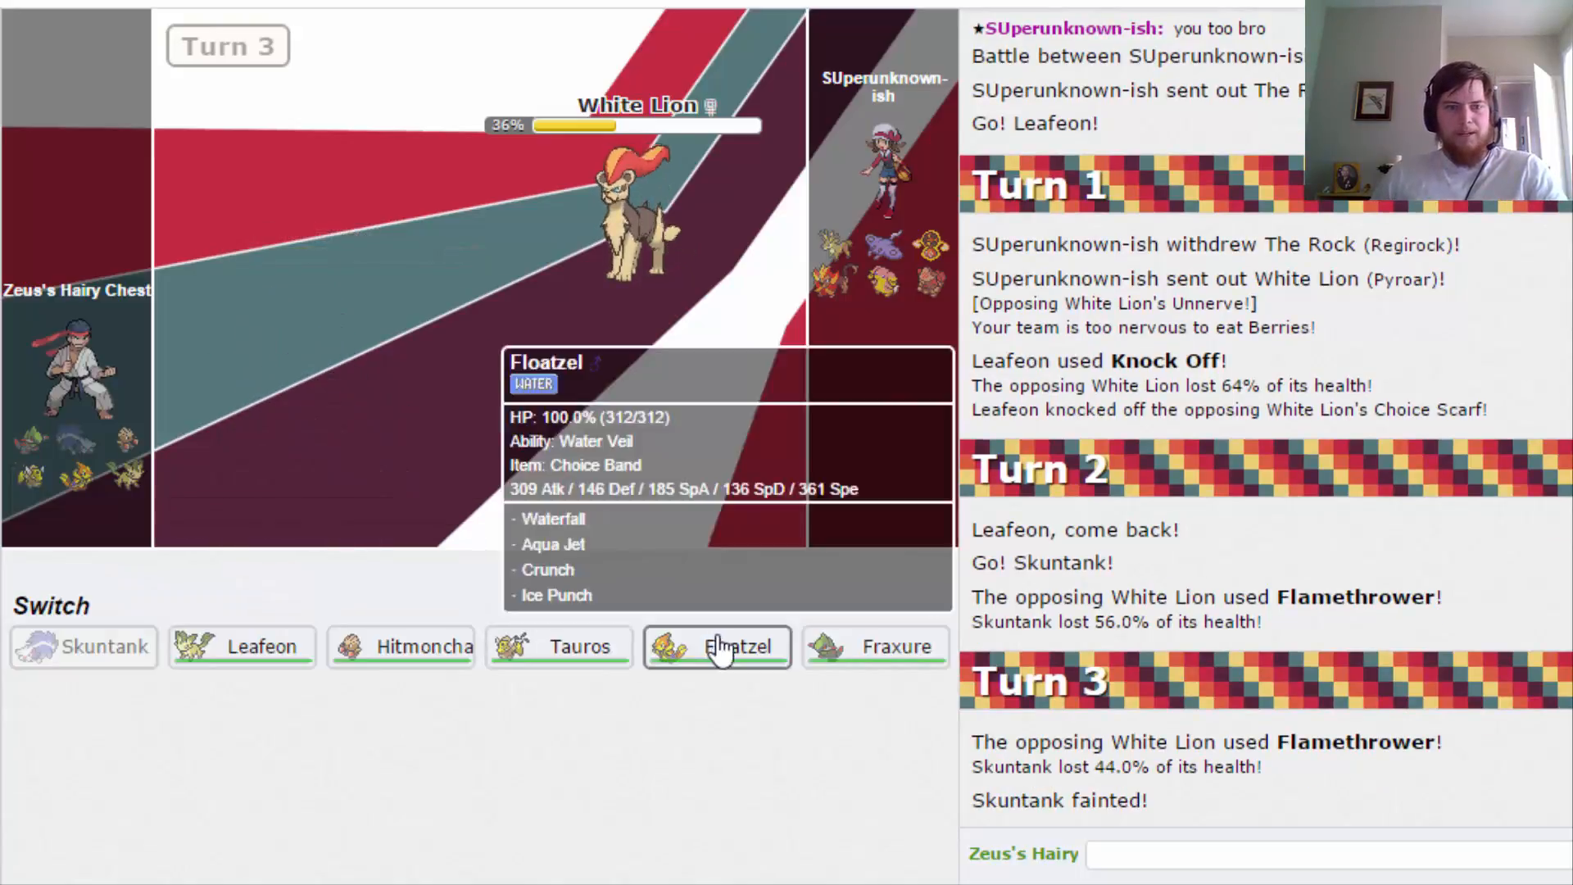
mouse_move(592, 659)
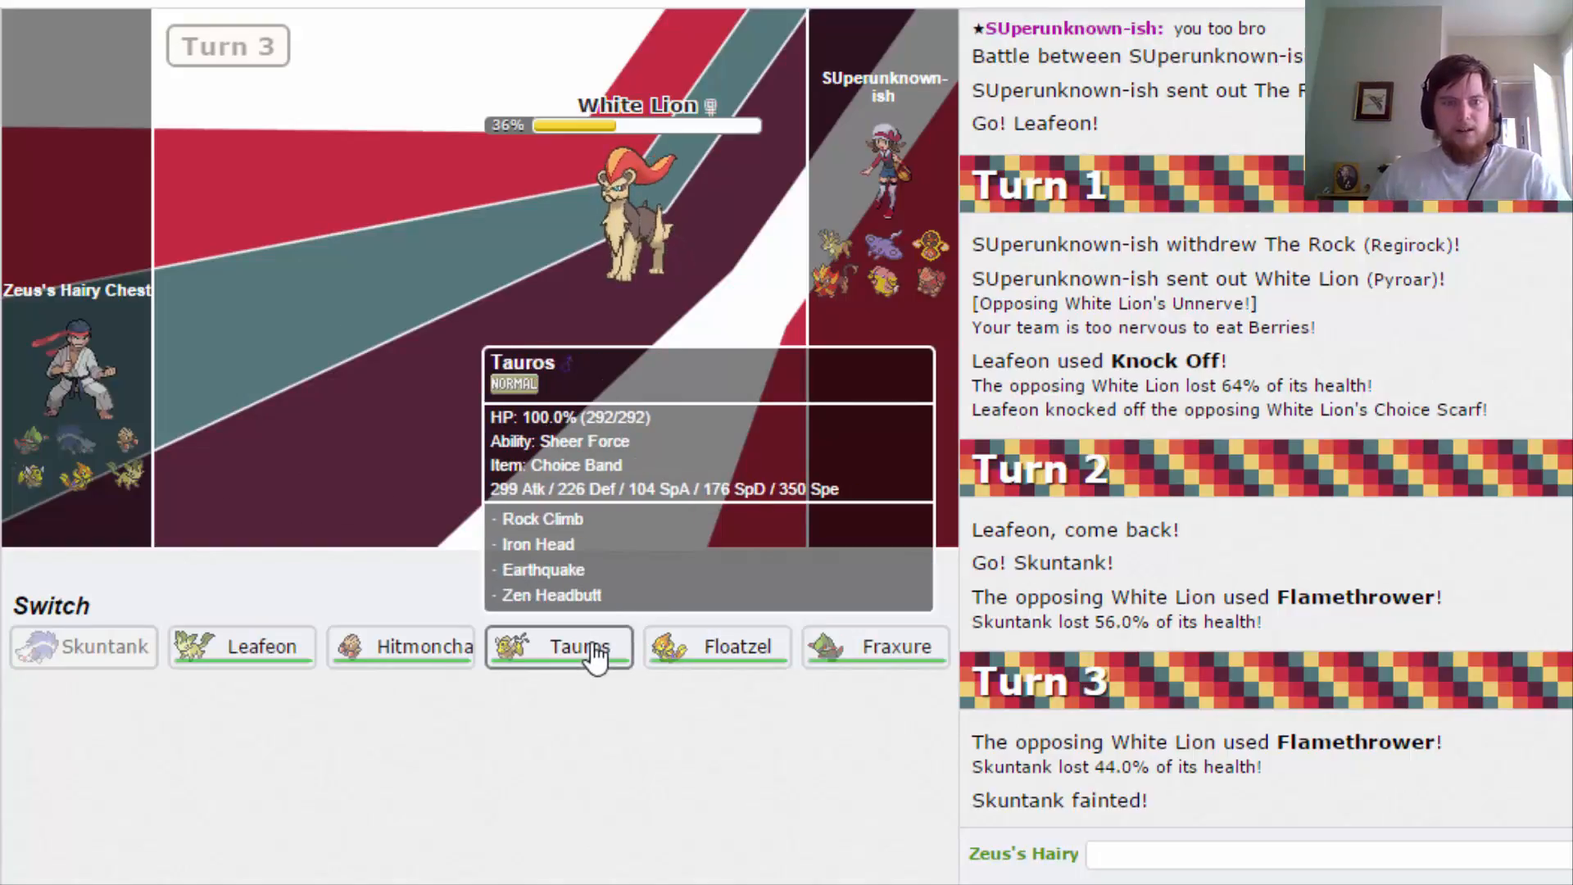
click(573, 646)
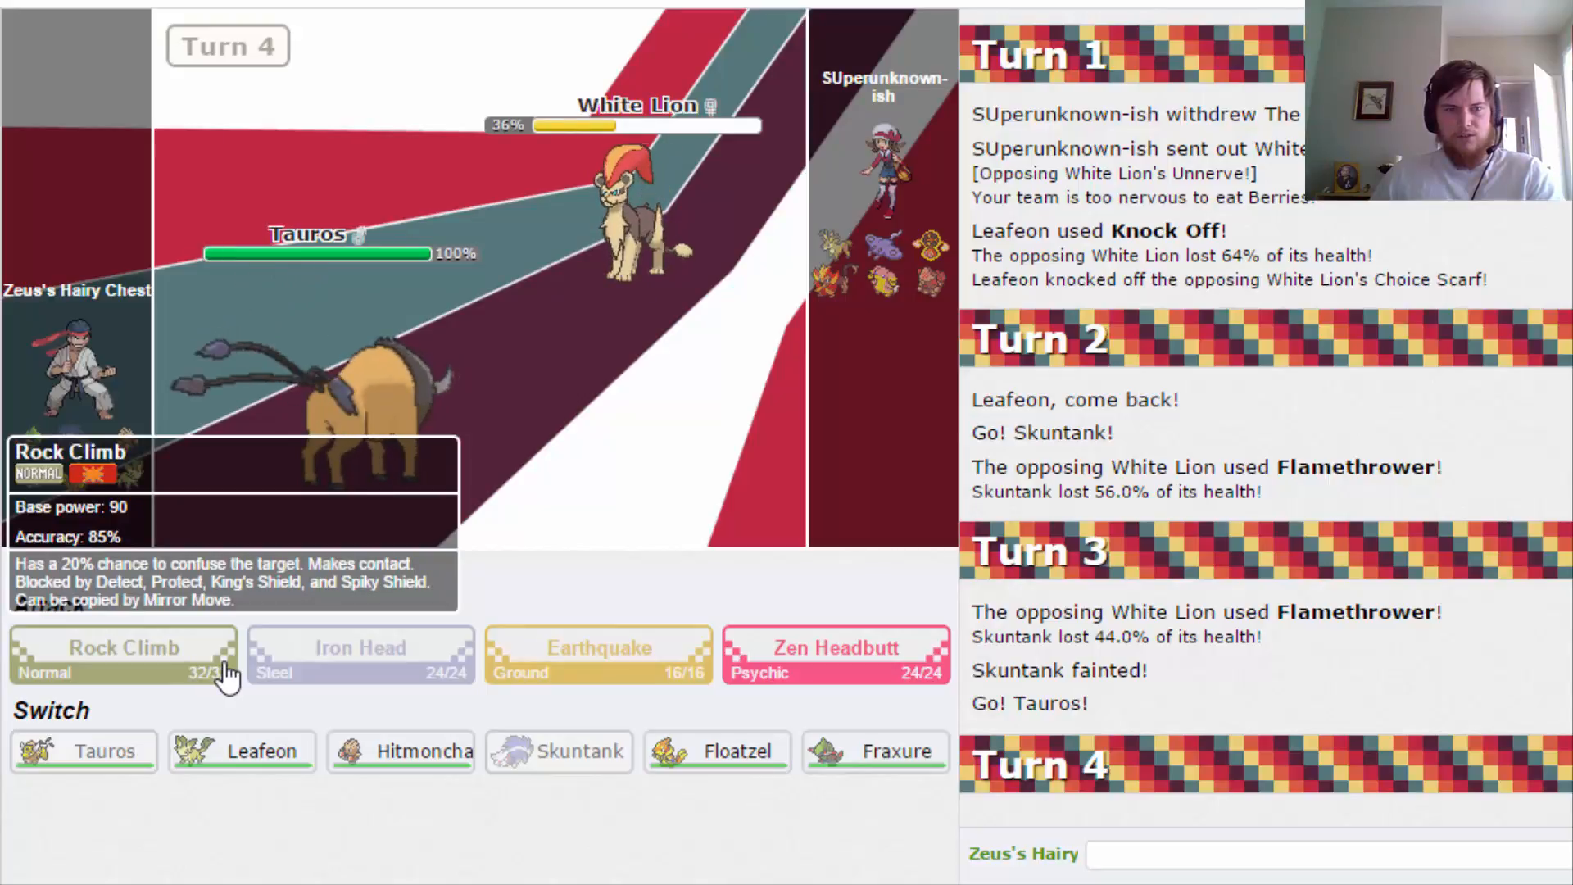
Finish White Lion with Rock Climb, then bring Hitmonchan in against The Rock.
click(122, 652)
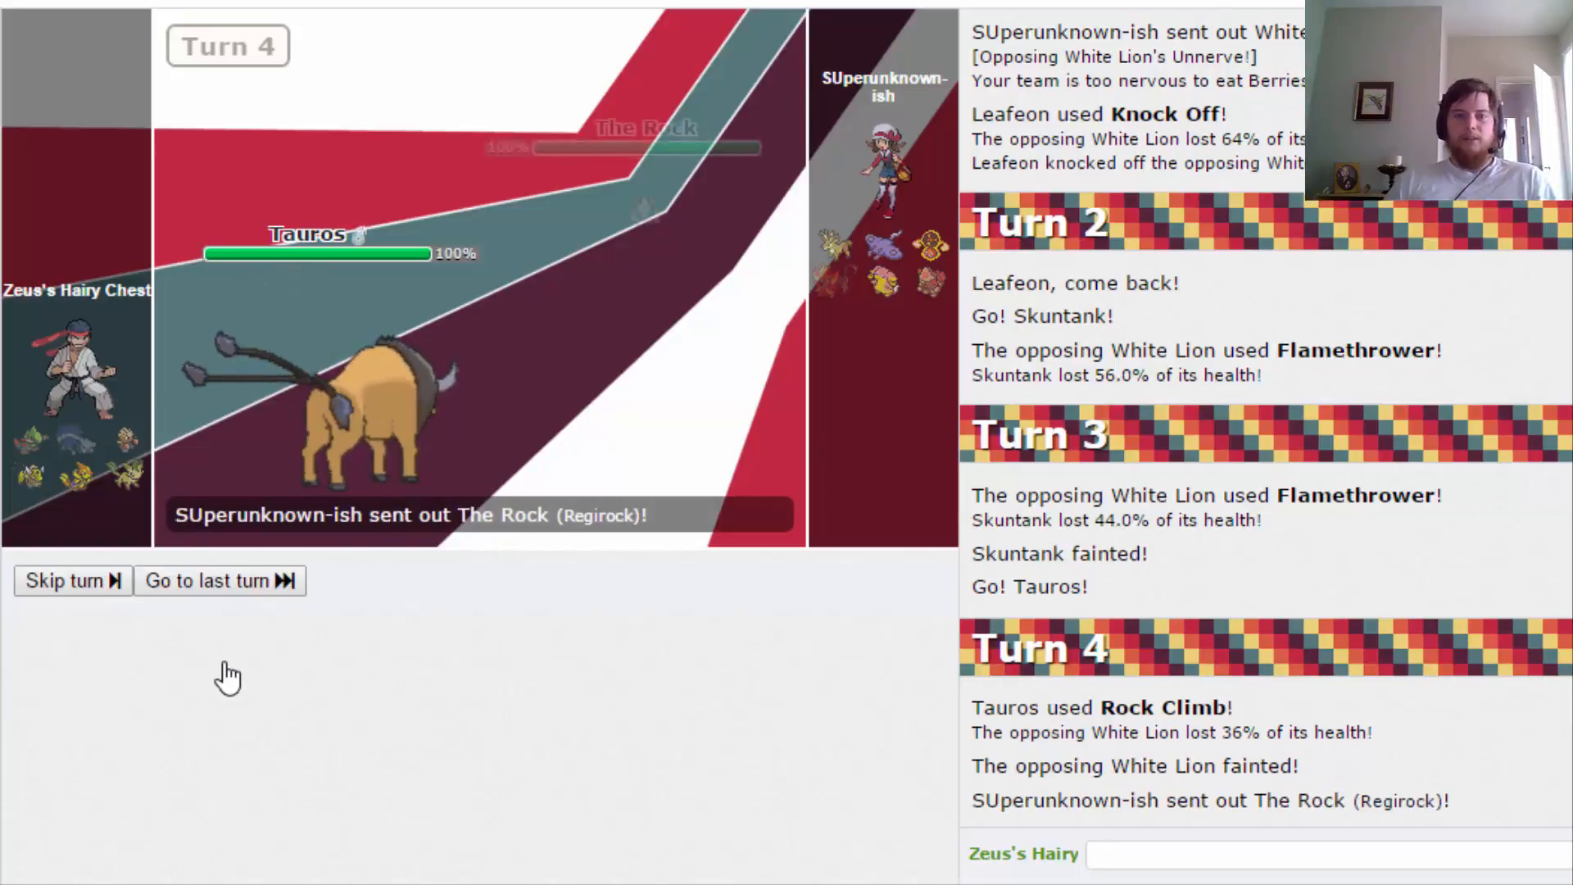
click(72, 581)
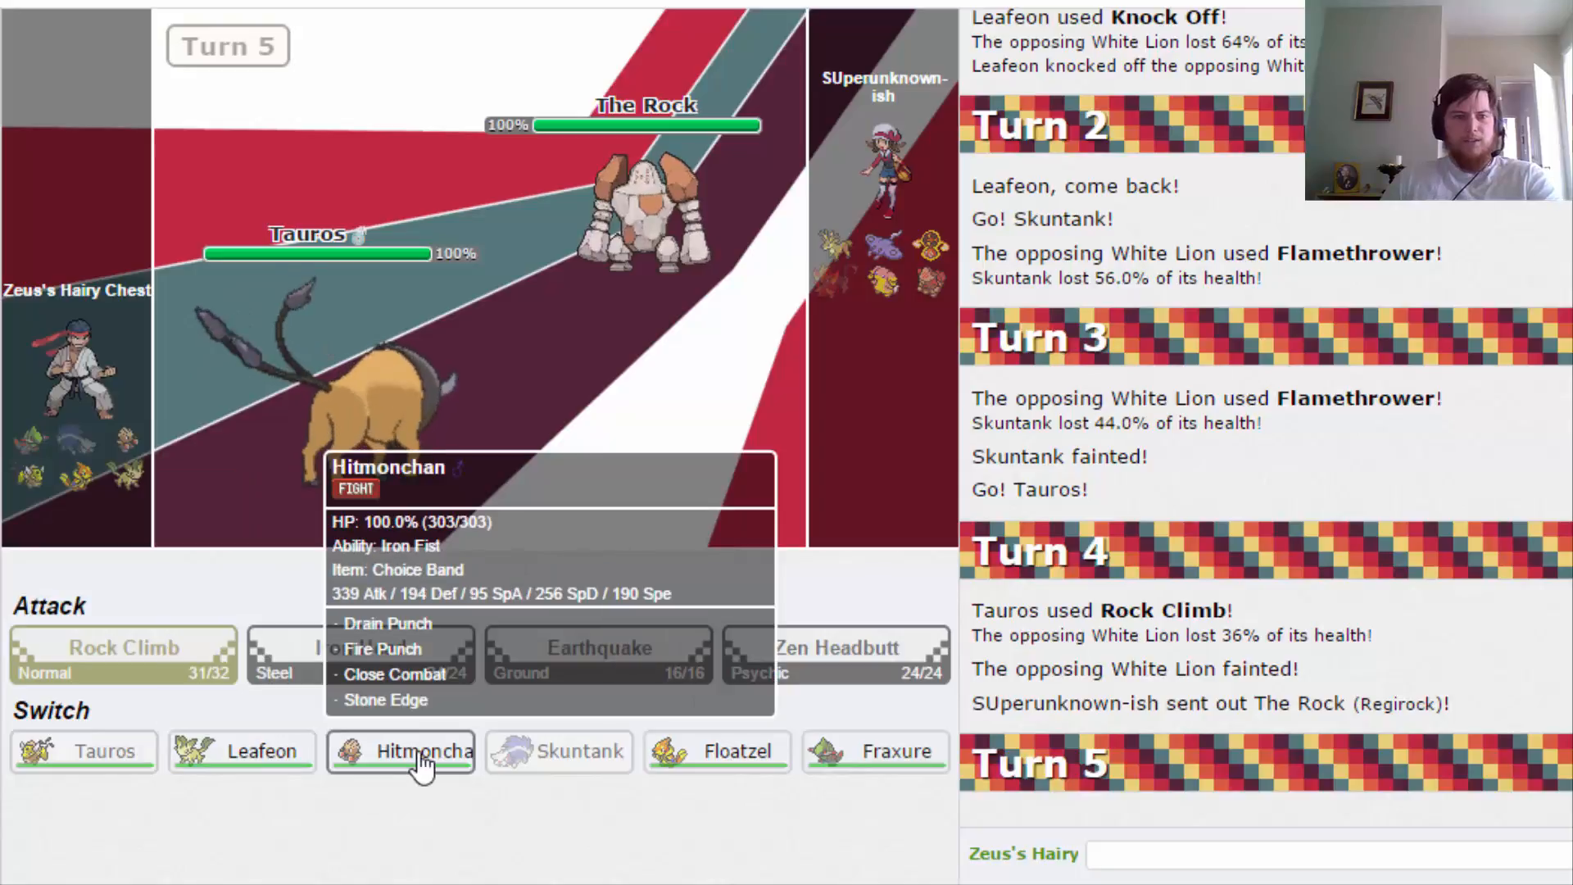
click(421, 753)
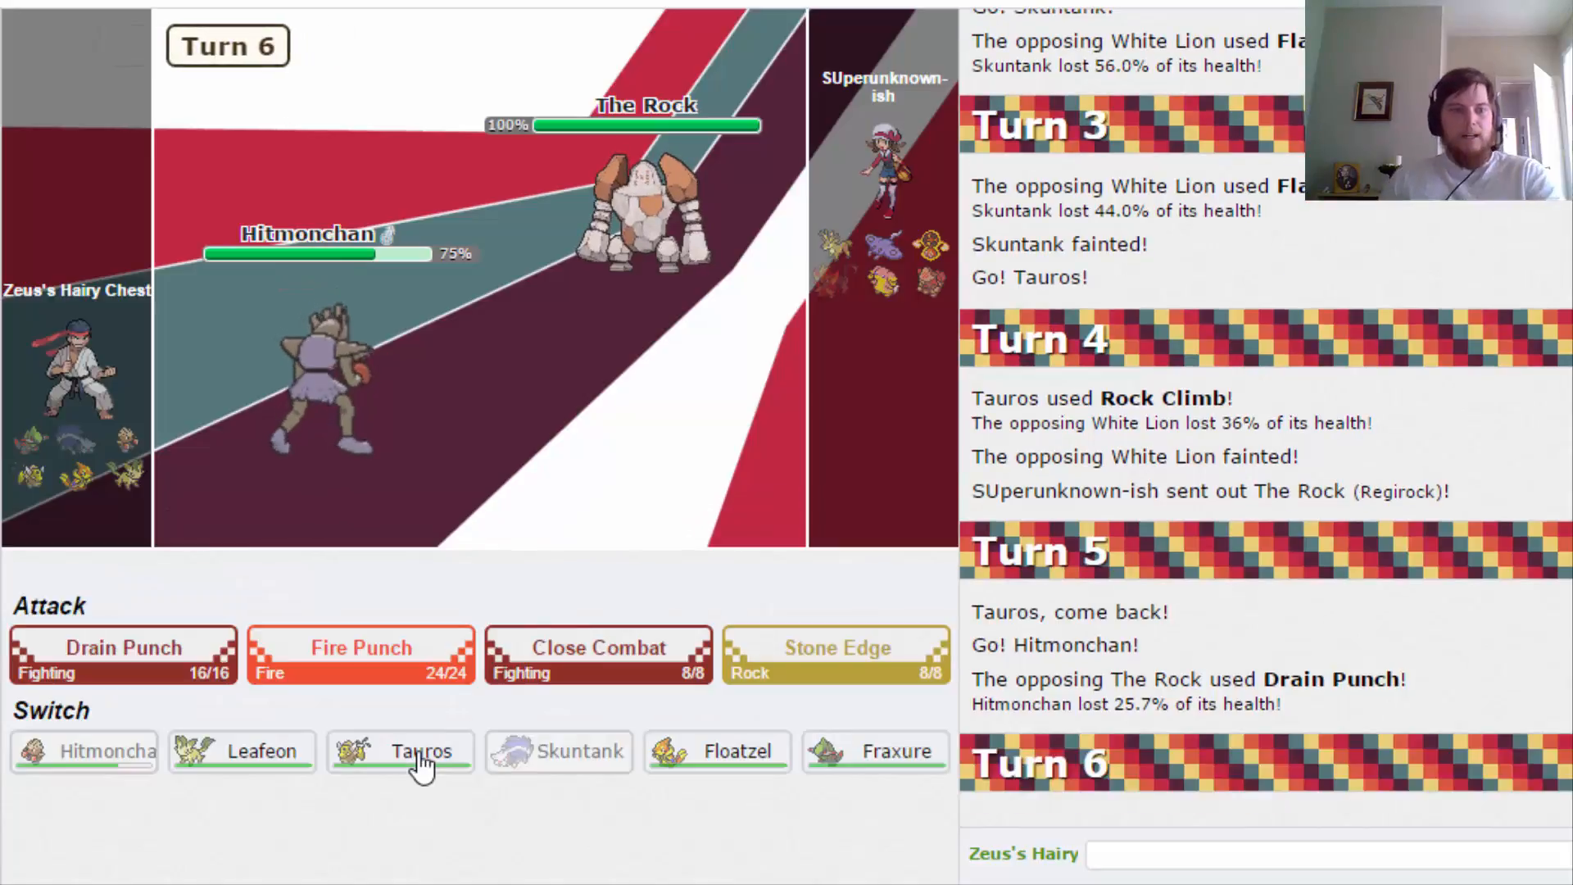
mouse_move(592, 660)
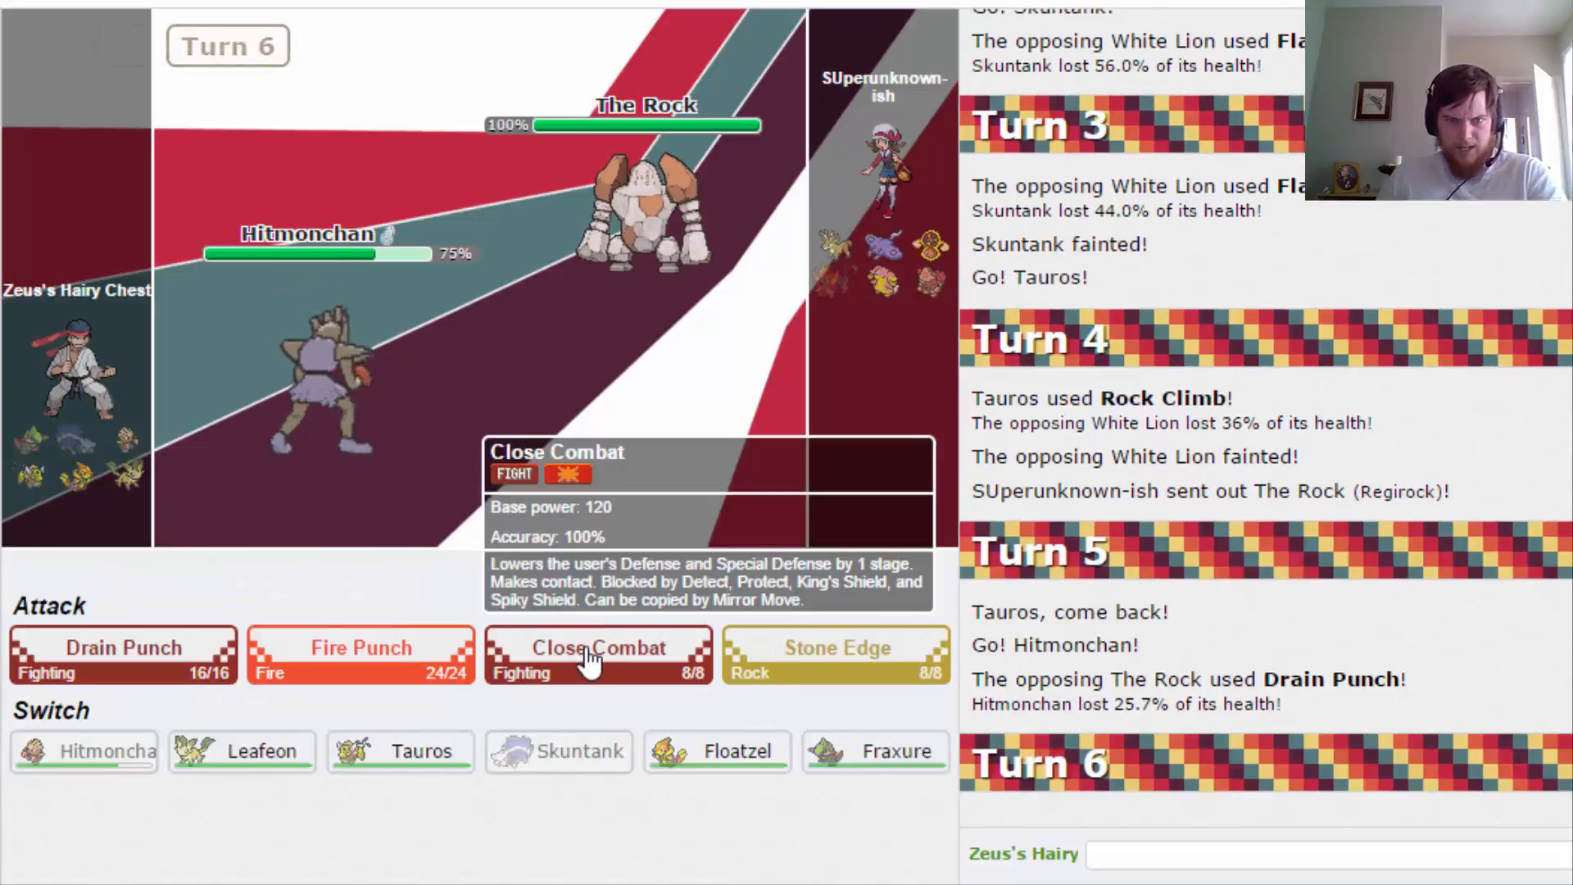
mouse_move(98, 673)
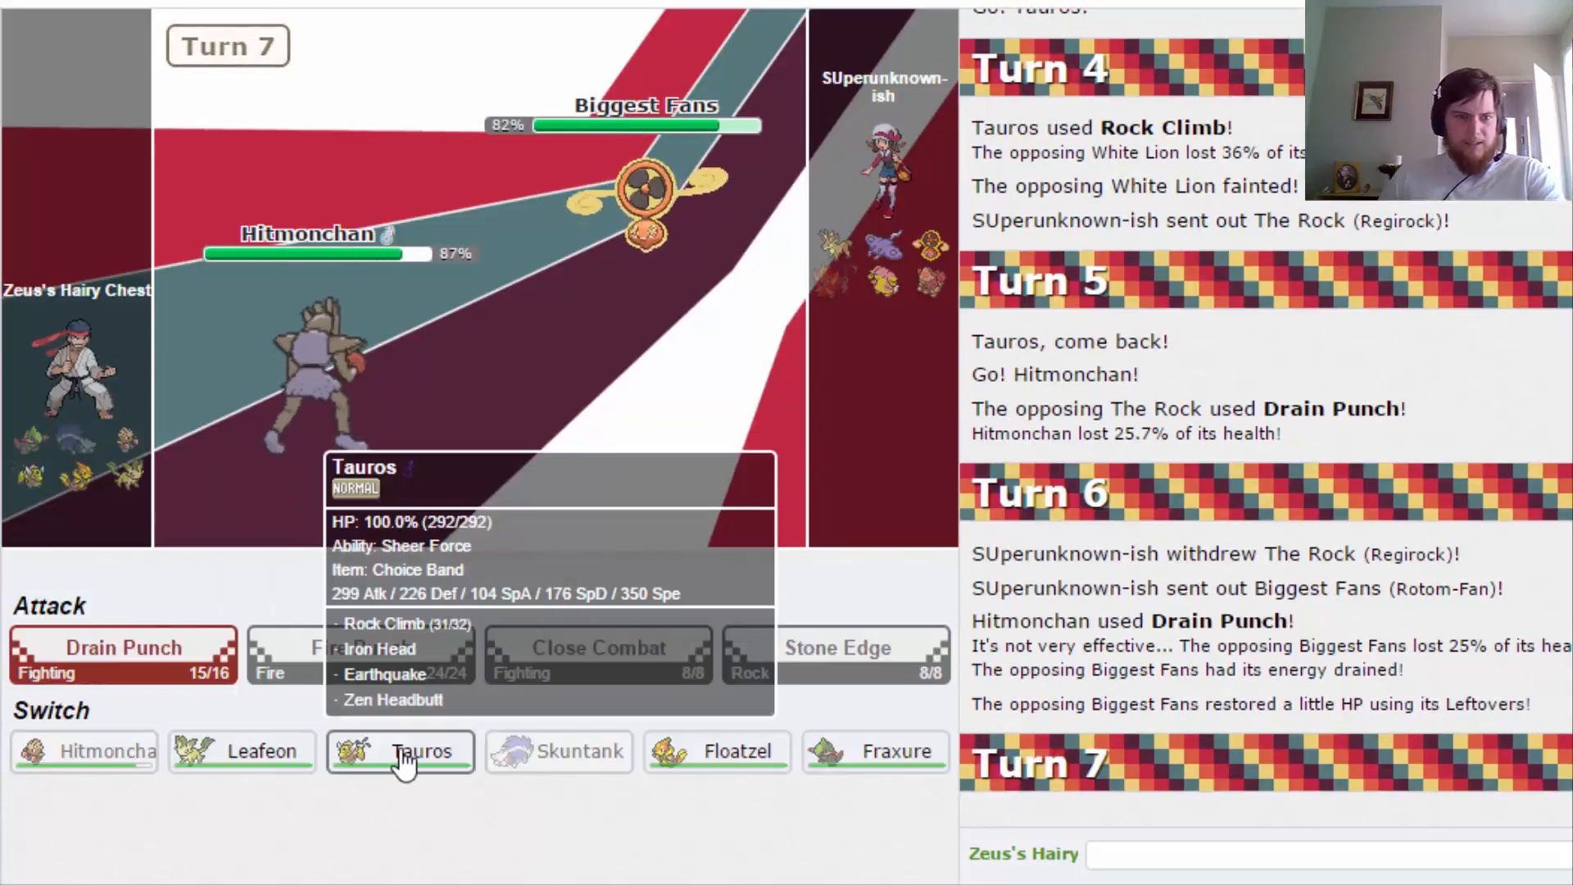
Bring Fraxure in against Biggest Fans to start Outraging.
click(418, 750)
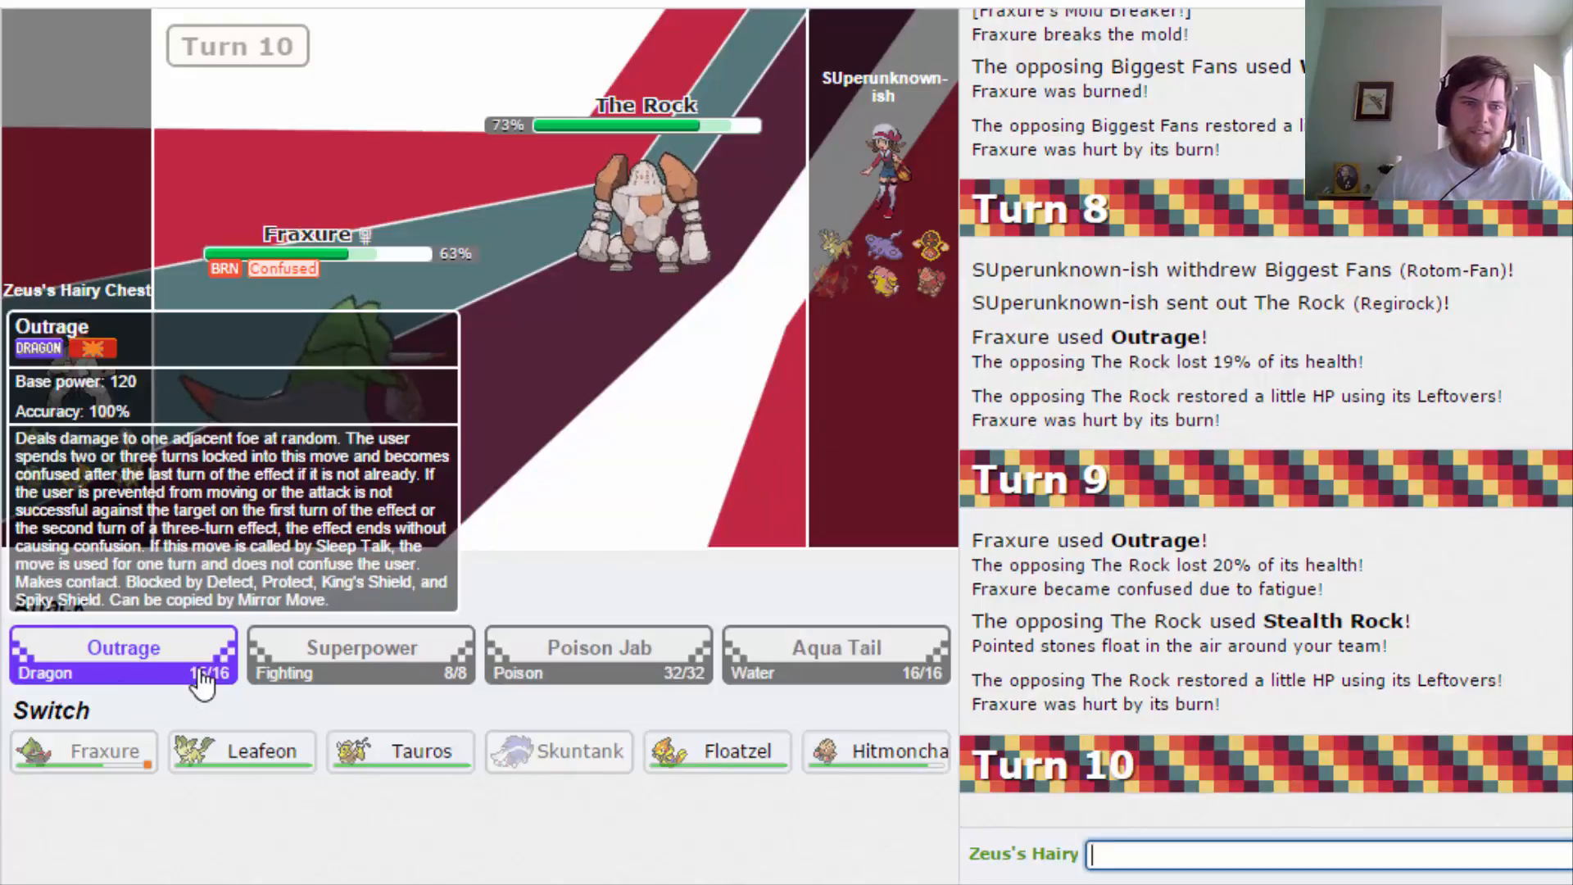
Keep attacking The Rock with Outrage until Fraxure faints from confusion.
click(123, 647)
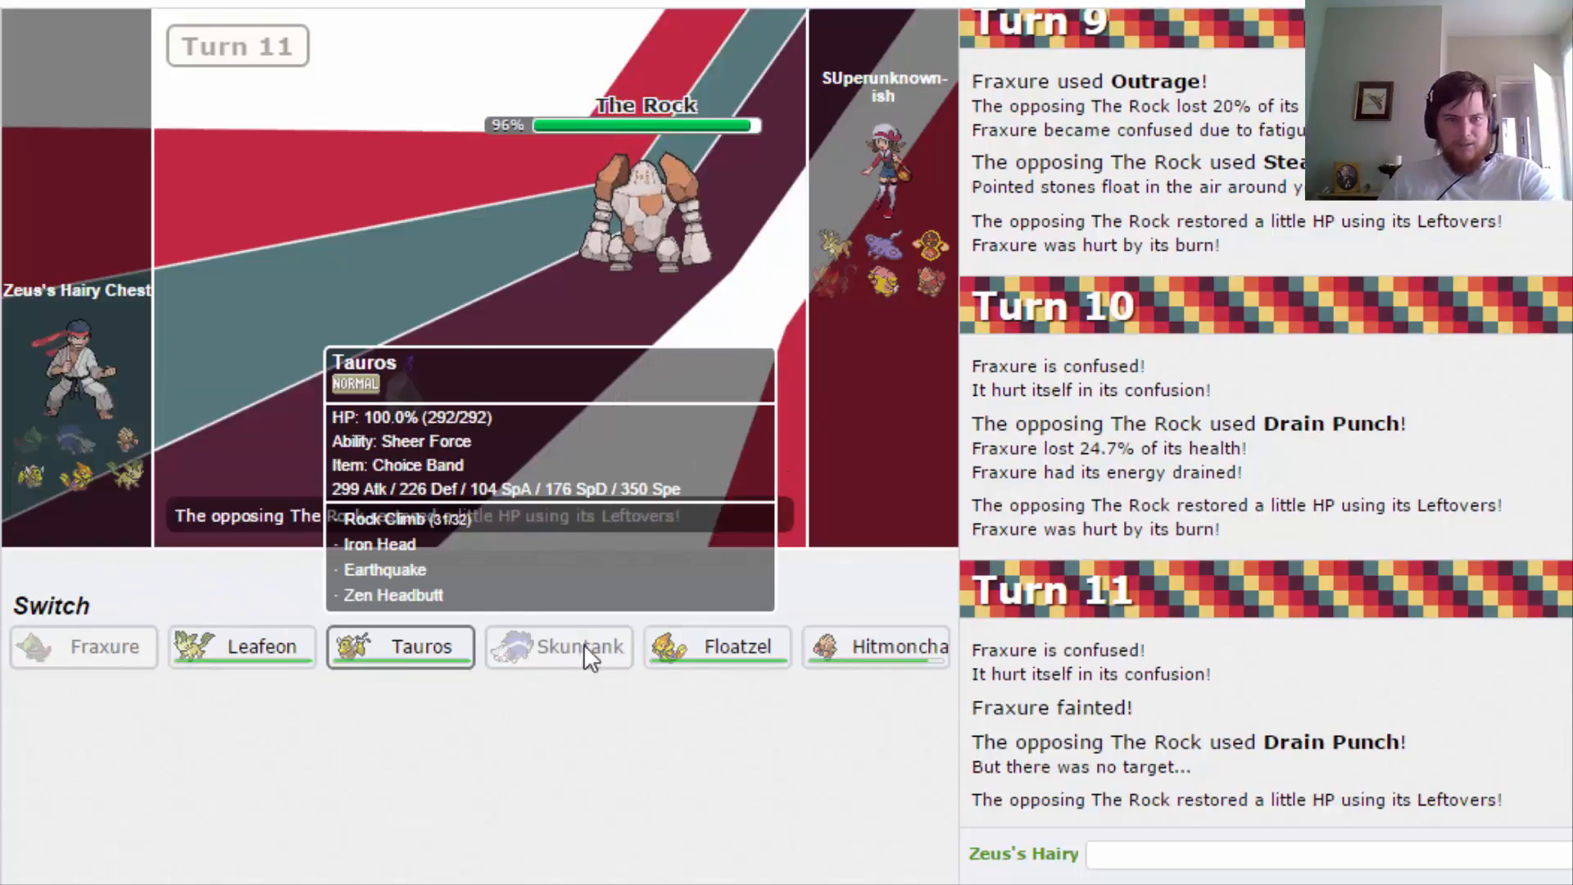
mouse_move(691, 649)
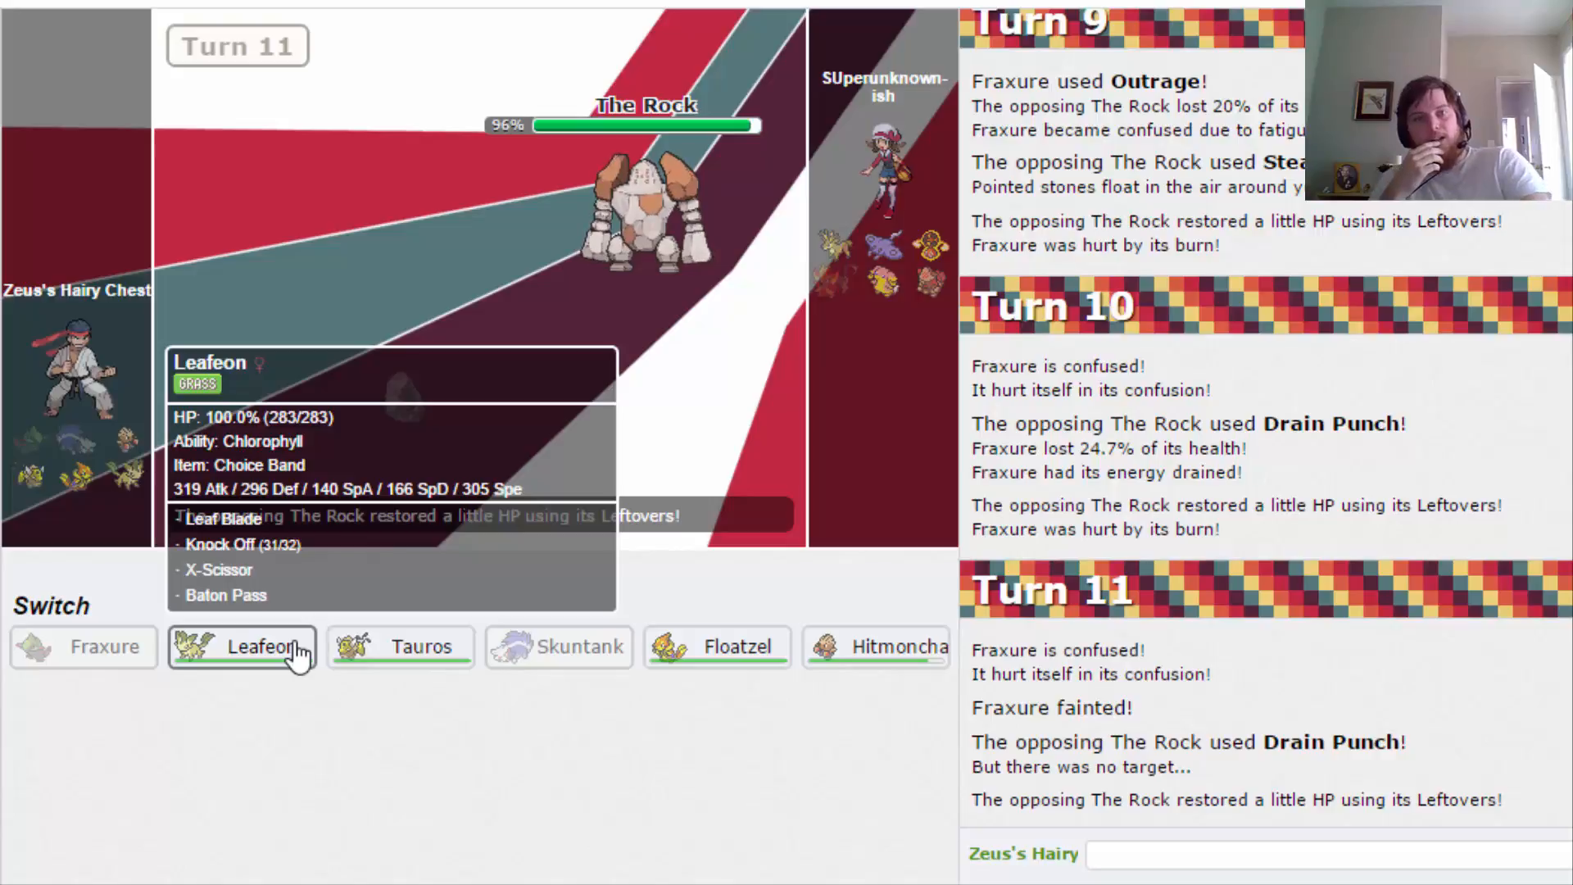
mouse_move(422, 659)
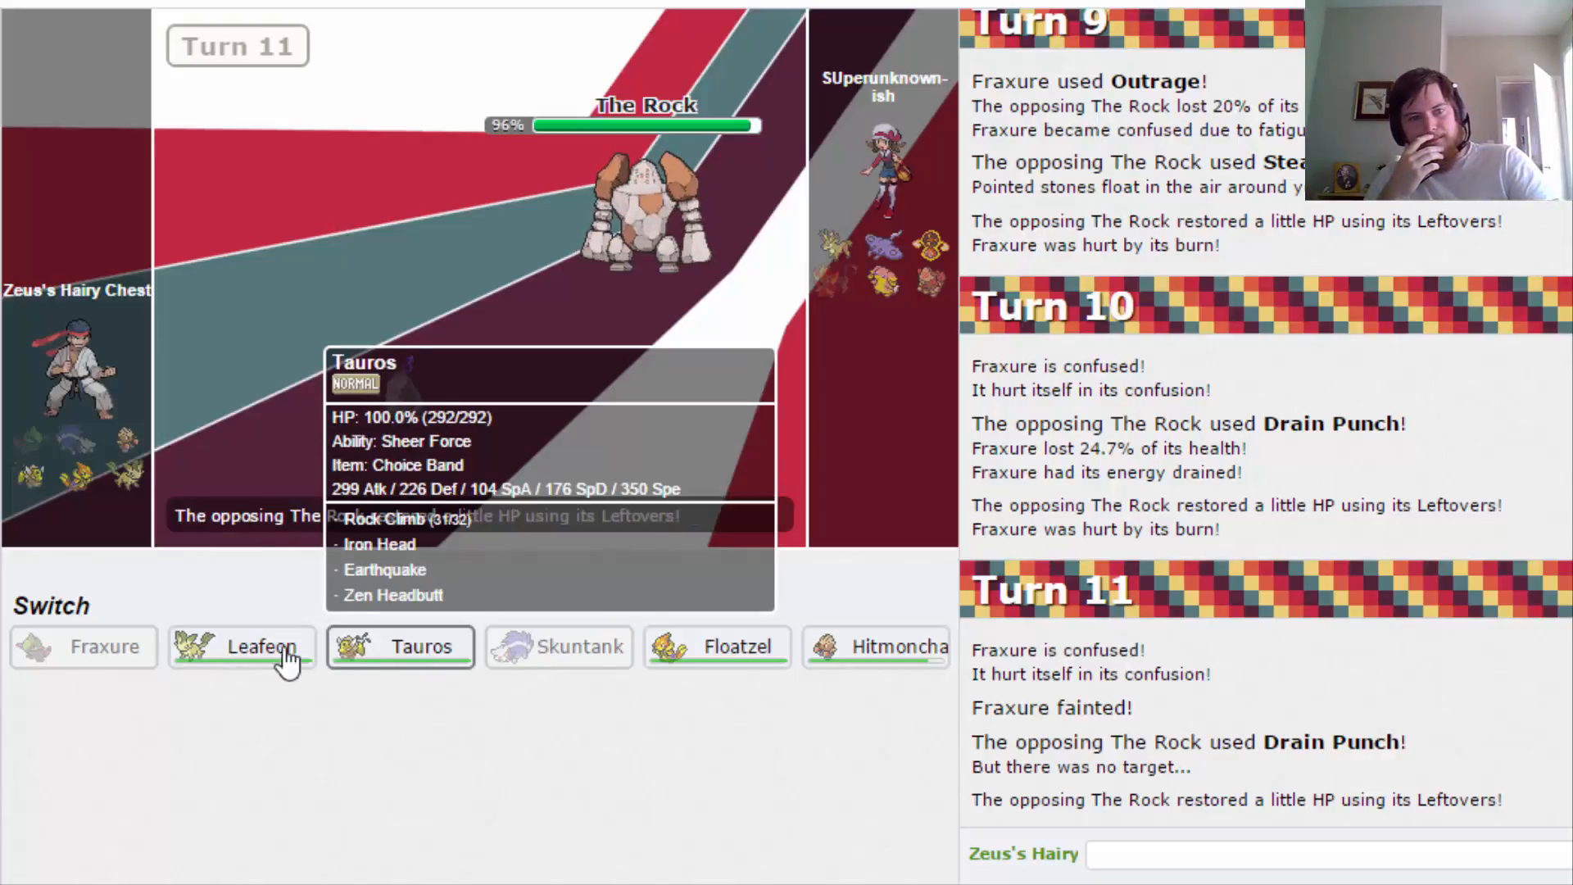
Send Tauros in to replace the fainted Fraxure against The Rock.
click(400, 647)
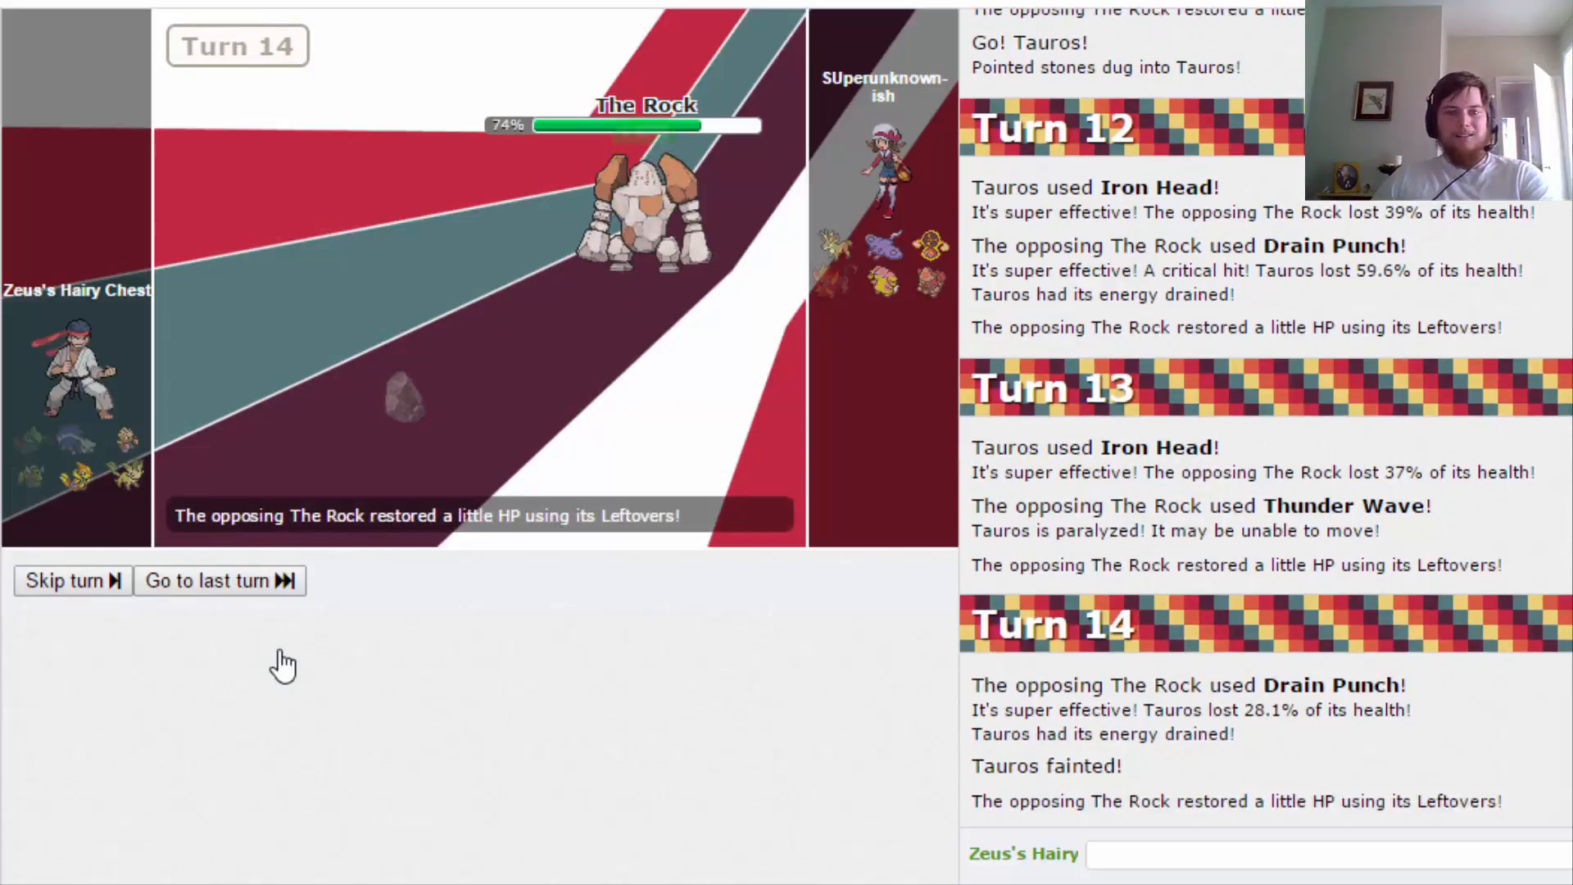
mouse_move(753, 649)
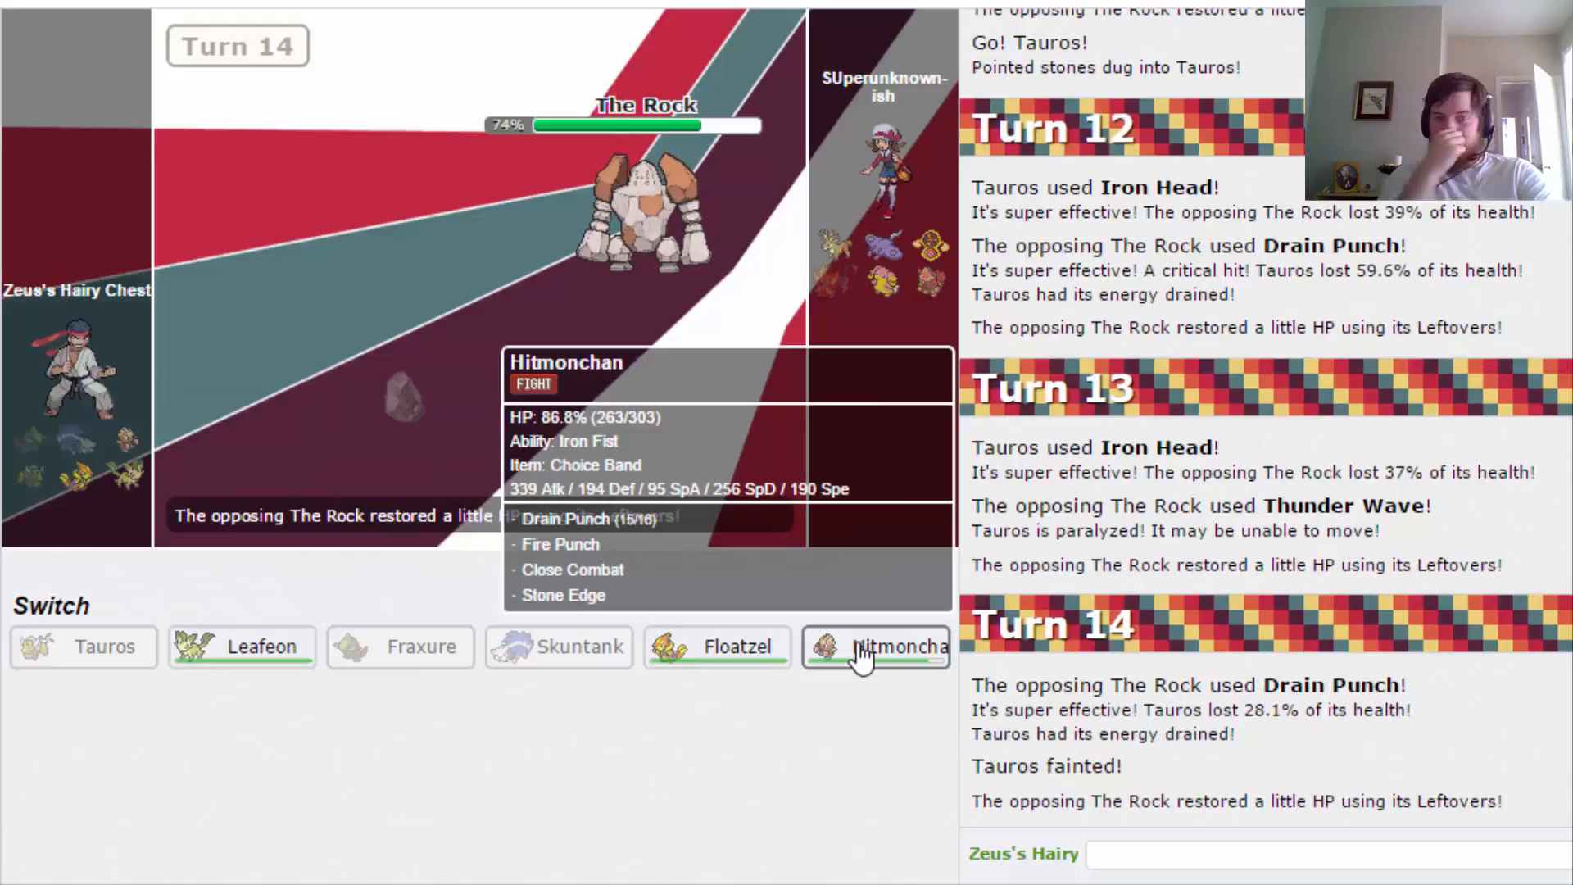
mouse_move(204, 659)
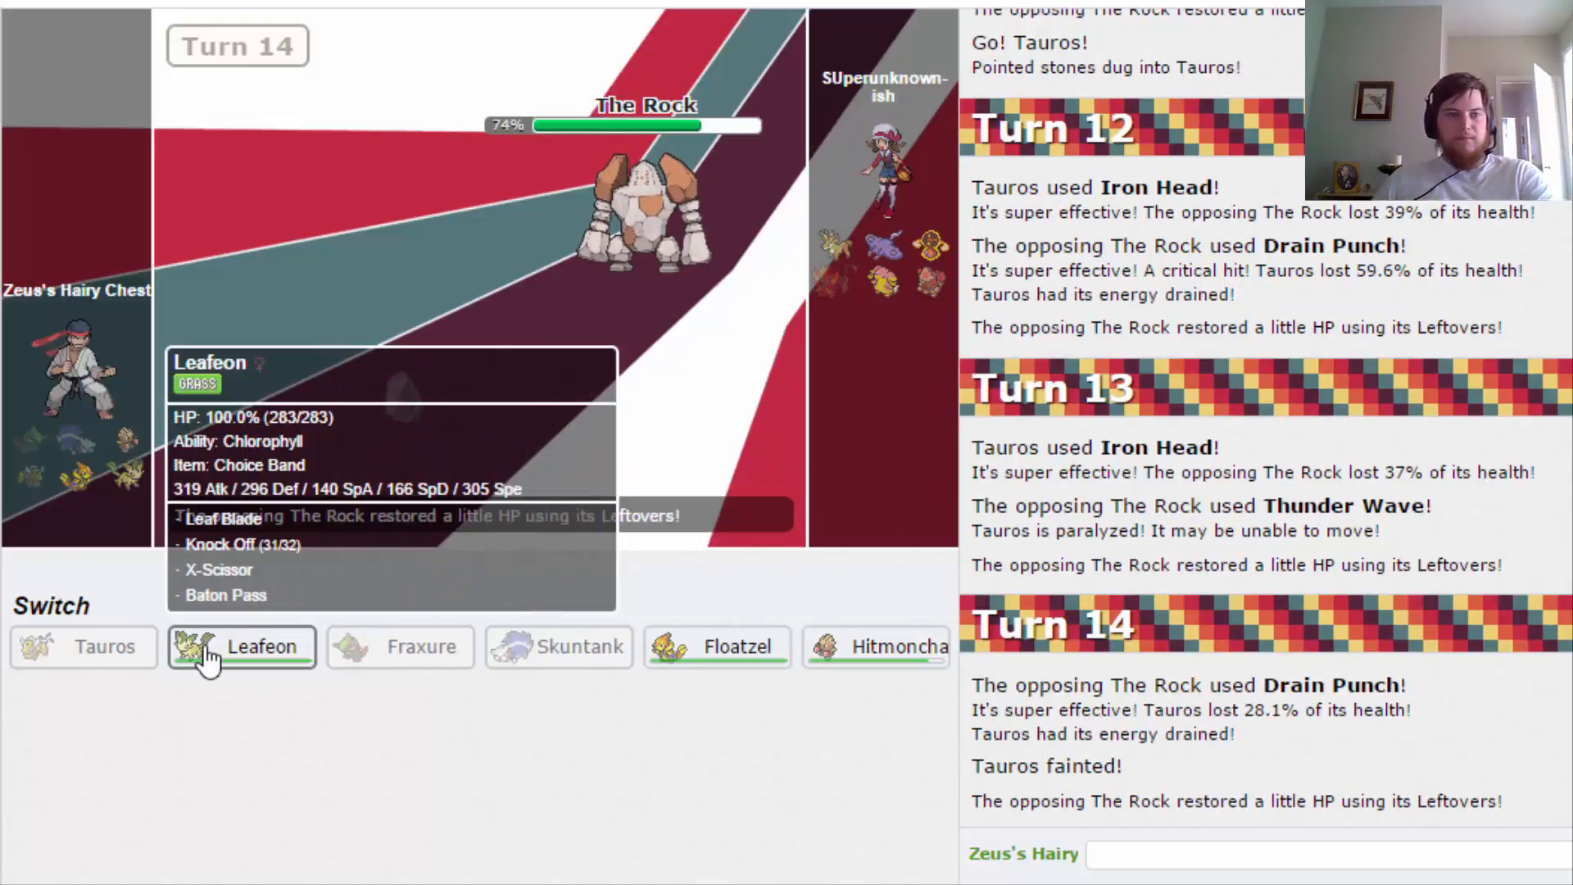
Send in Leafeon, swap it for Floatzel, then return Leafeon after Floatzel faints.
click(241, 648)
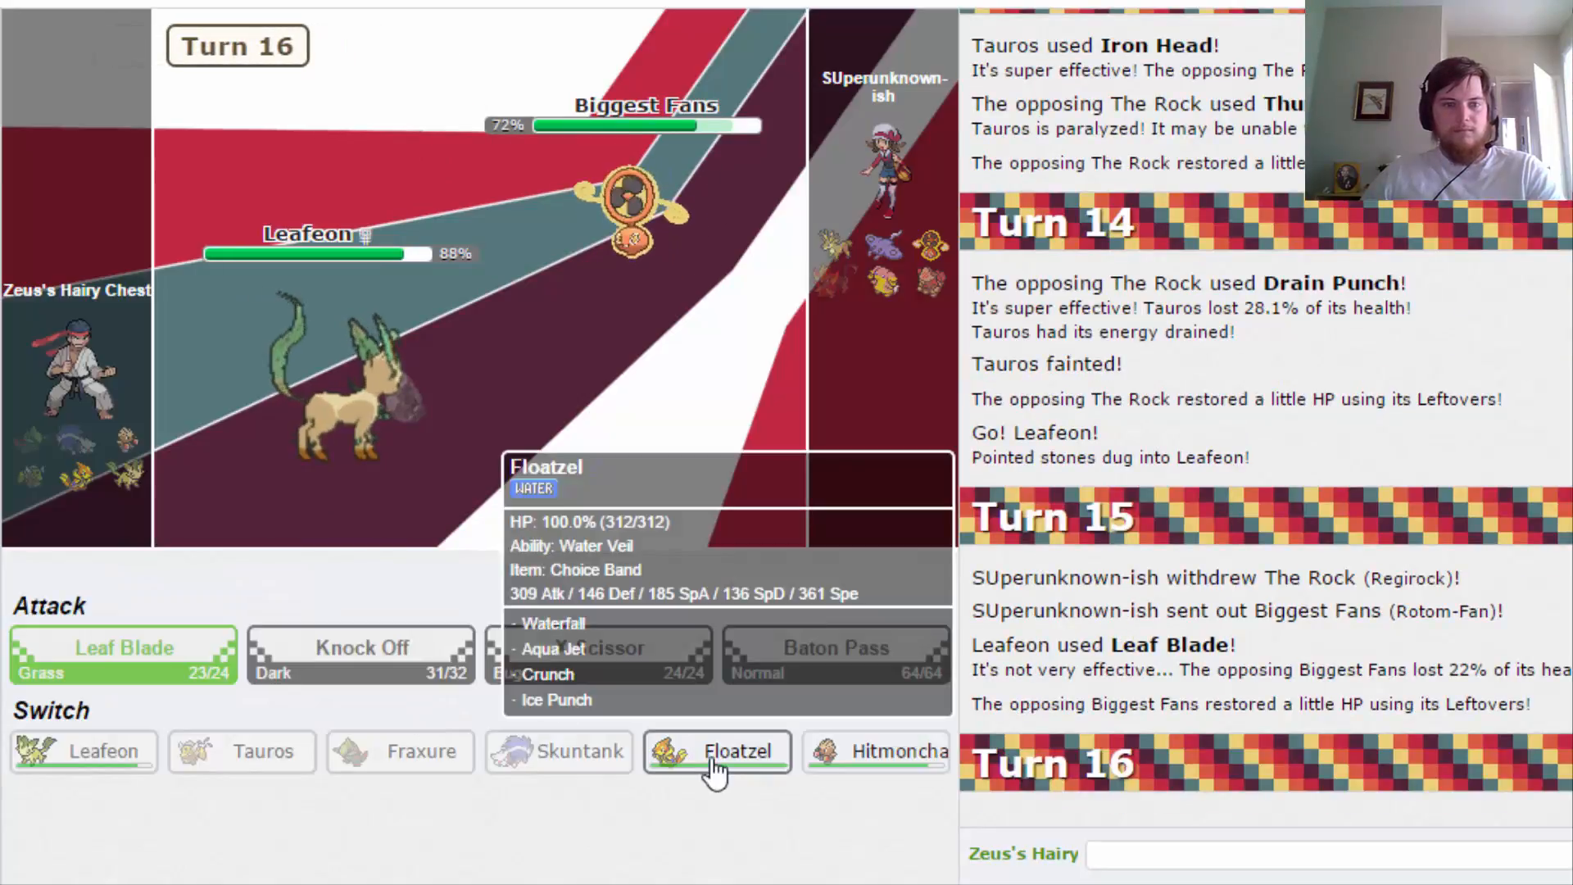
click(718, 753)
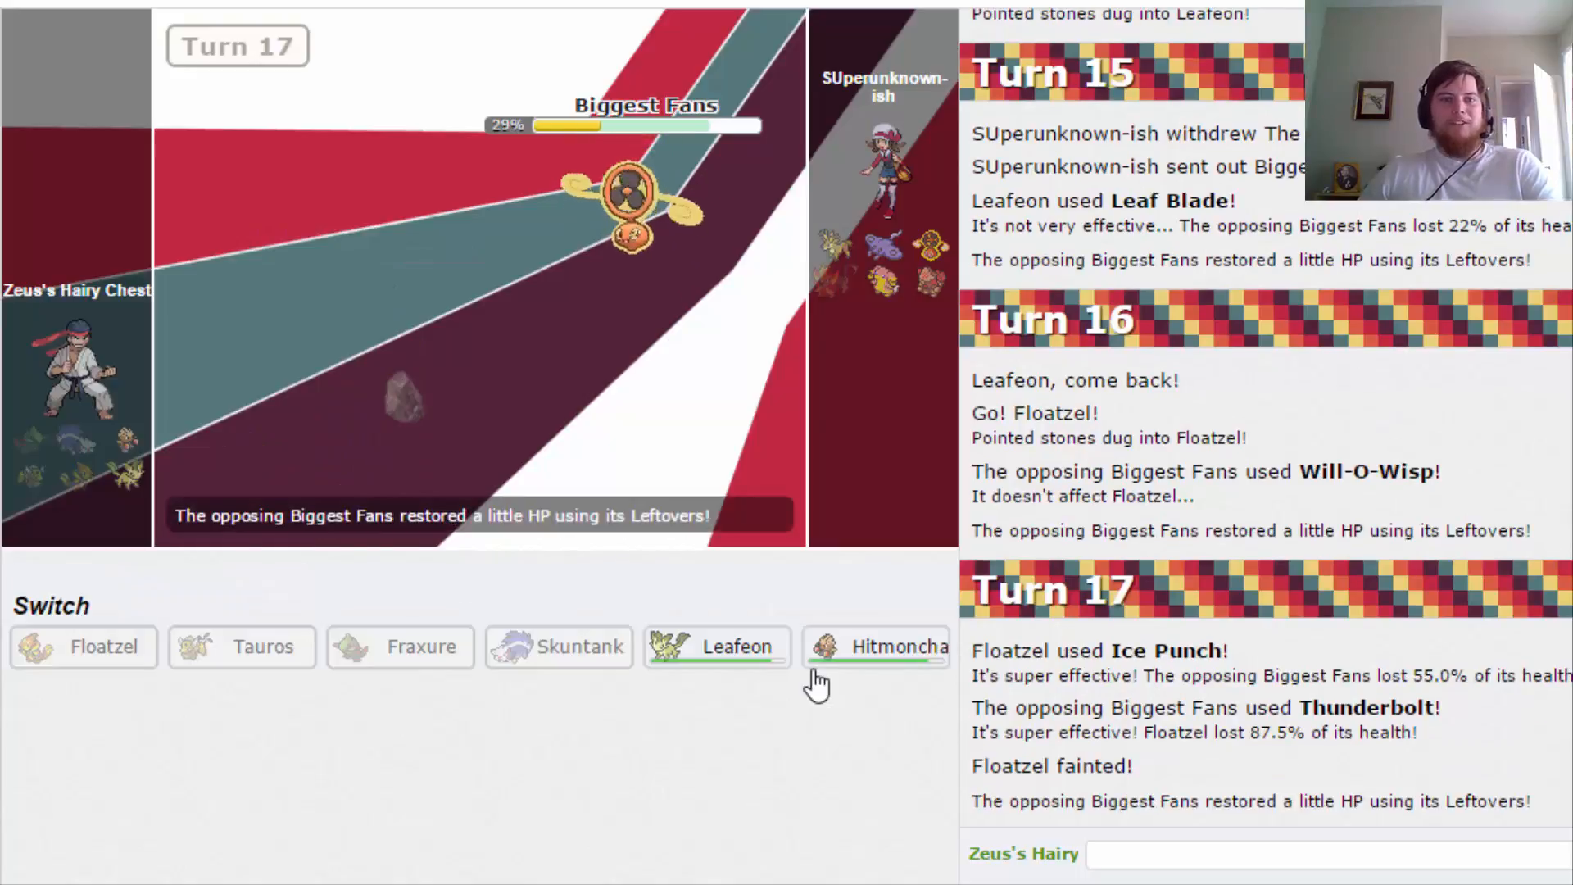
mouse_move(838, 667)
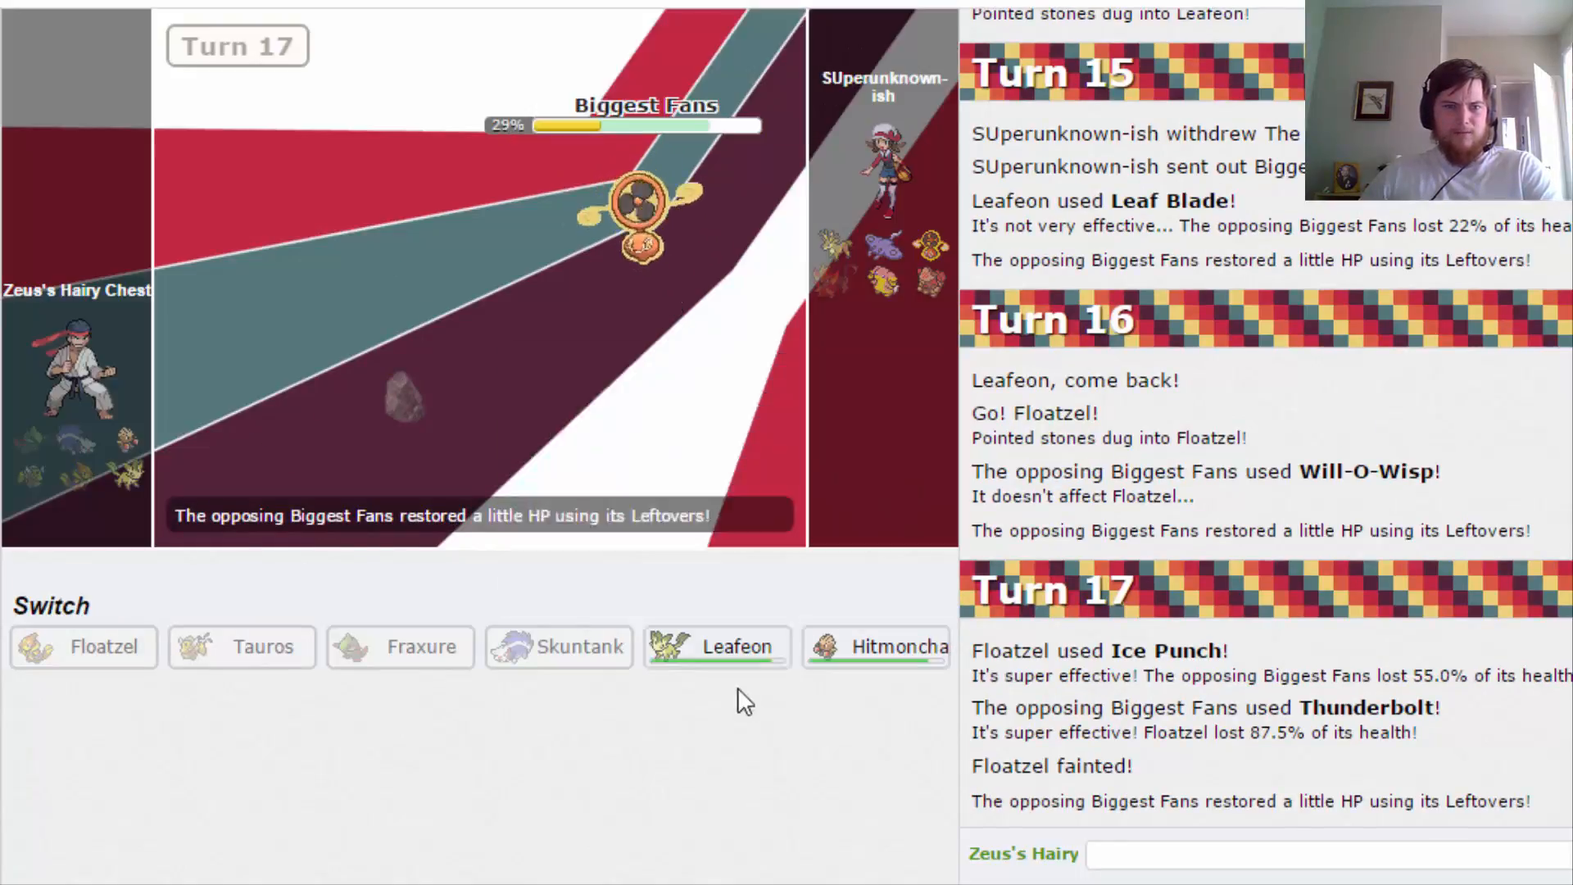
click(716, 647)
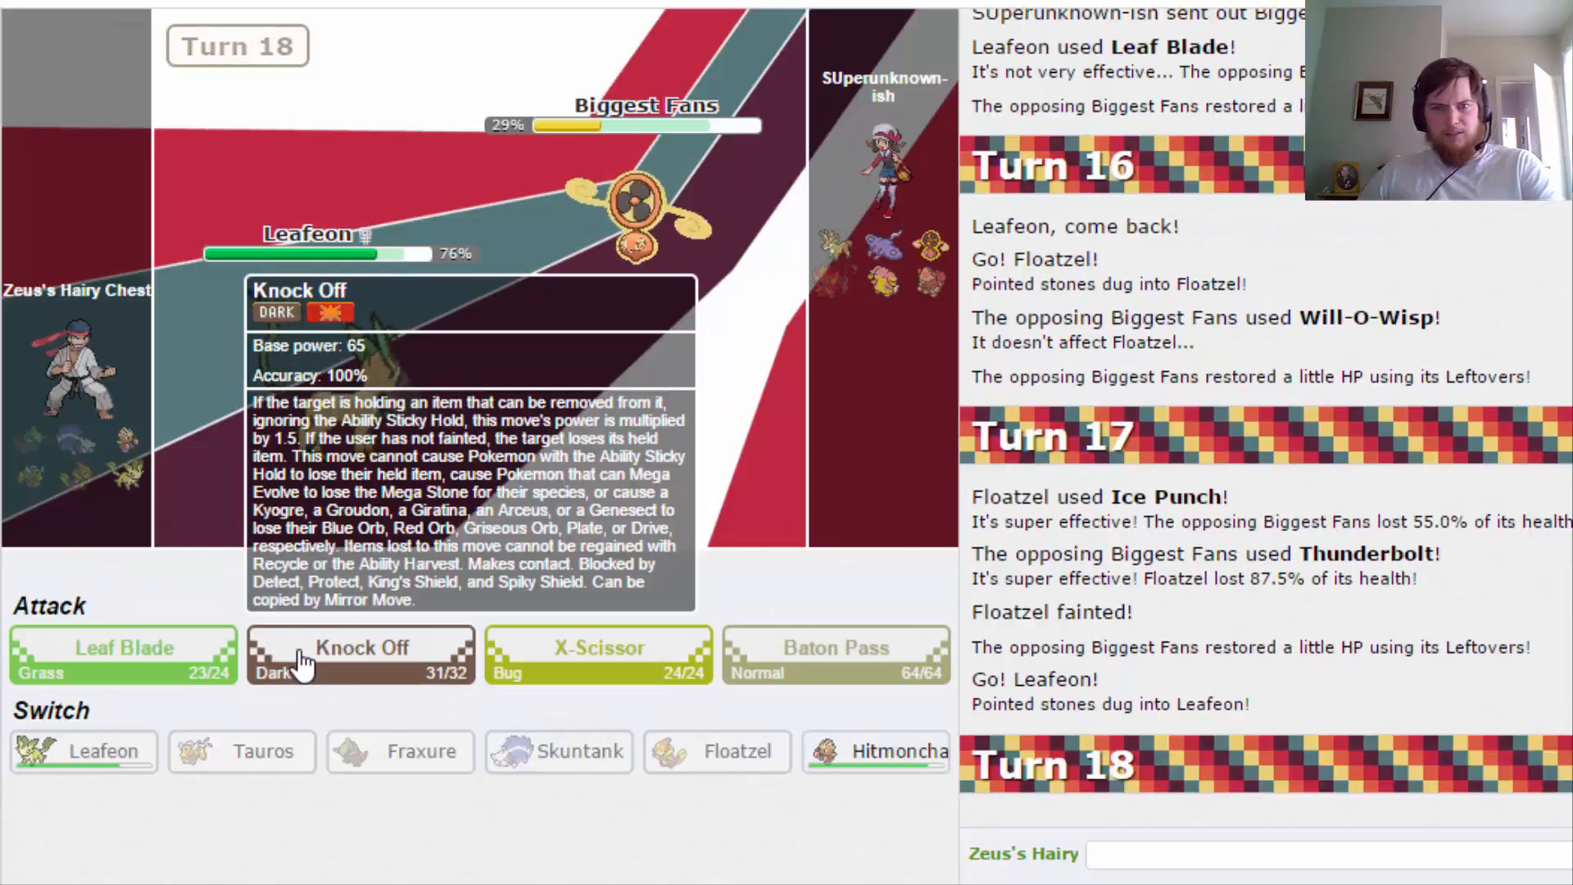
mouse_move(469, 578)
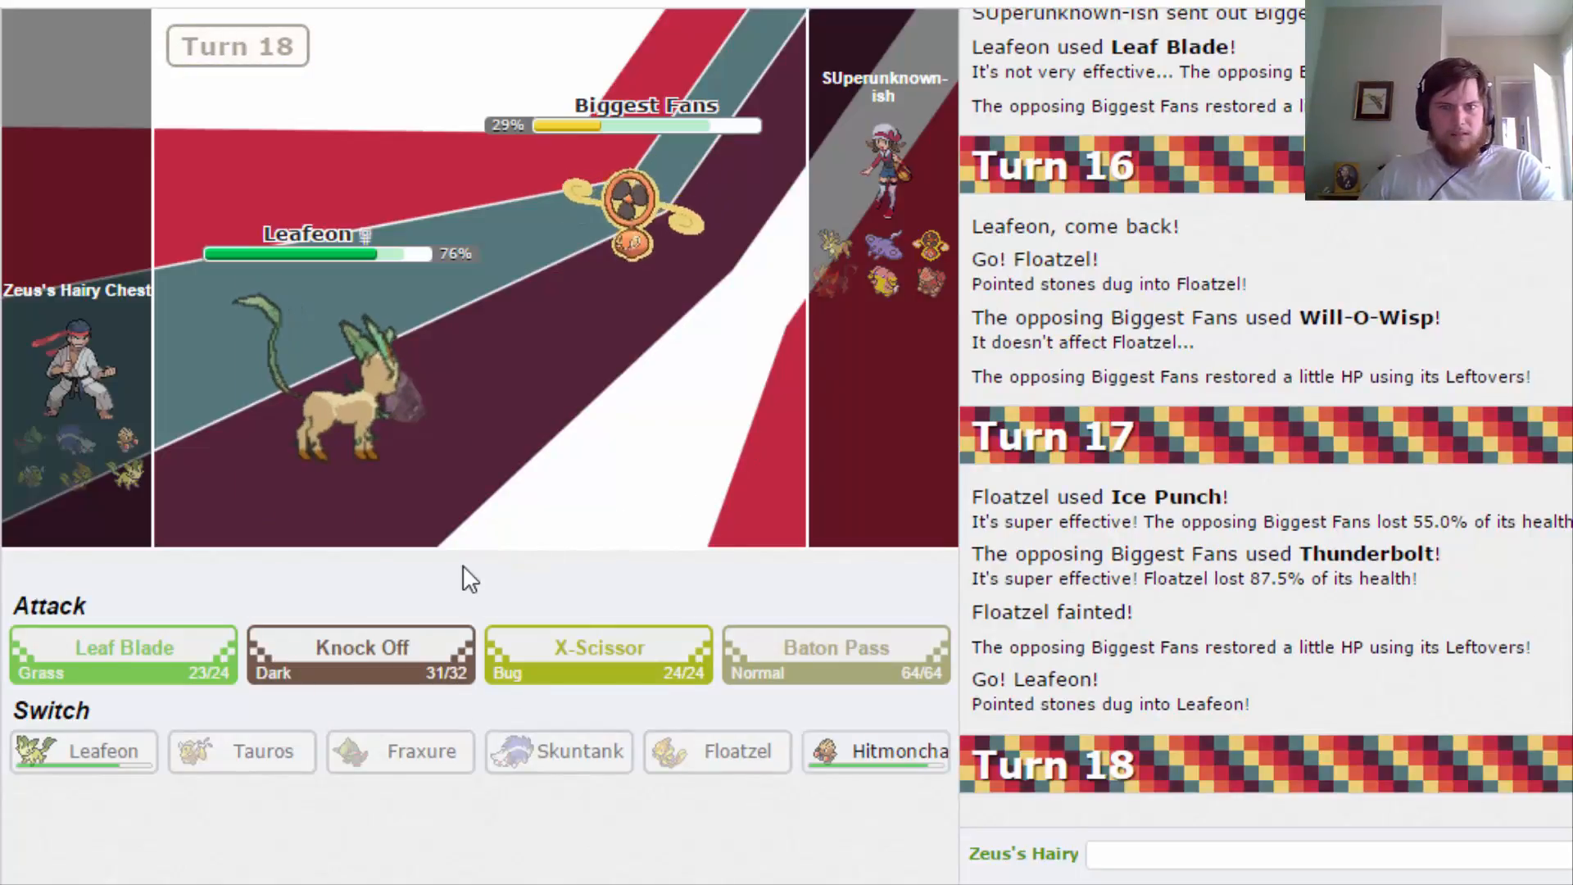
mouse_move(385, 665)
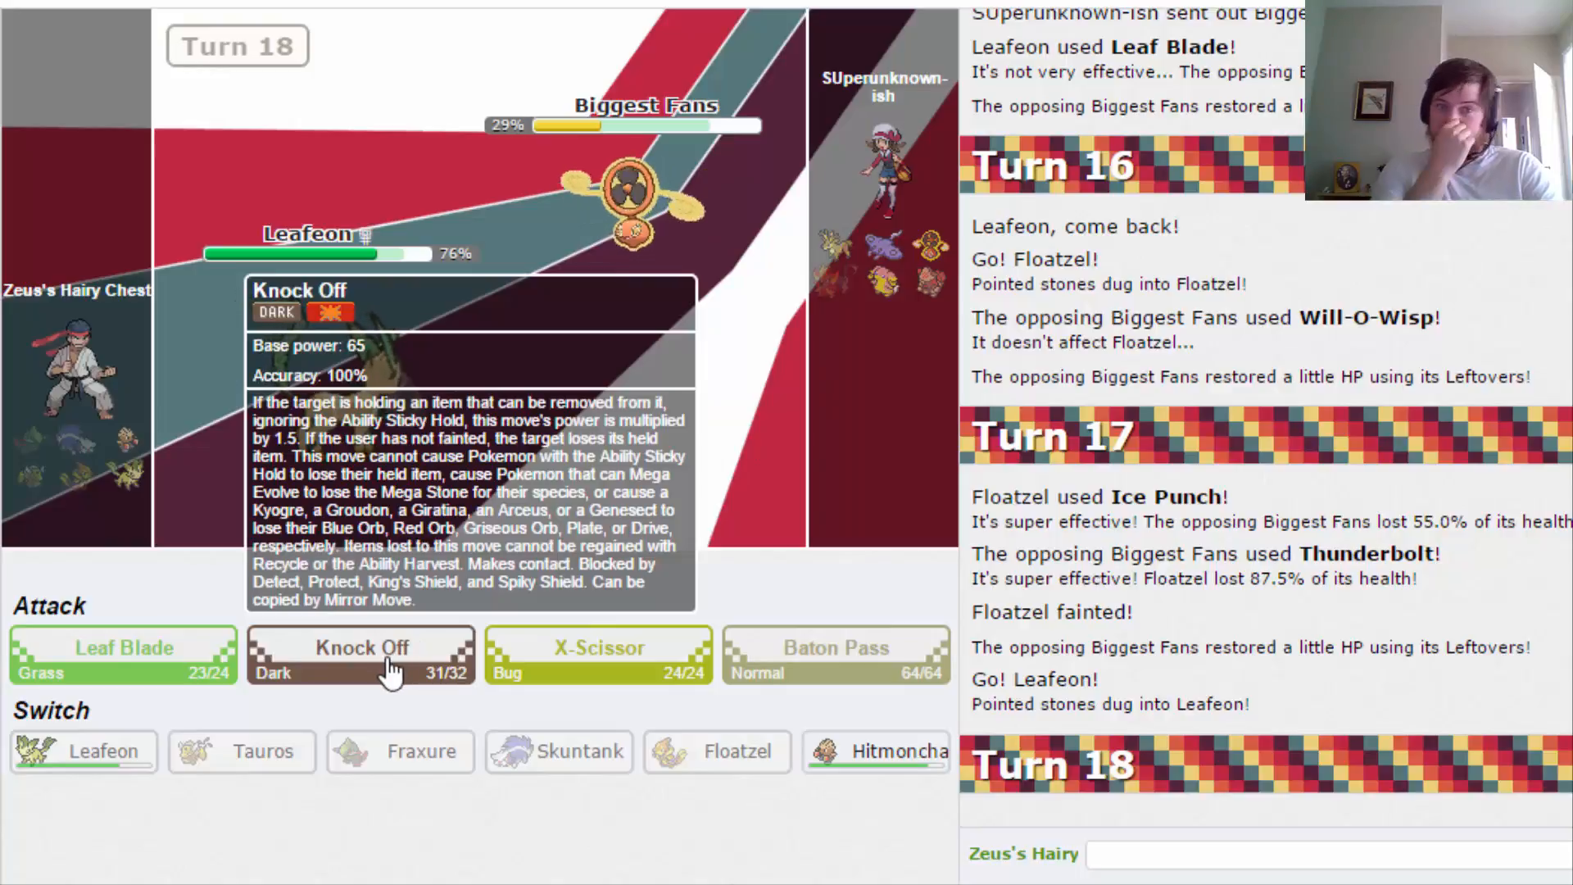
Knock out Biggest Fans with Leafeon's Knock Off.
click(361, 649)
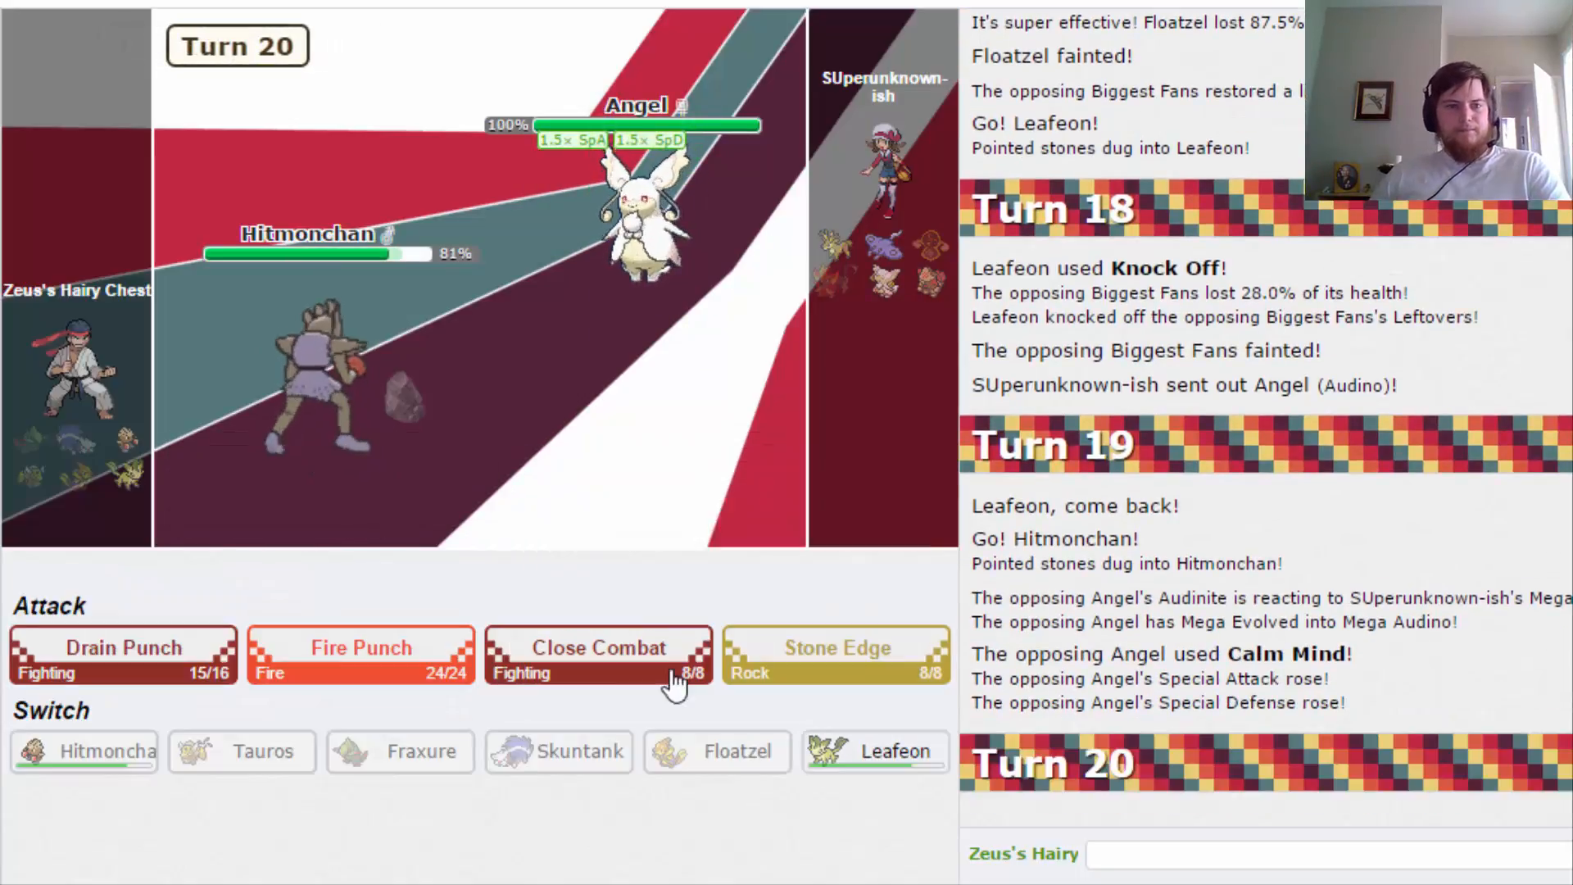
mouse_move(384, 665)
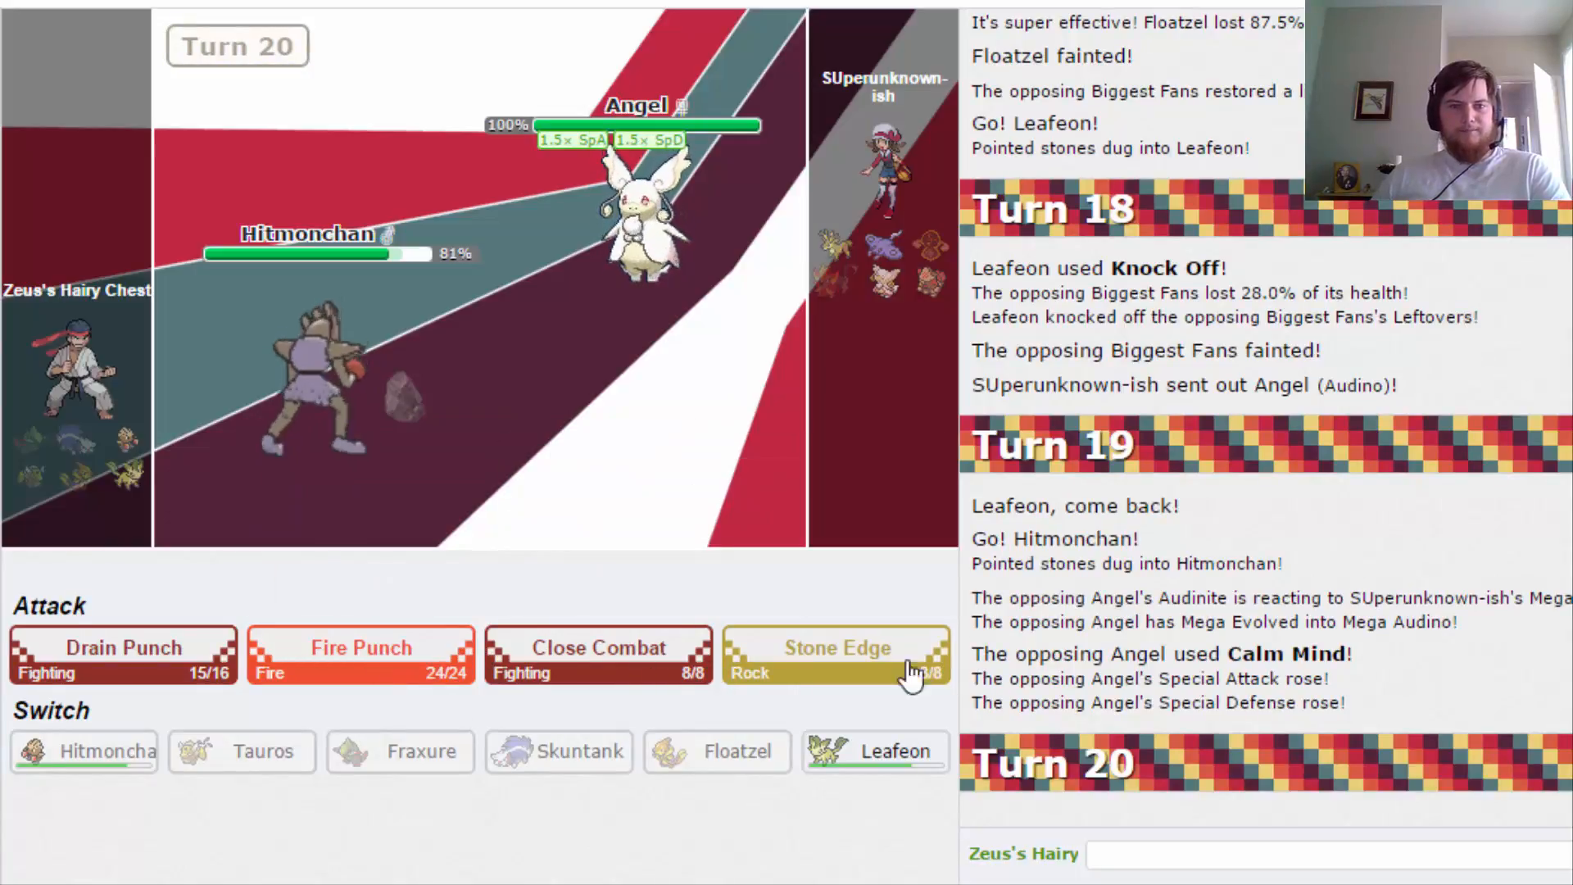
mouse_move(393, 656)
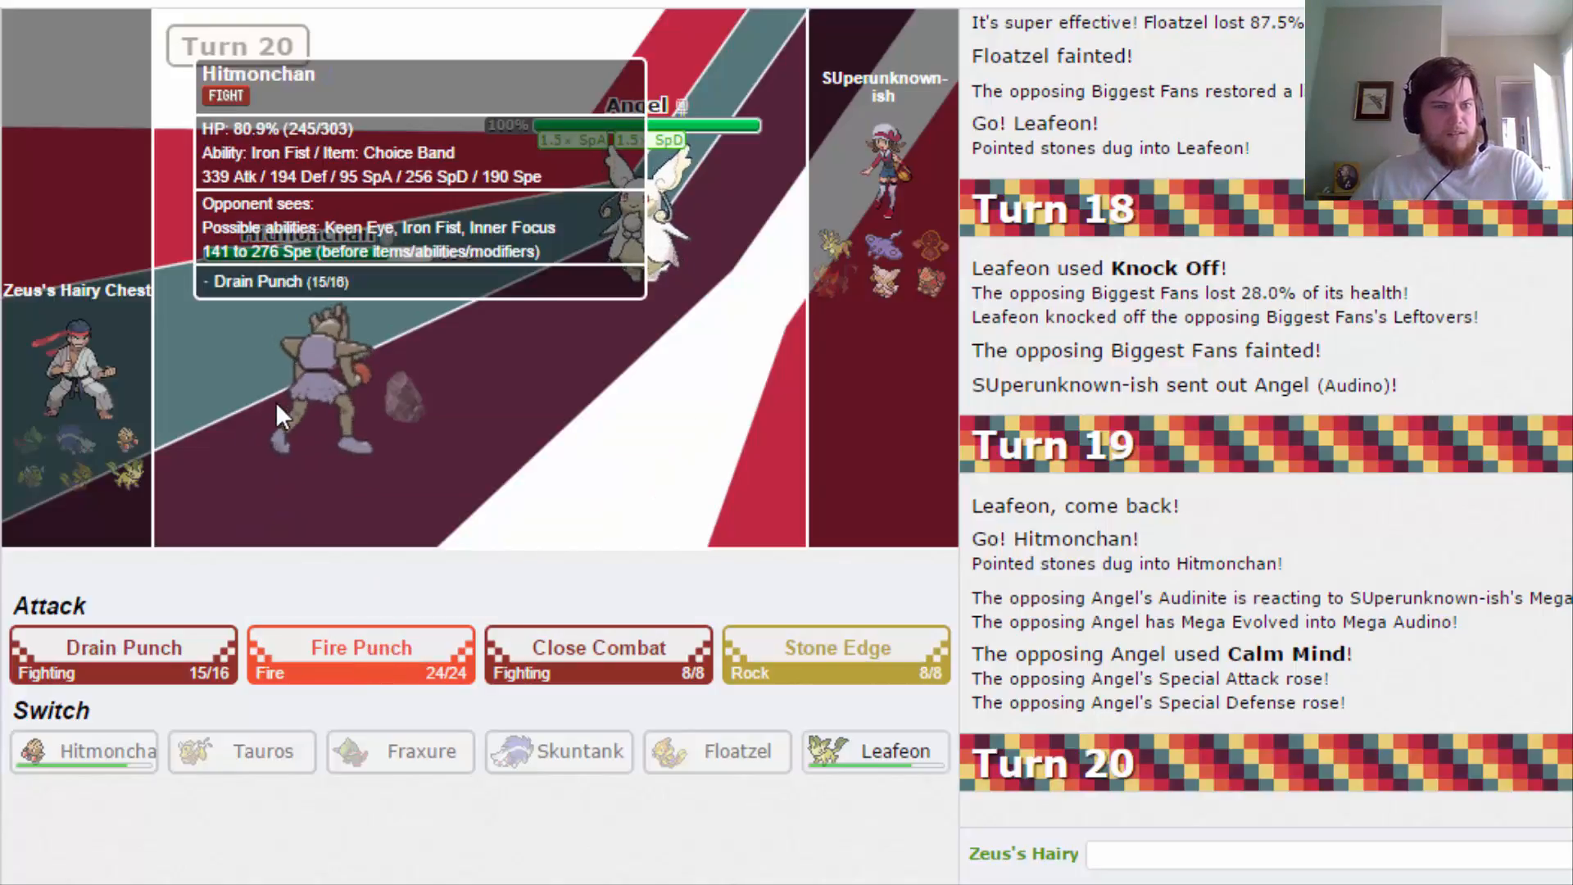
mouse_move(361, 657)
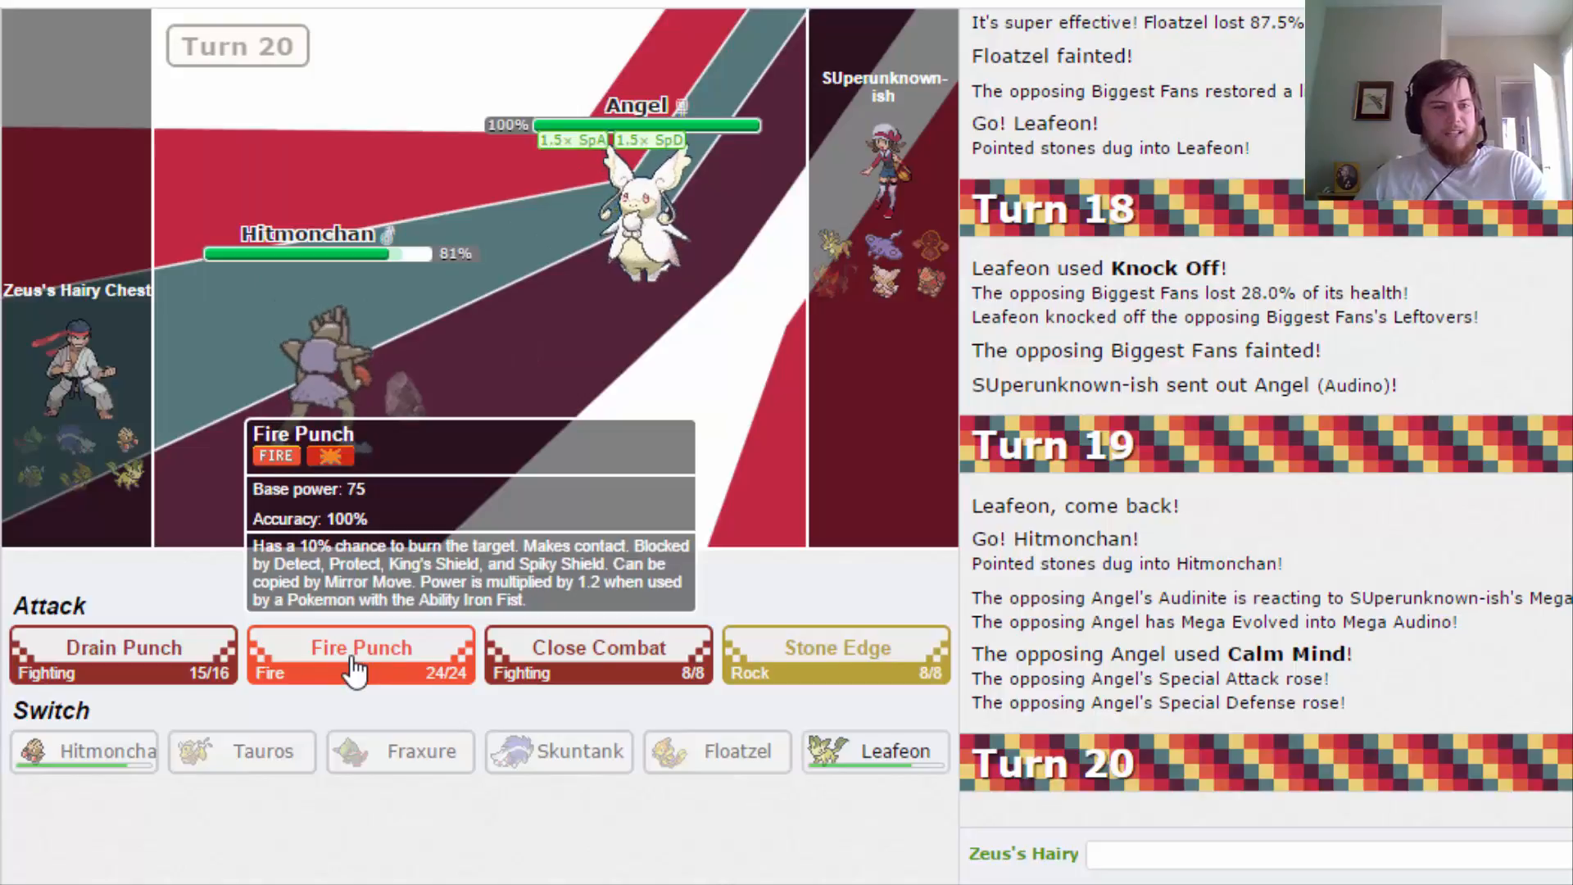
Fire Punch Angel with Hitmonchan, then attack the weakened Mega Audino with Leafeon's Leaf Blade.
click(360, 653)
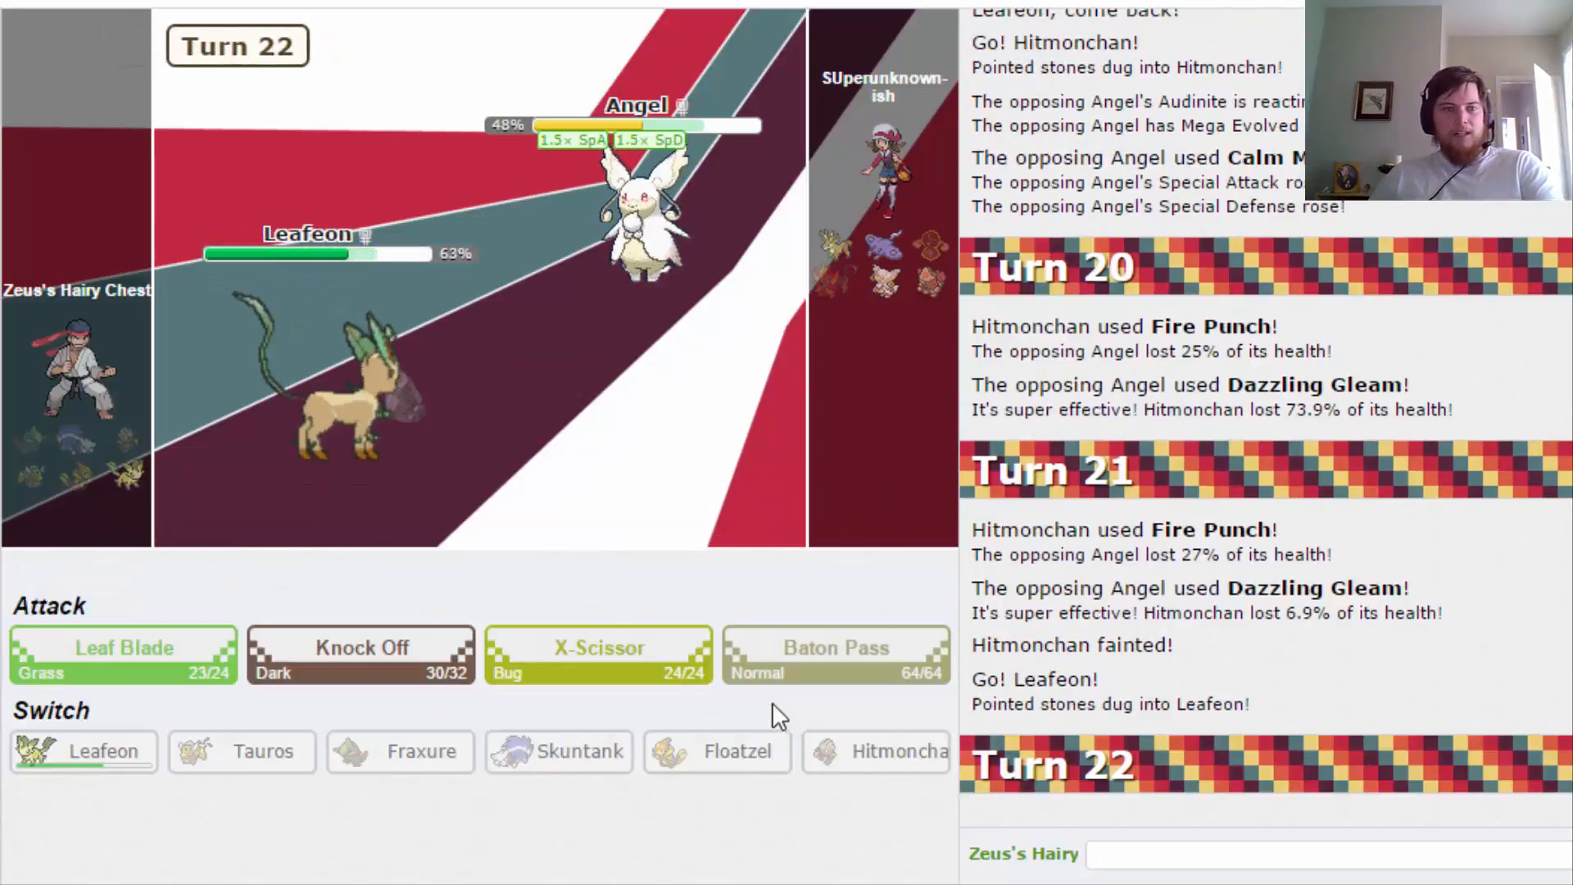
mouse_move(502, 666)
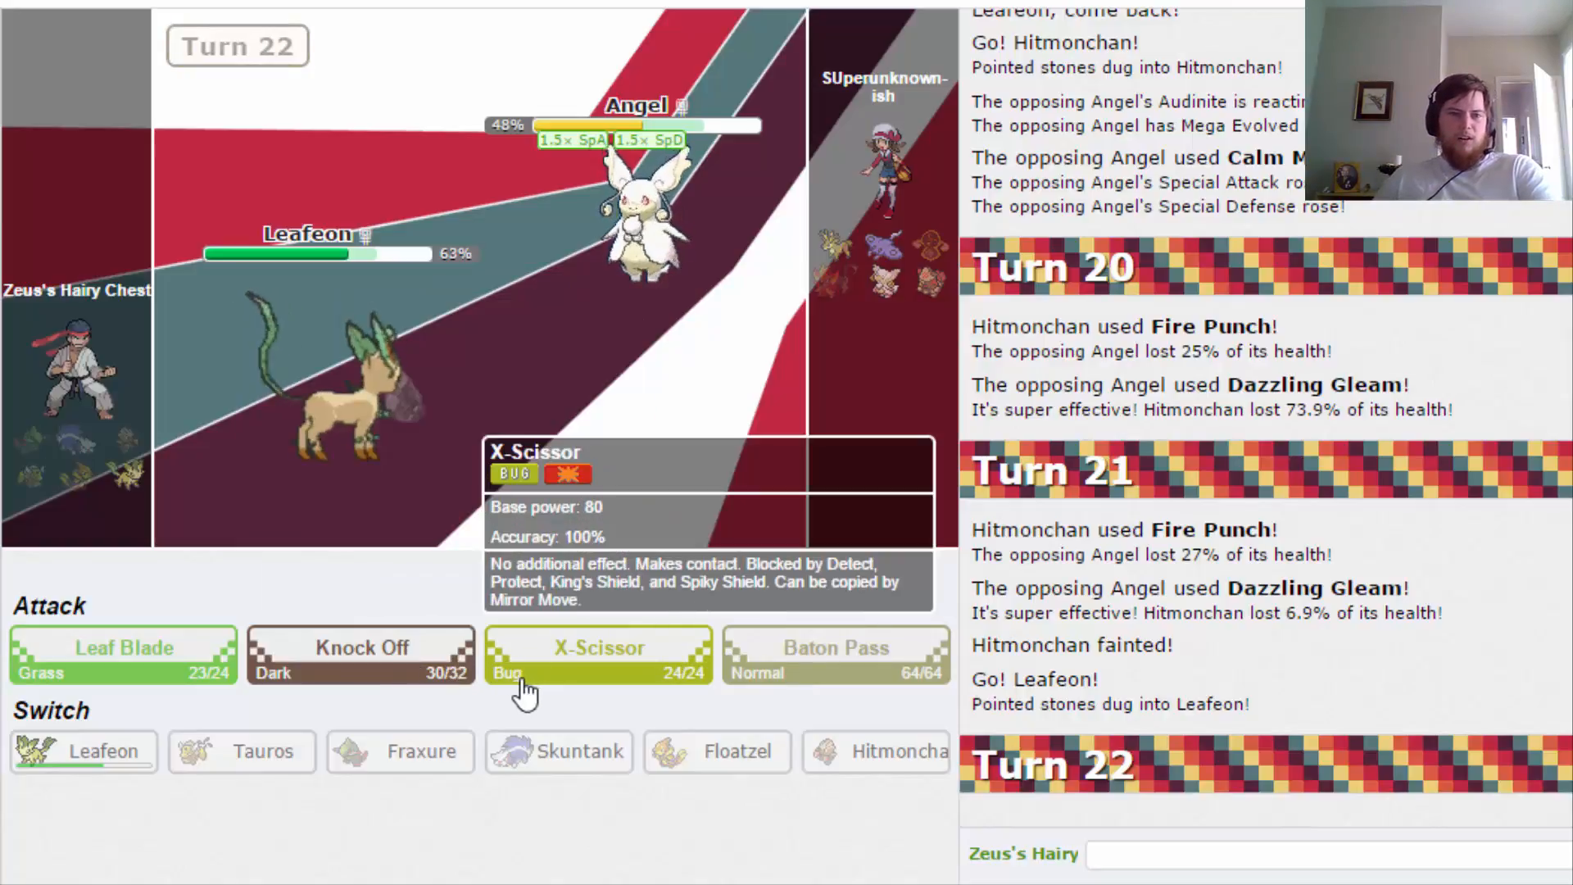
click(118, 649)
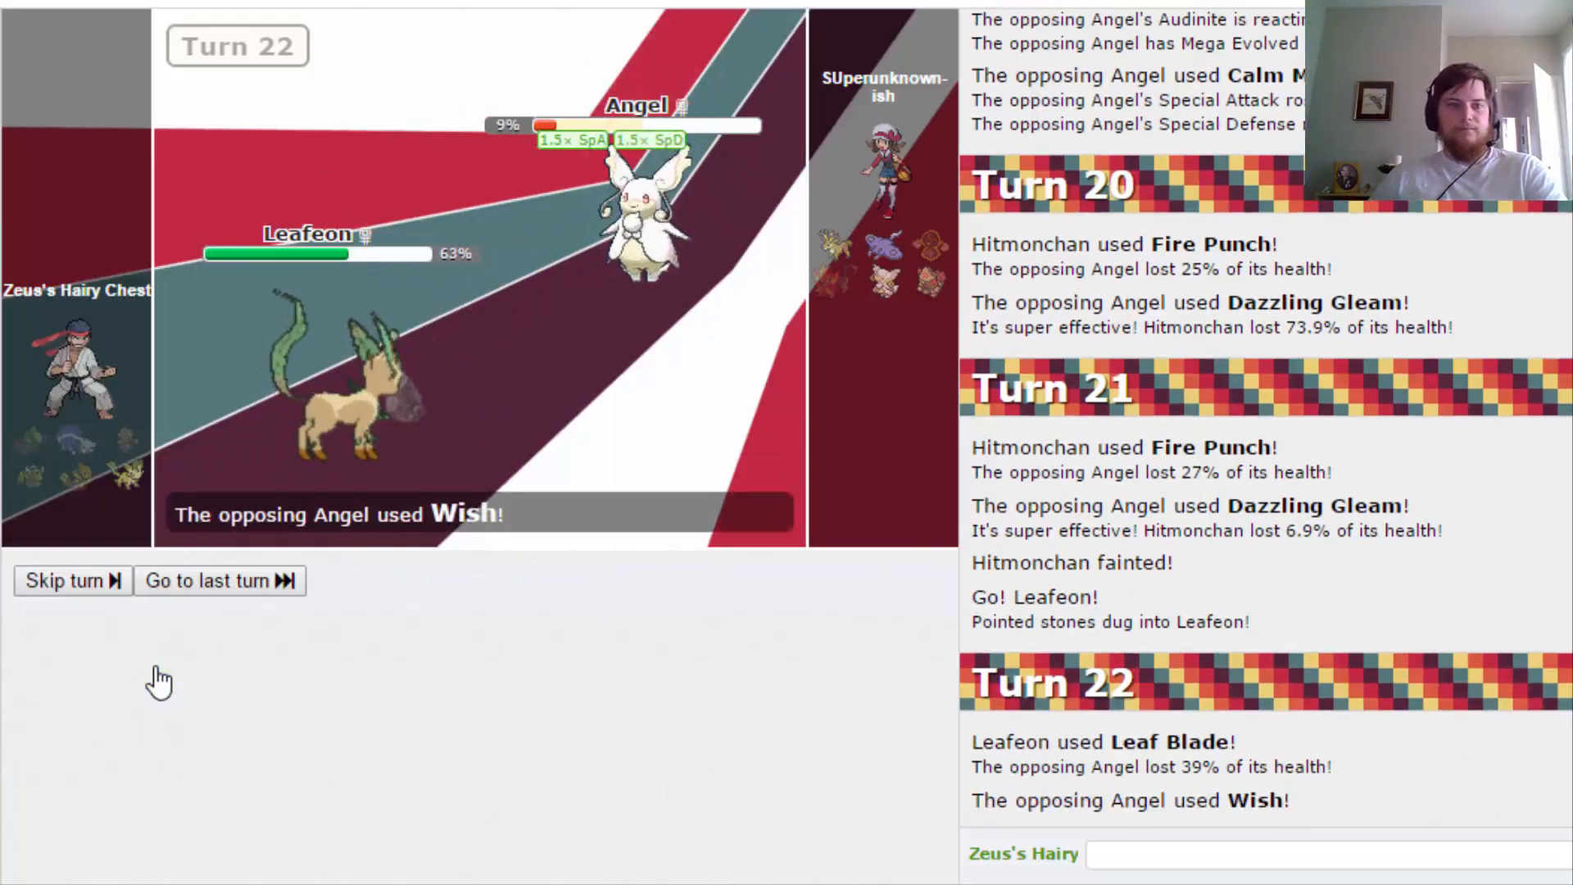
click(72, 580)
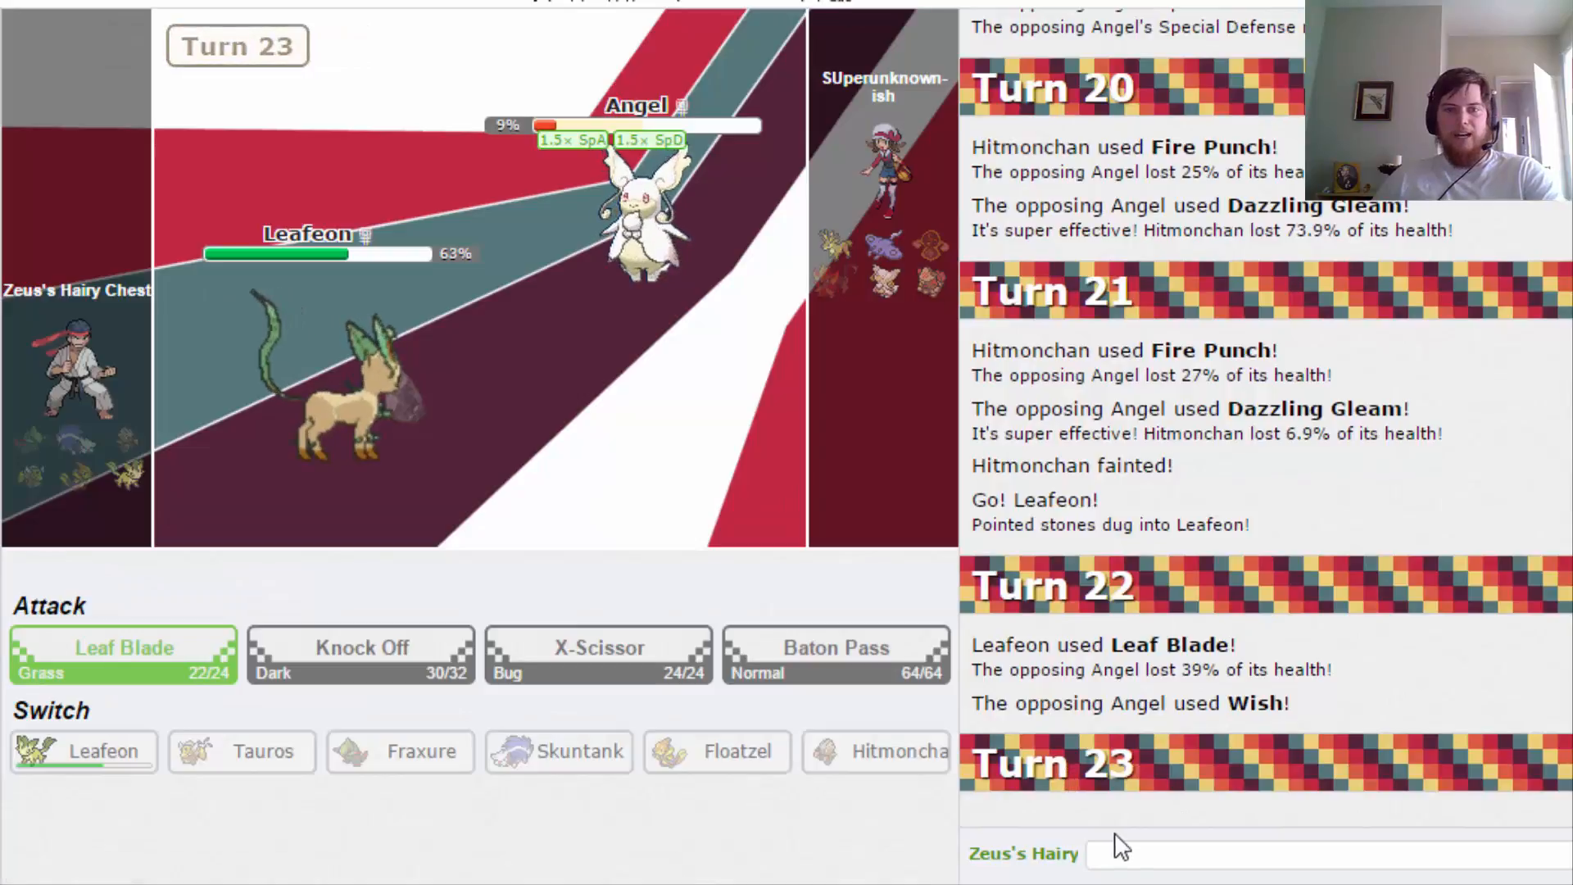